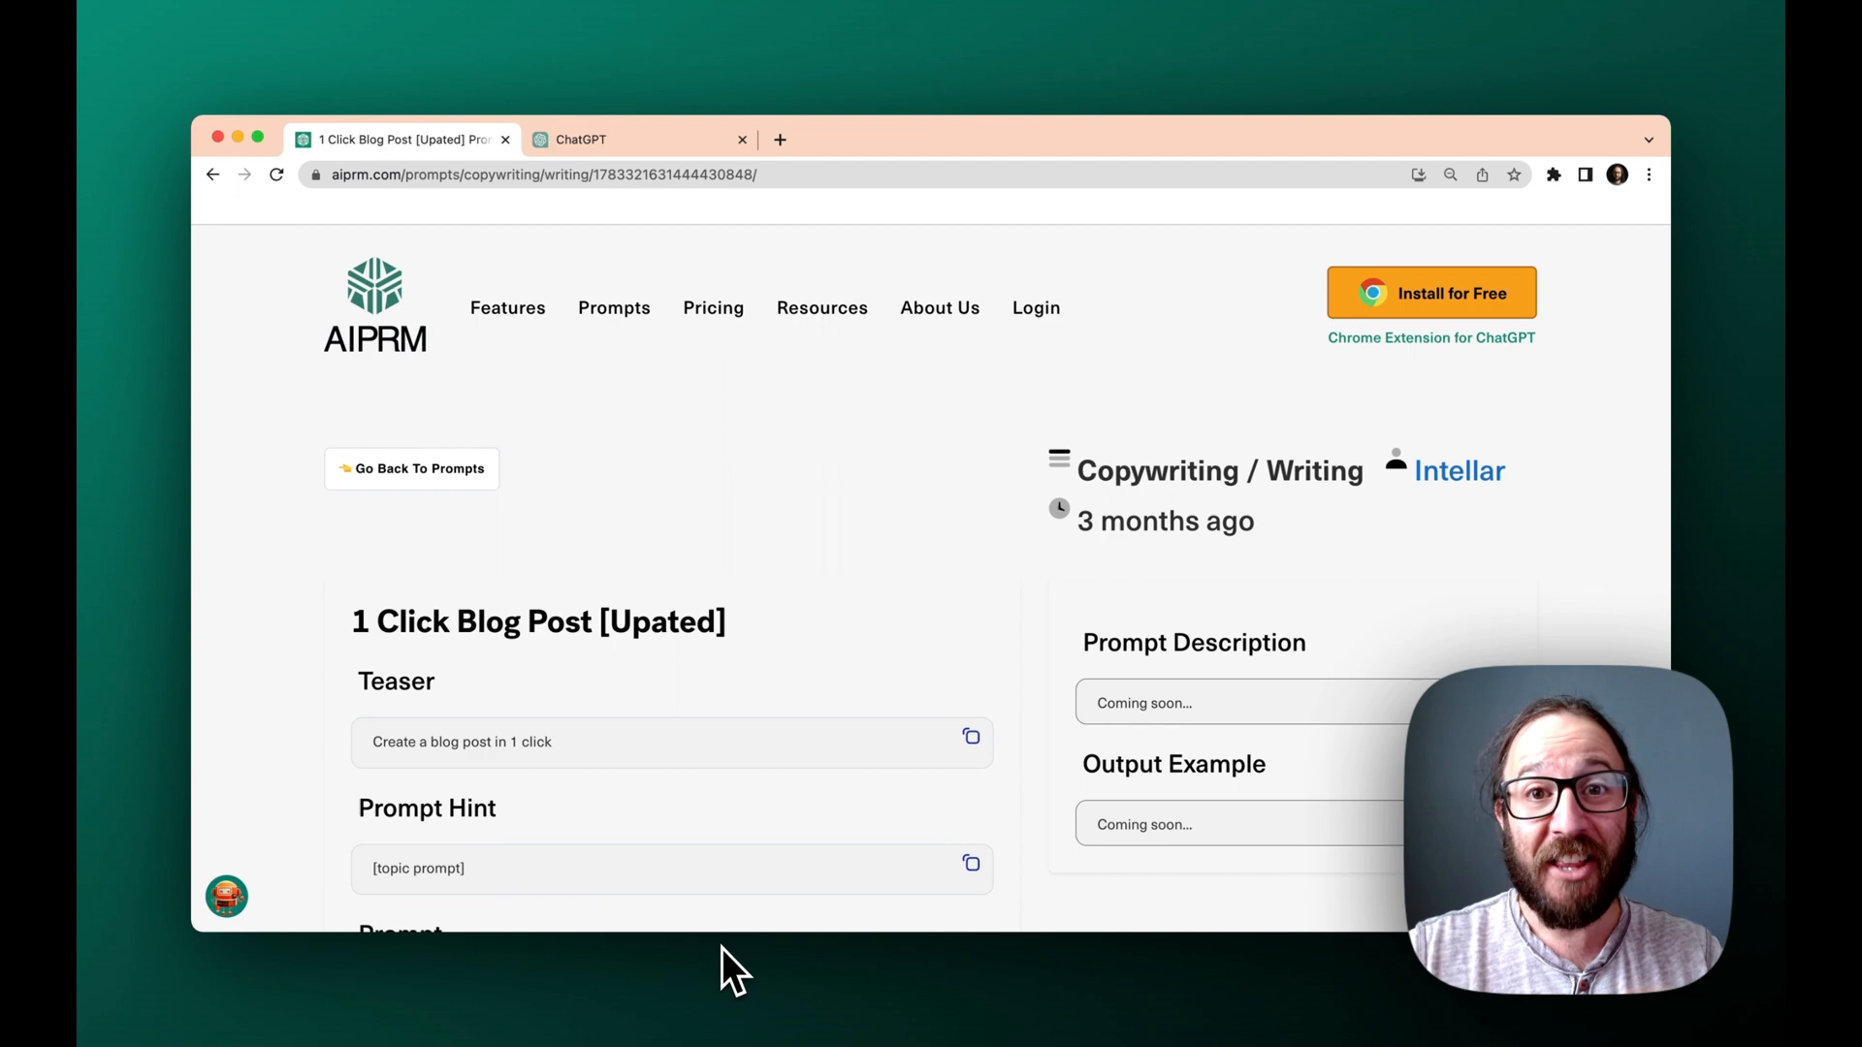
mouse_move(97, 468)
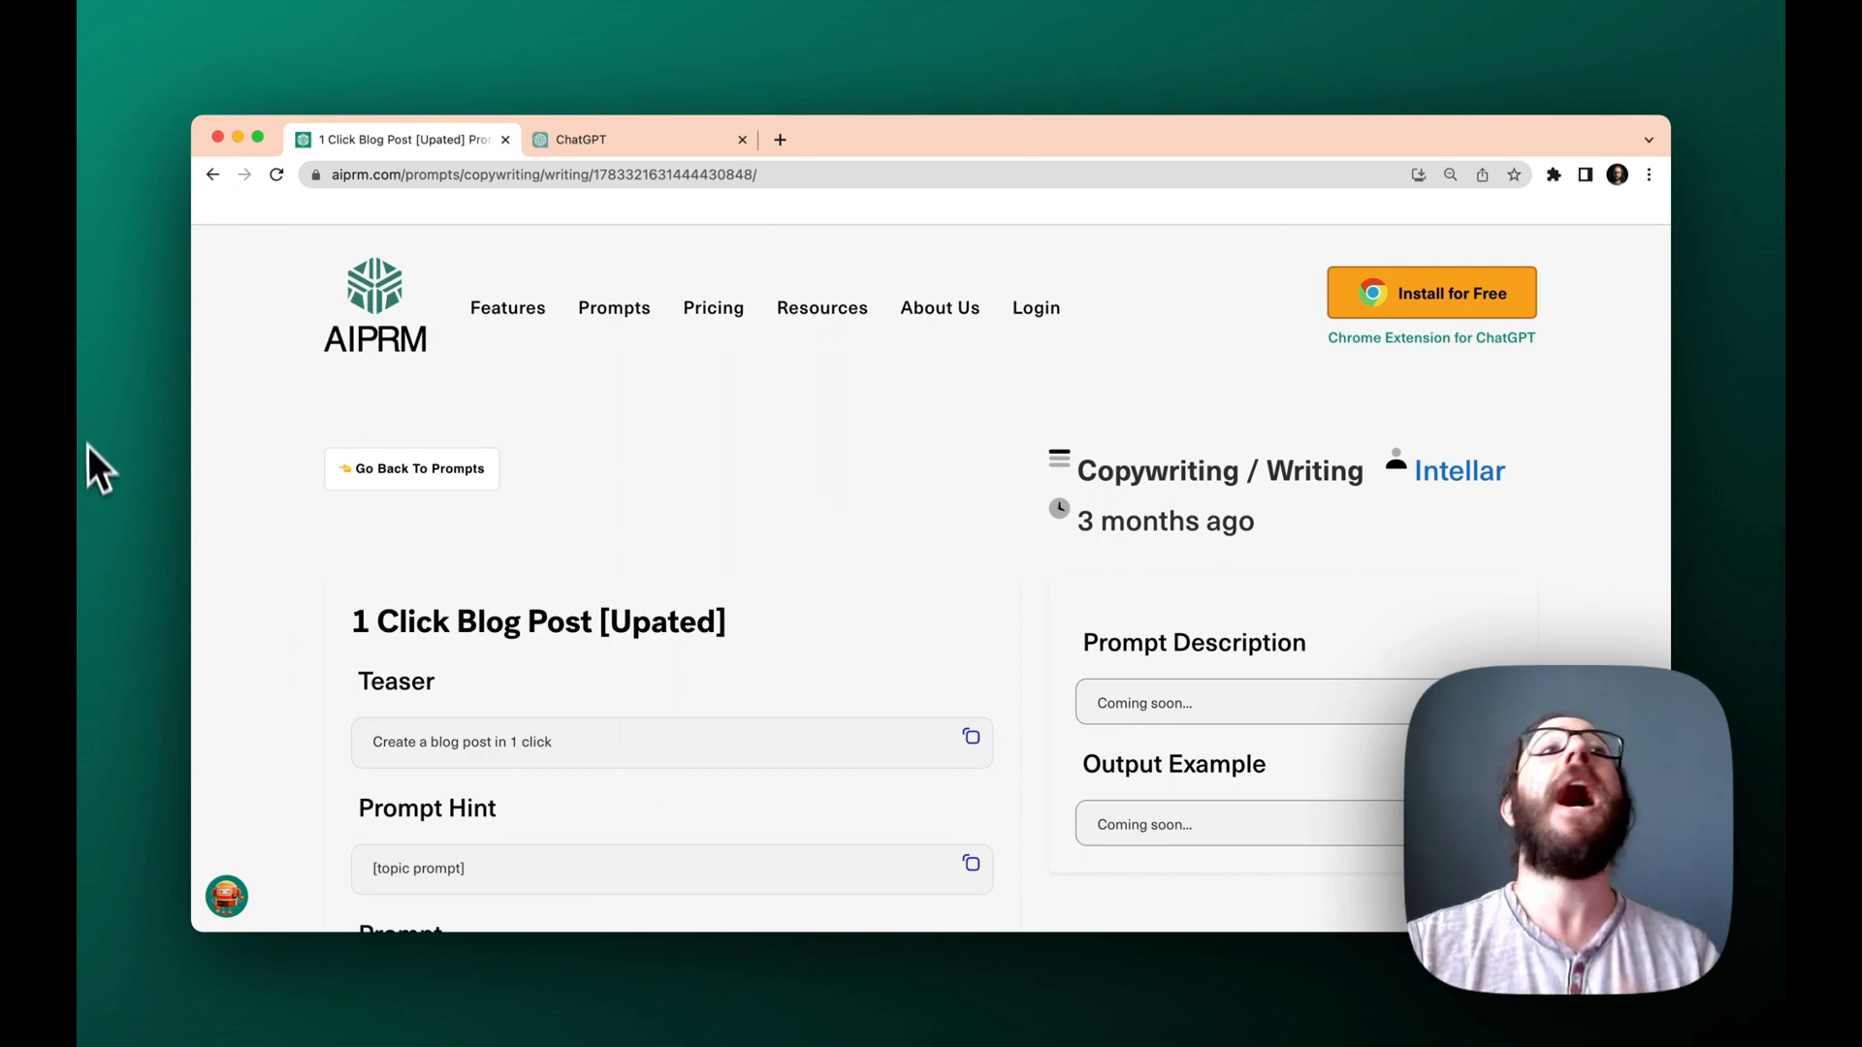
mouse_move(446, 172)
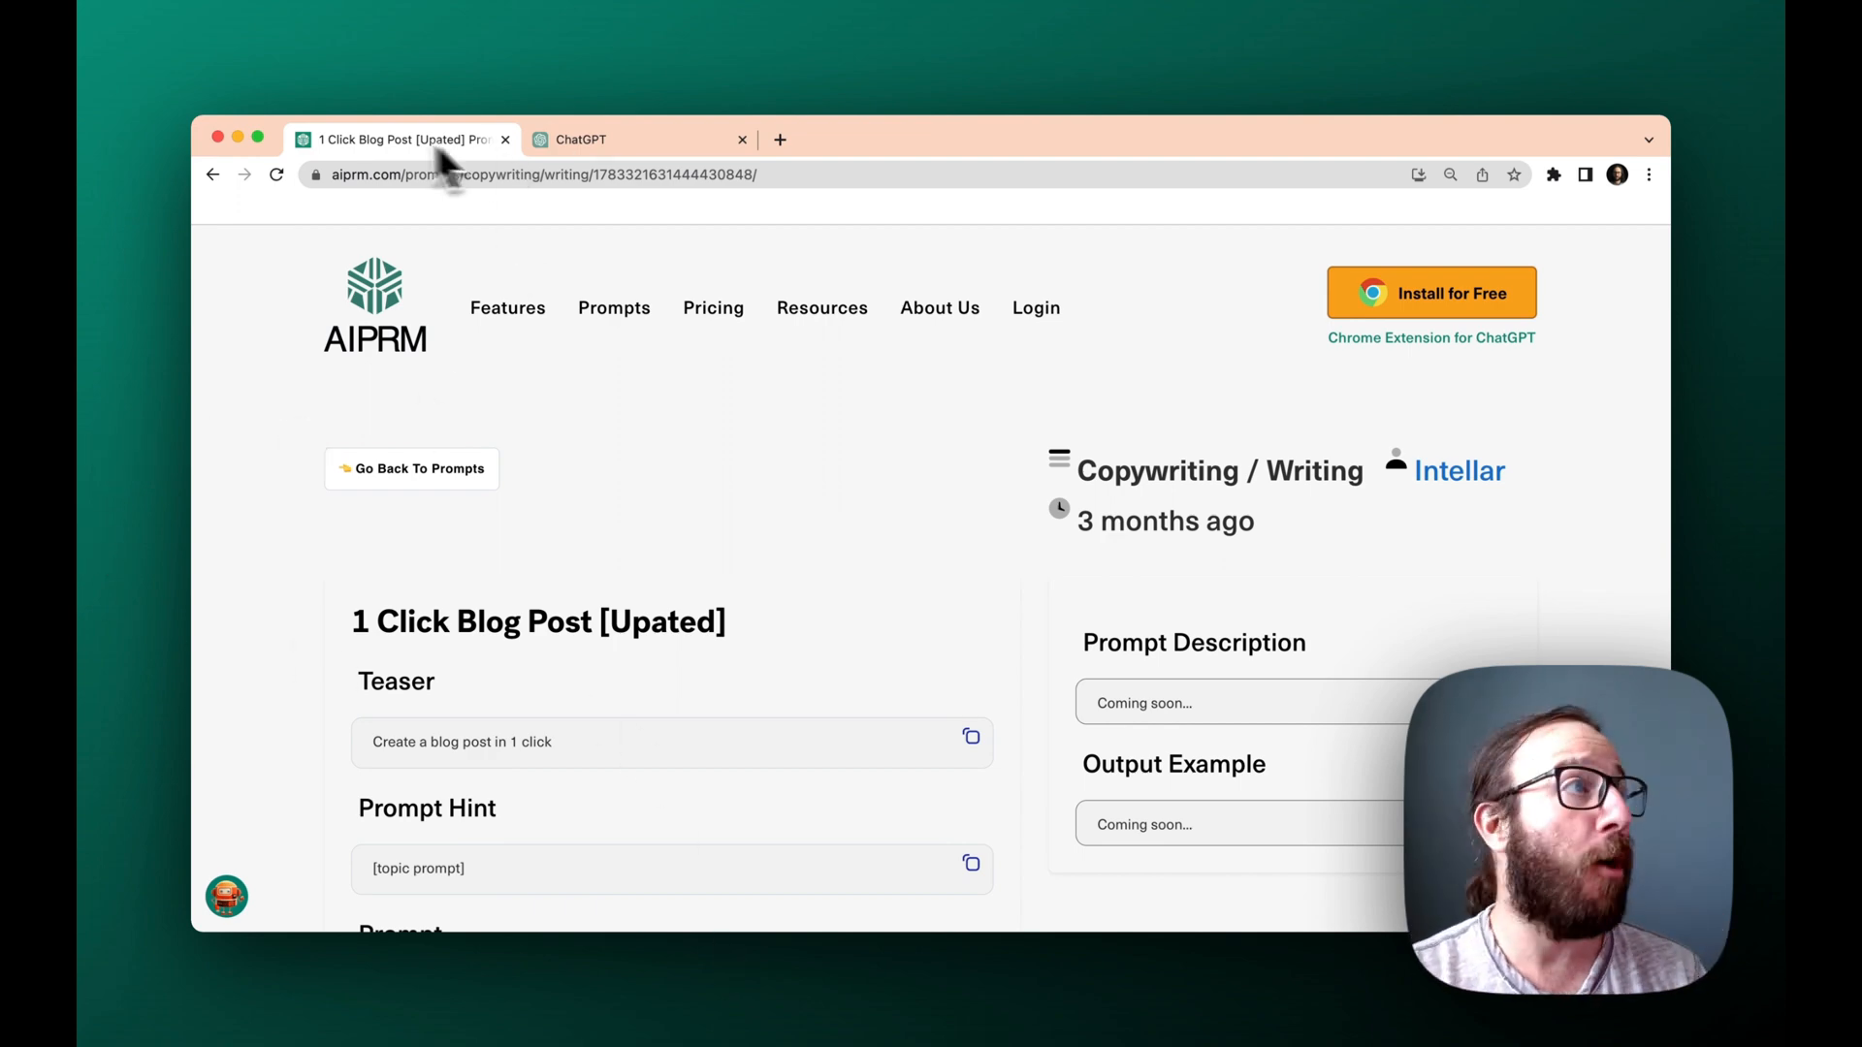
Step: Fill the prompt's topic field with 'How to Grow a Garden in Boulder Colorado'
click(580, 140)
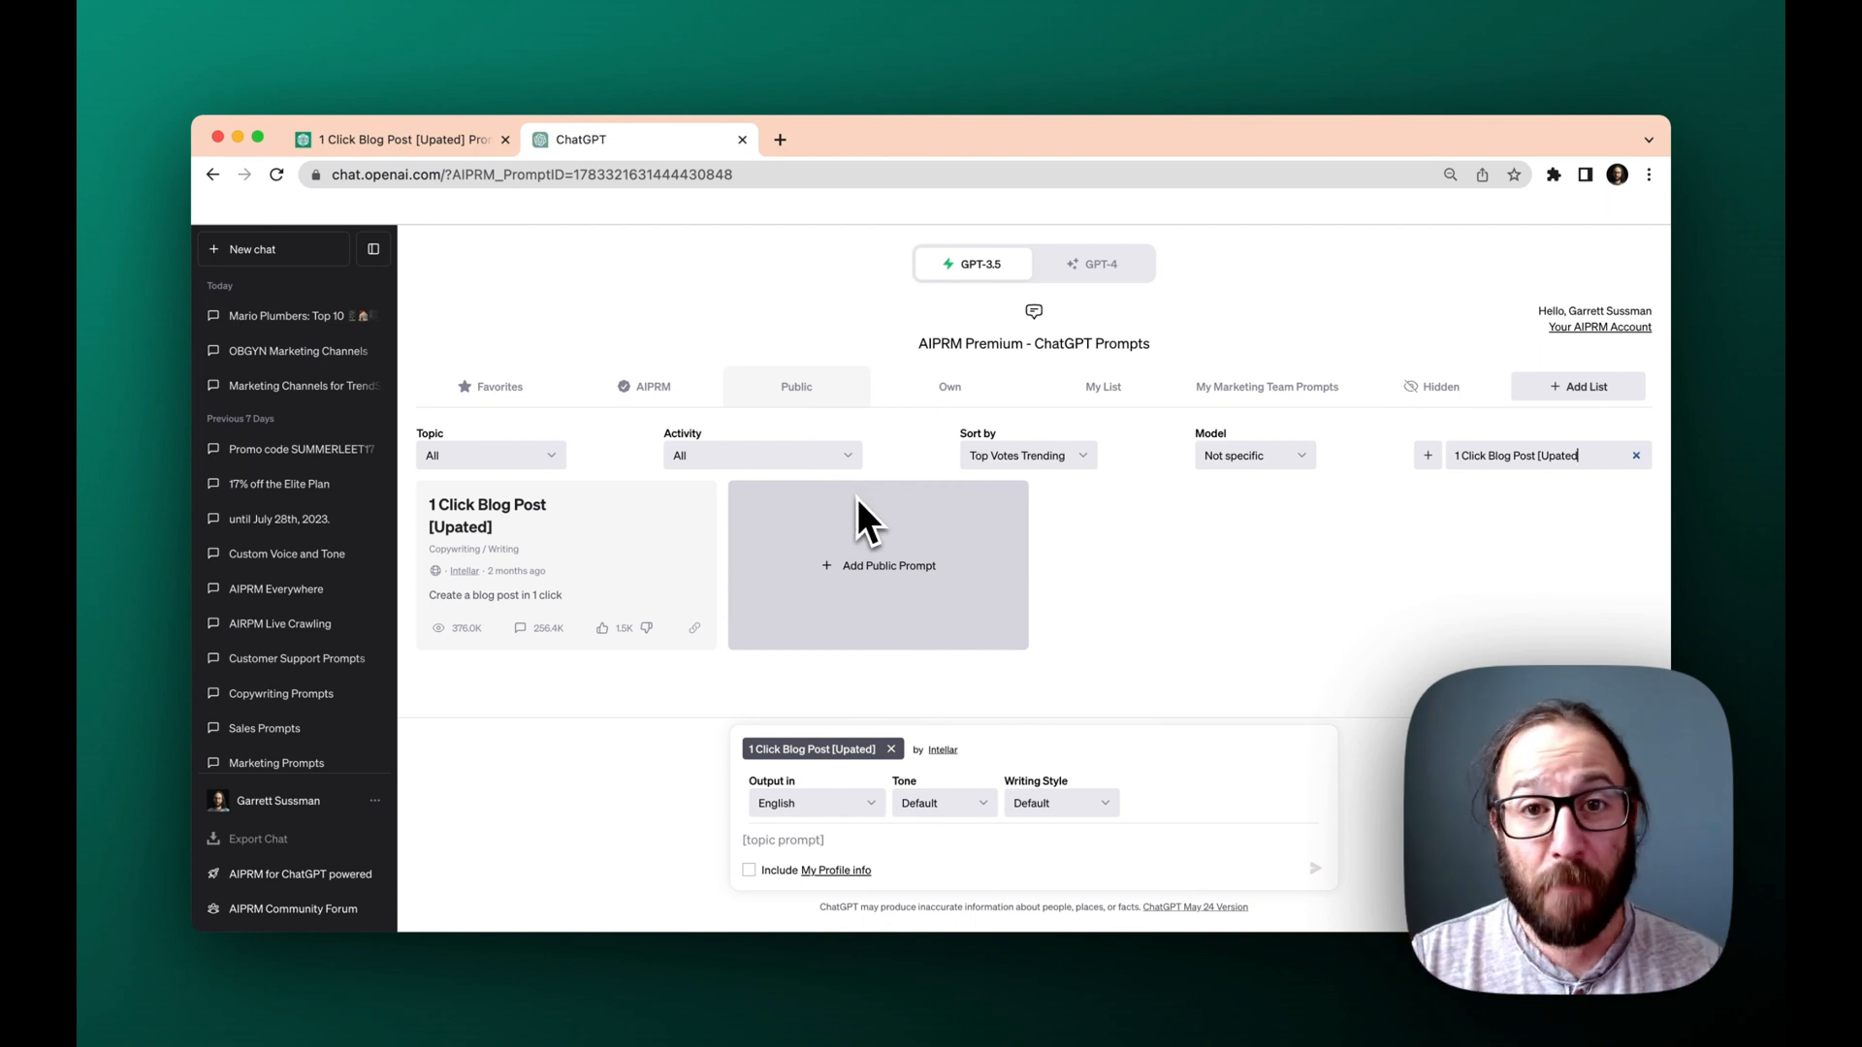
mouse_move(867, 535)
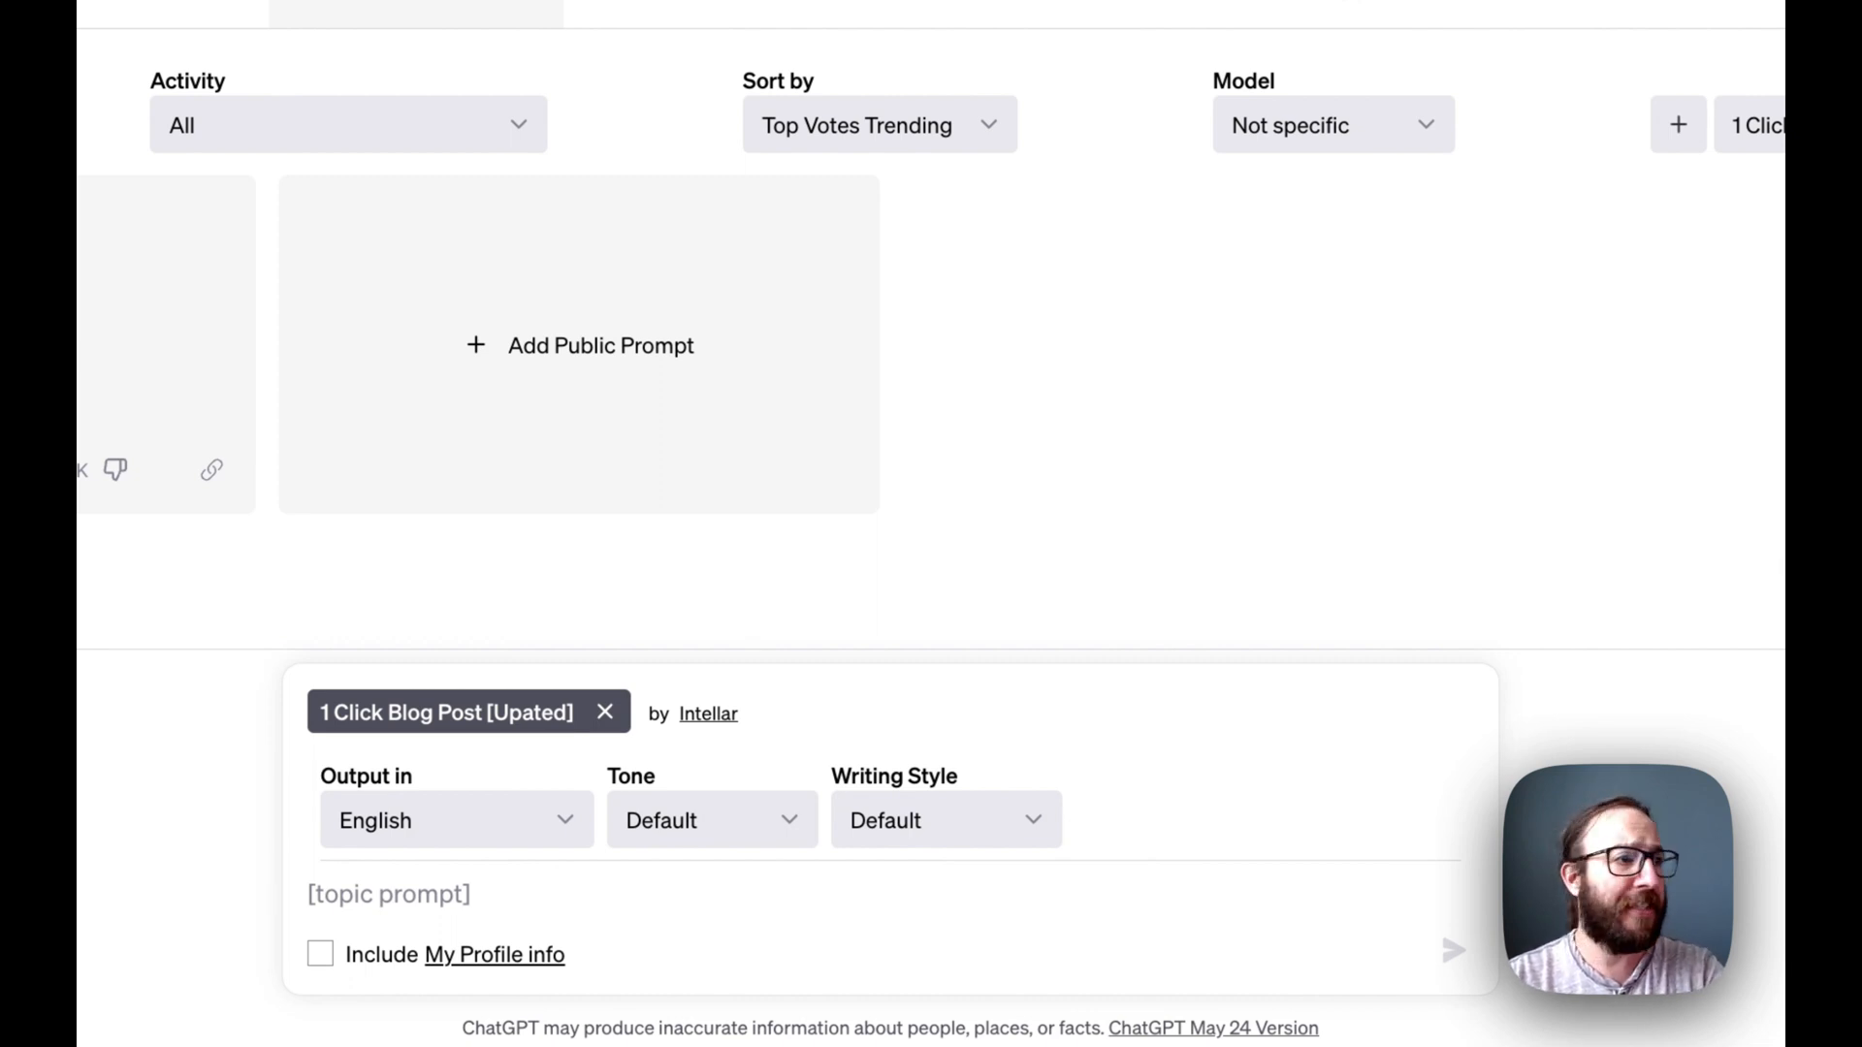
text(How to Grow a Garden in Boulder Colorado)
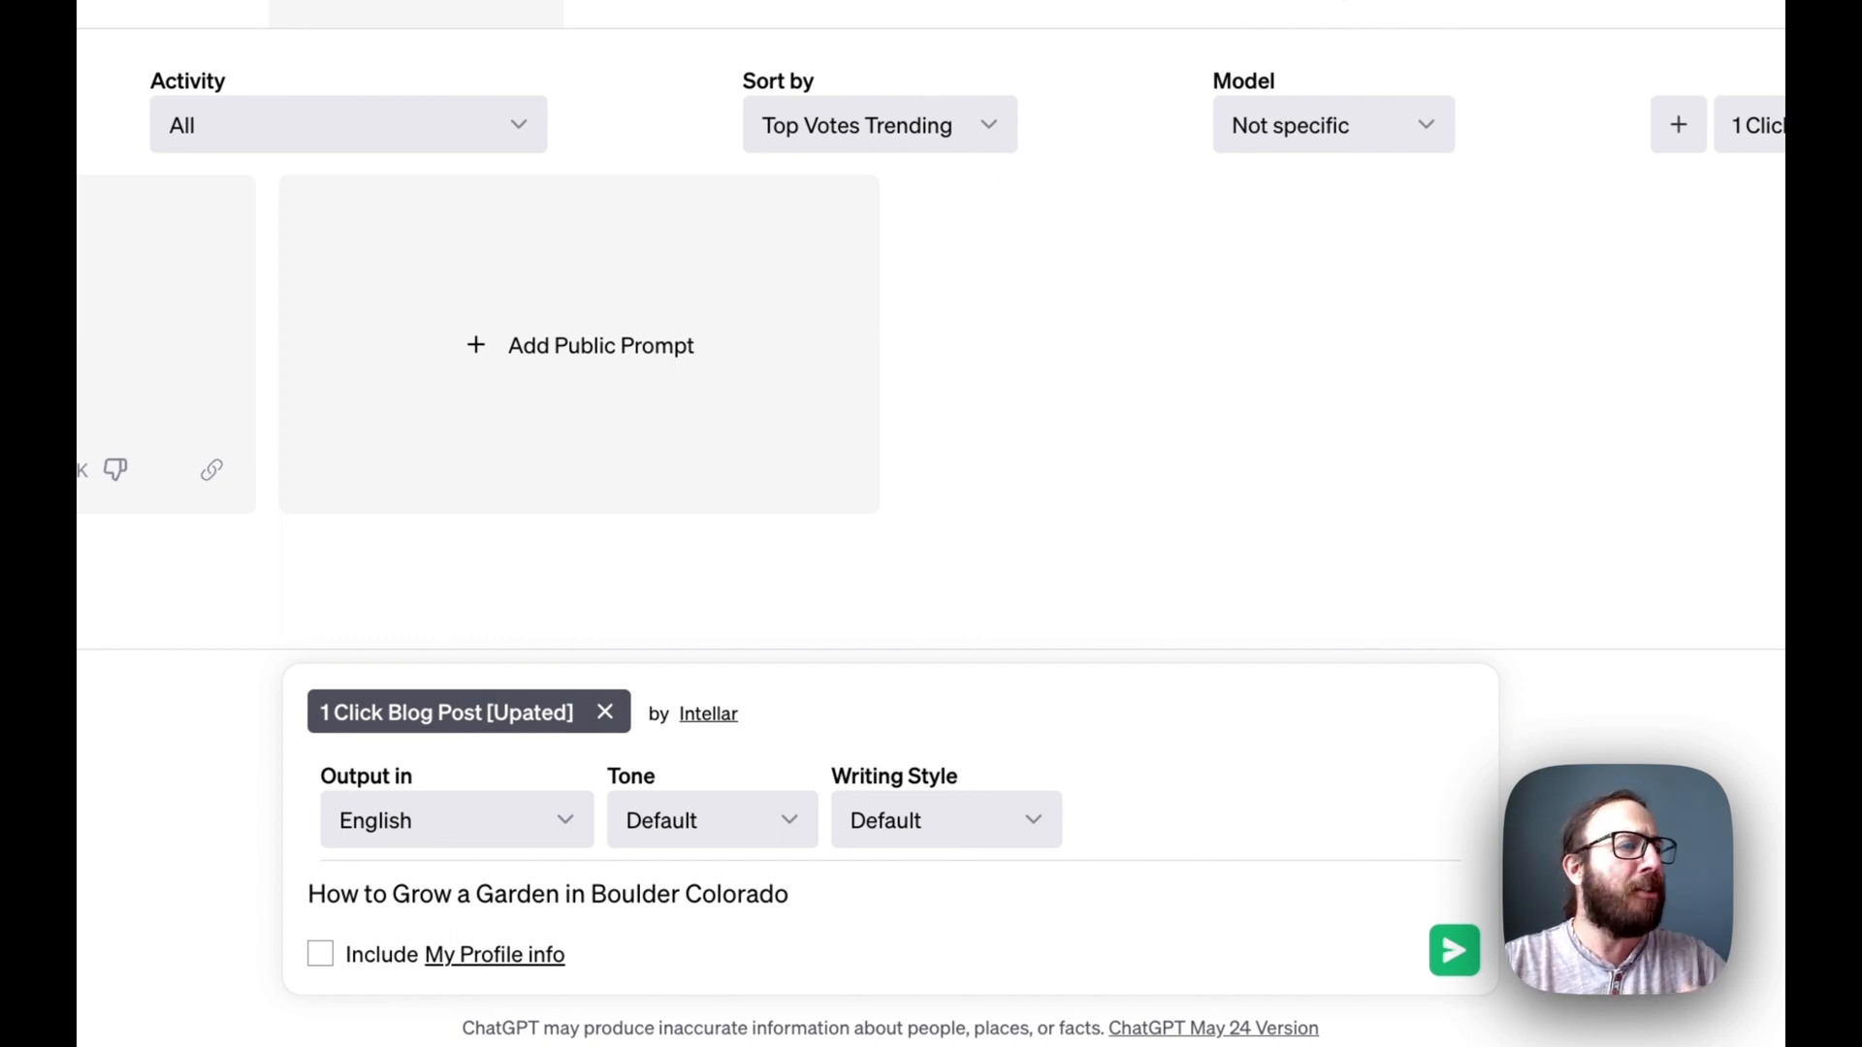
Step: Submit the Boulder gardening topic and review the generated outline, title tags and full post
click(1452, 950)
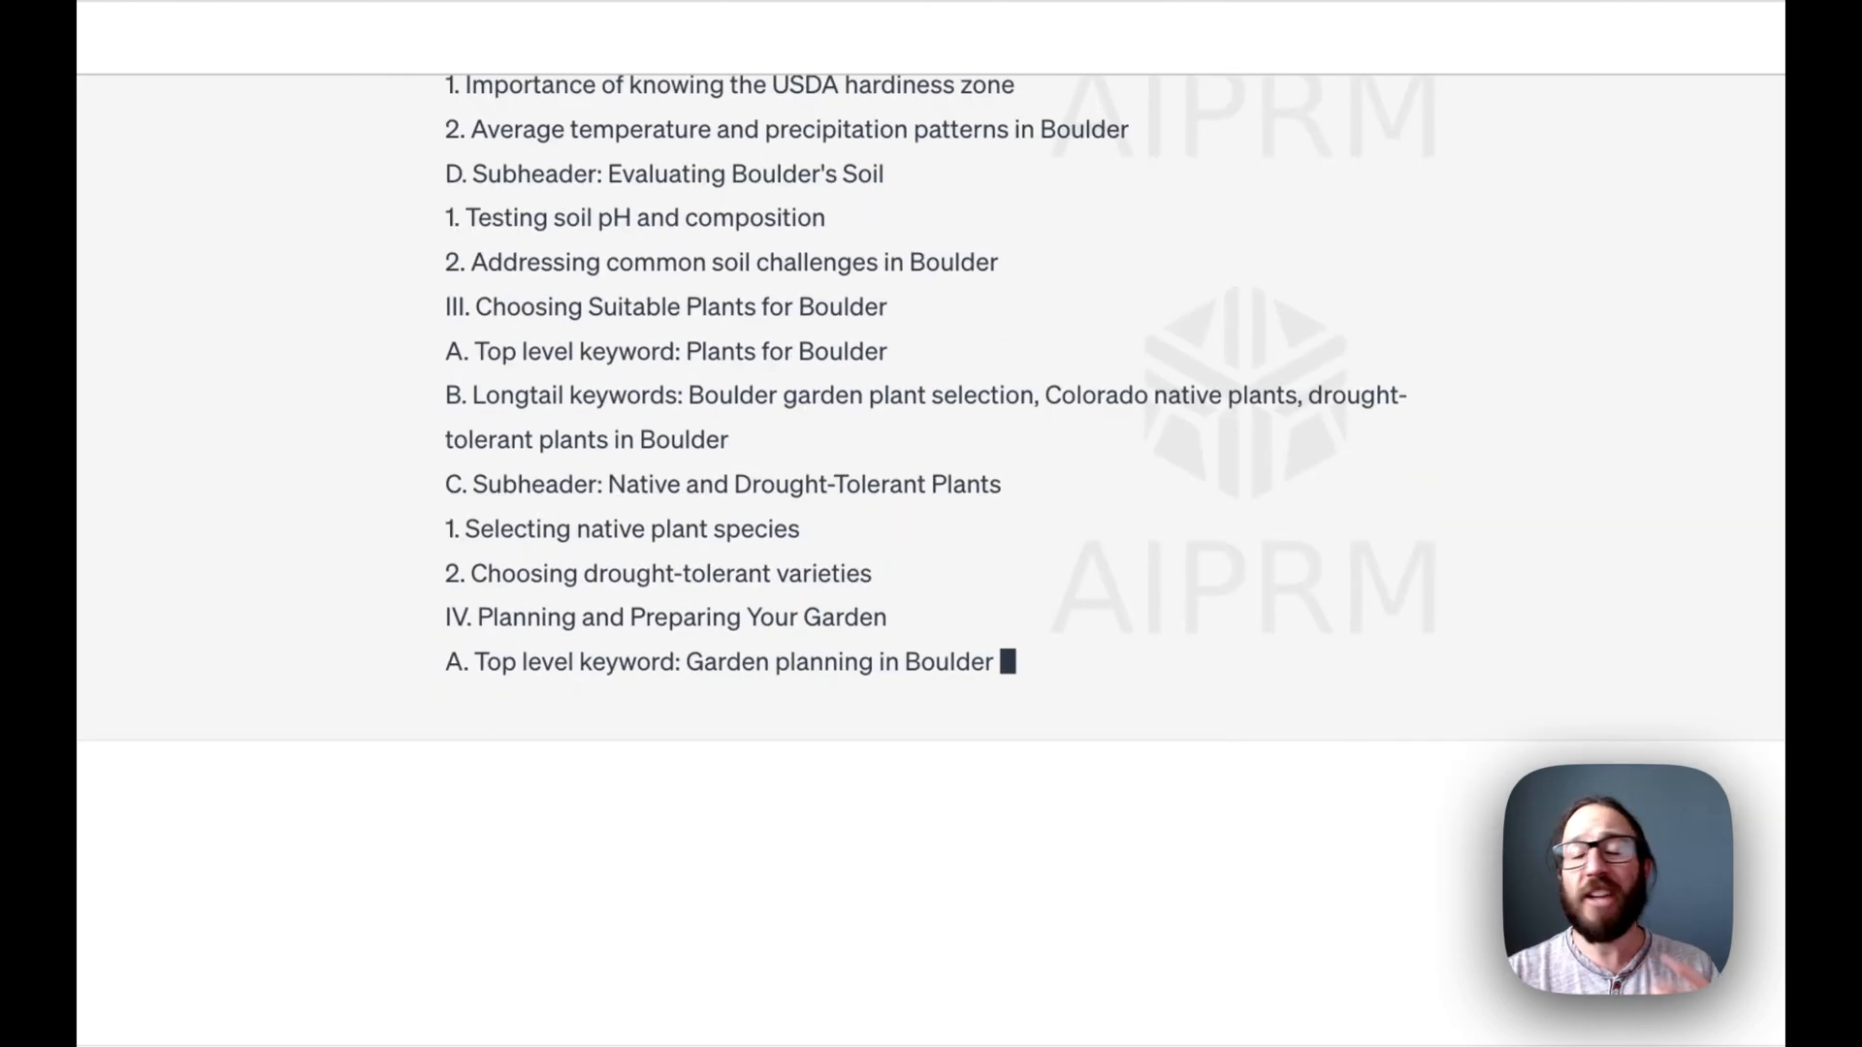
scroll(down, 3)
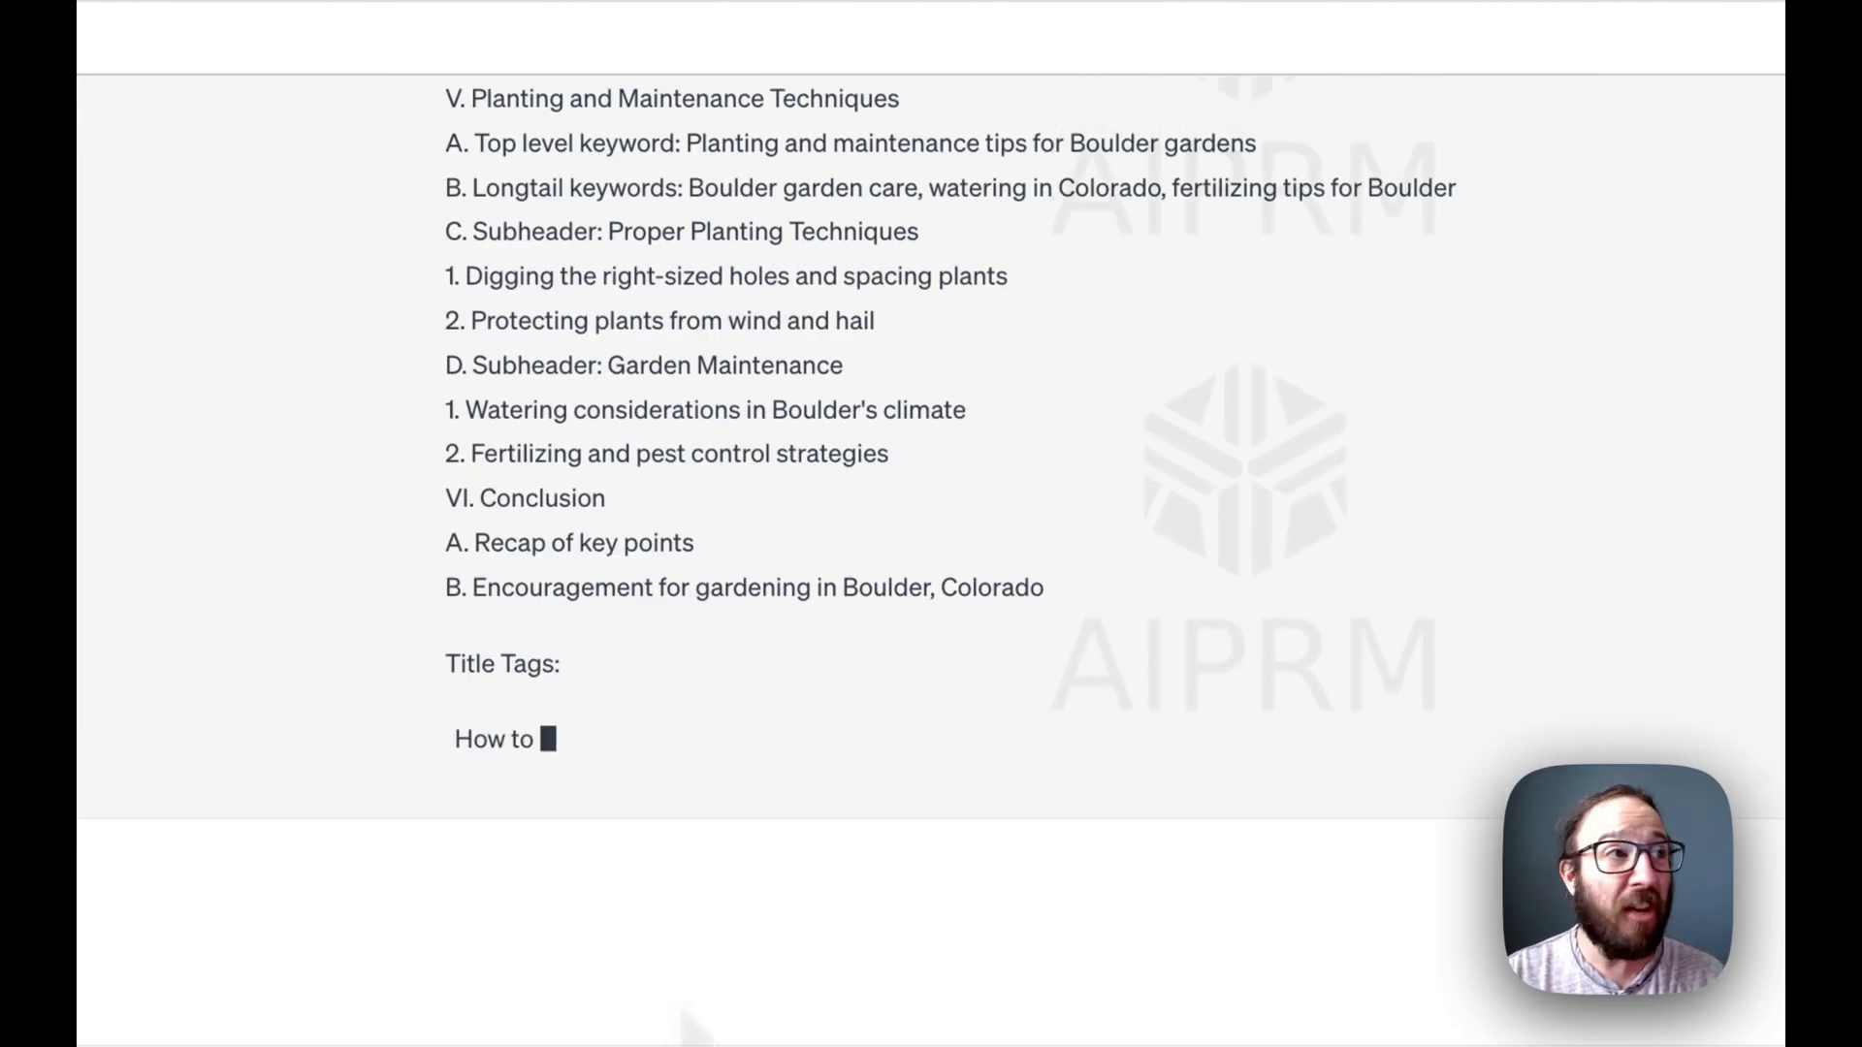
scroll(down, 3)
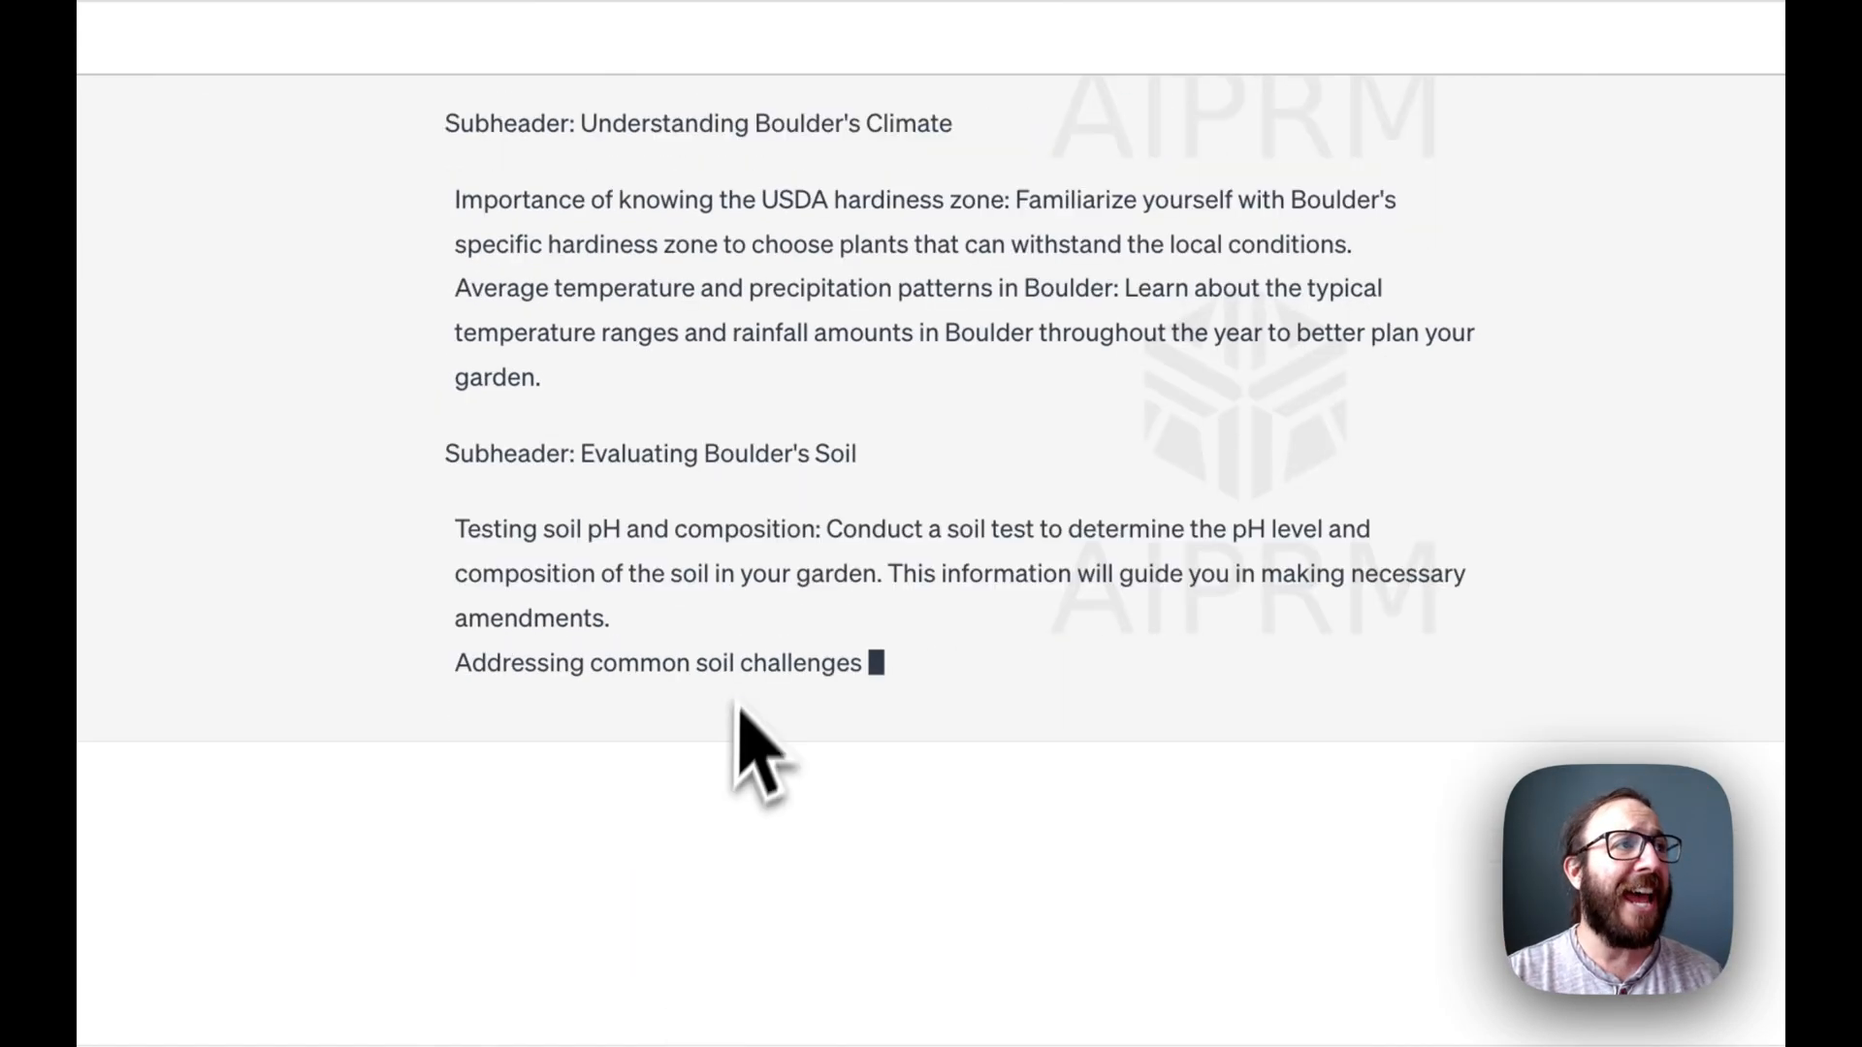
scroll(up, 3)
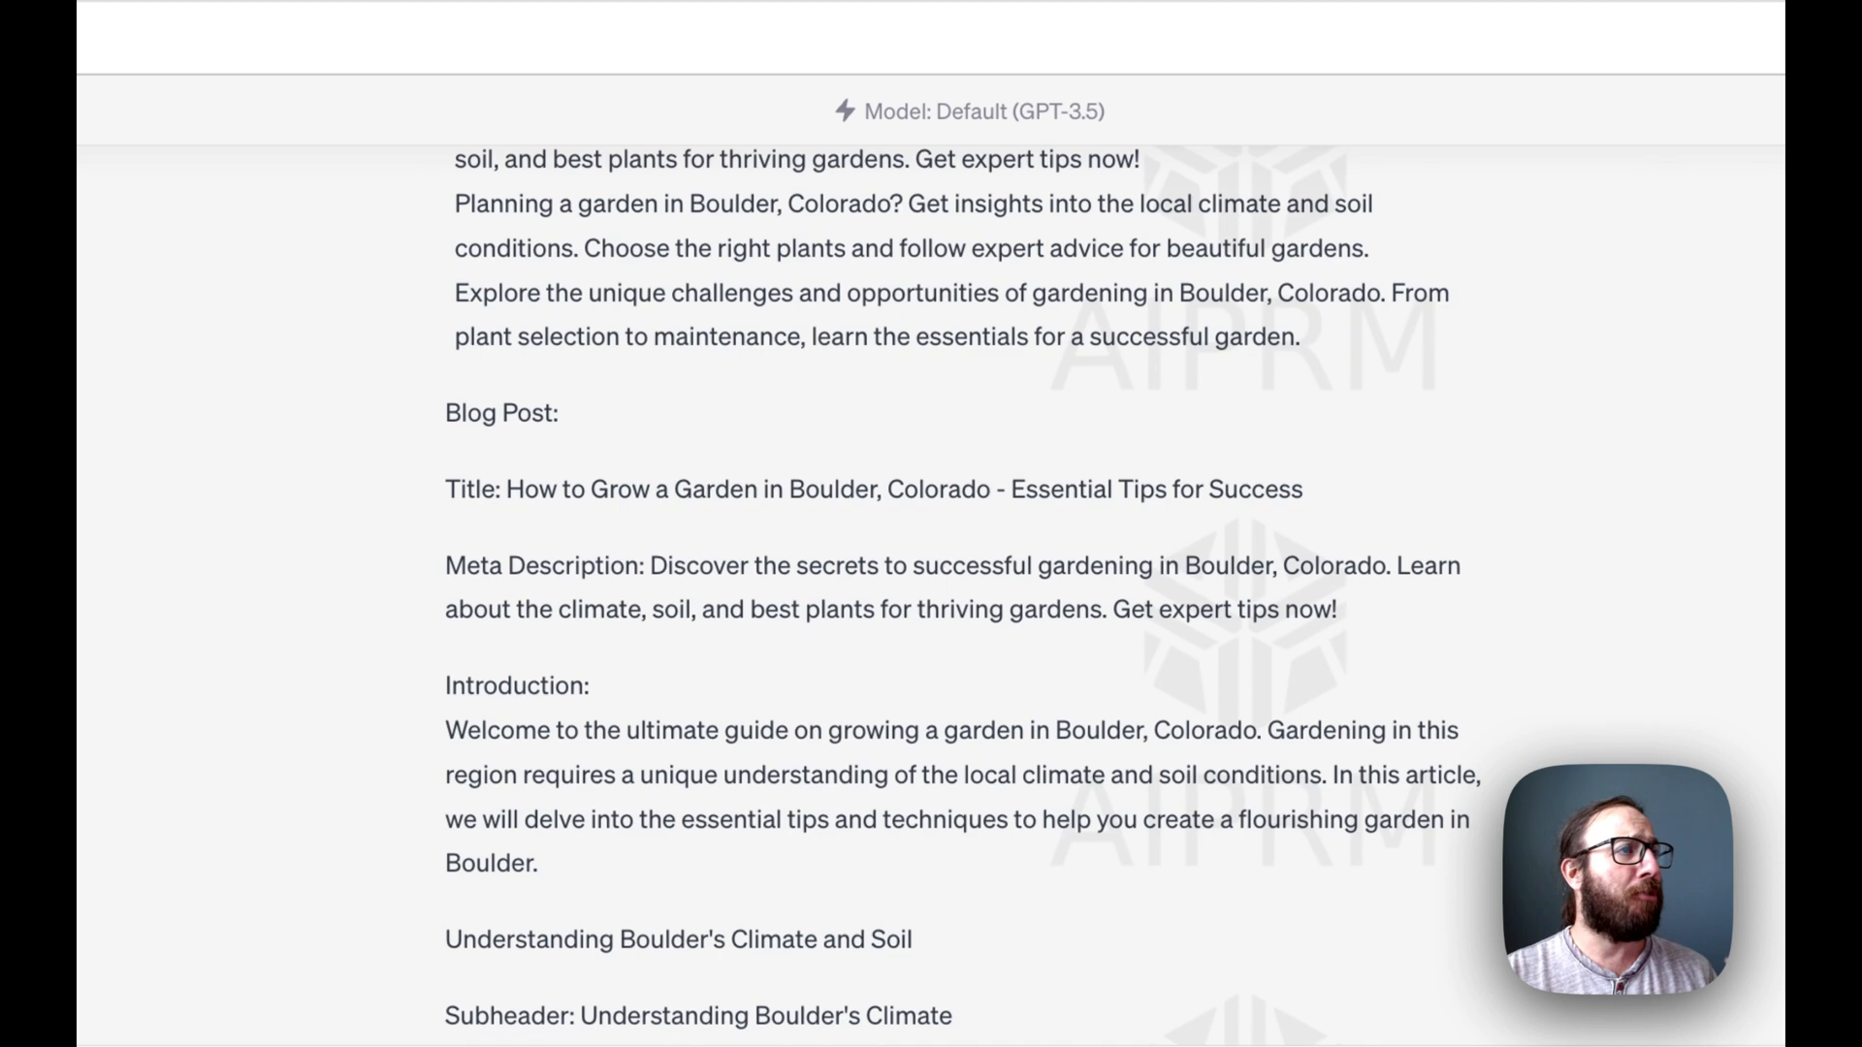
scroll(down, 3)
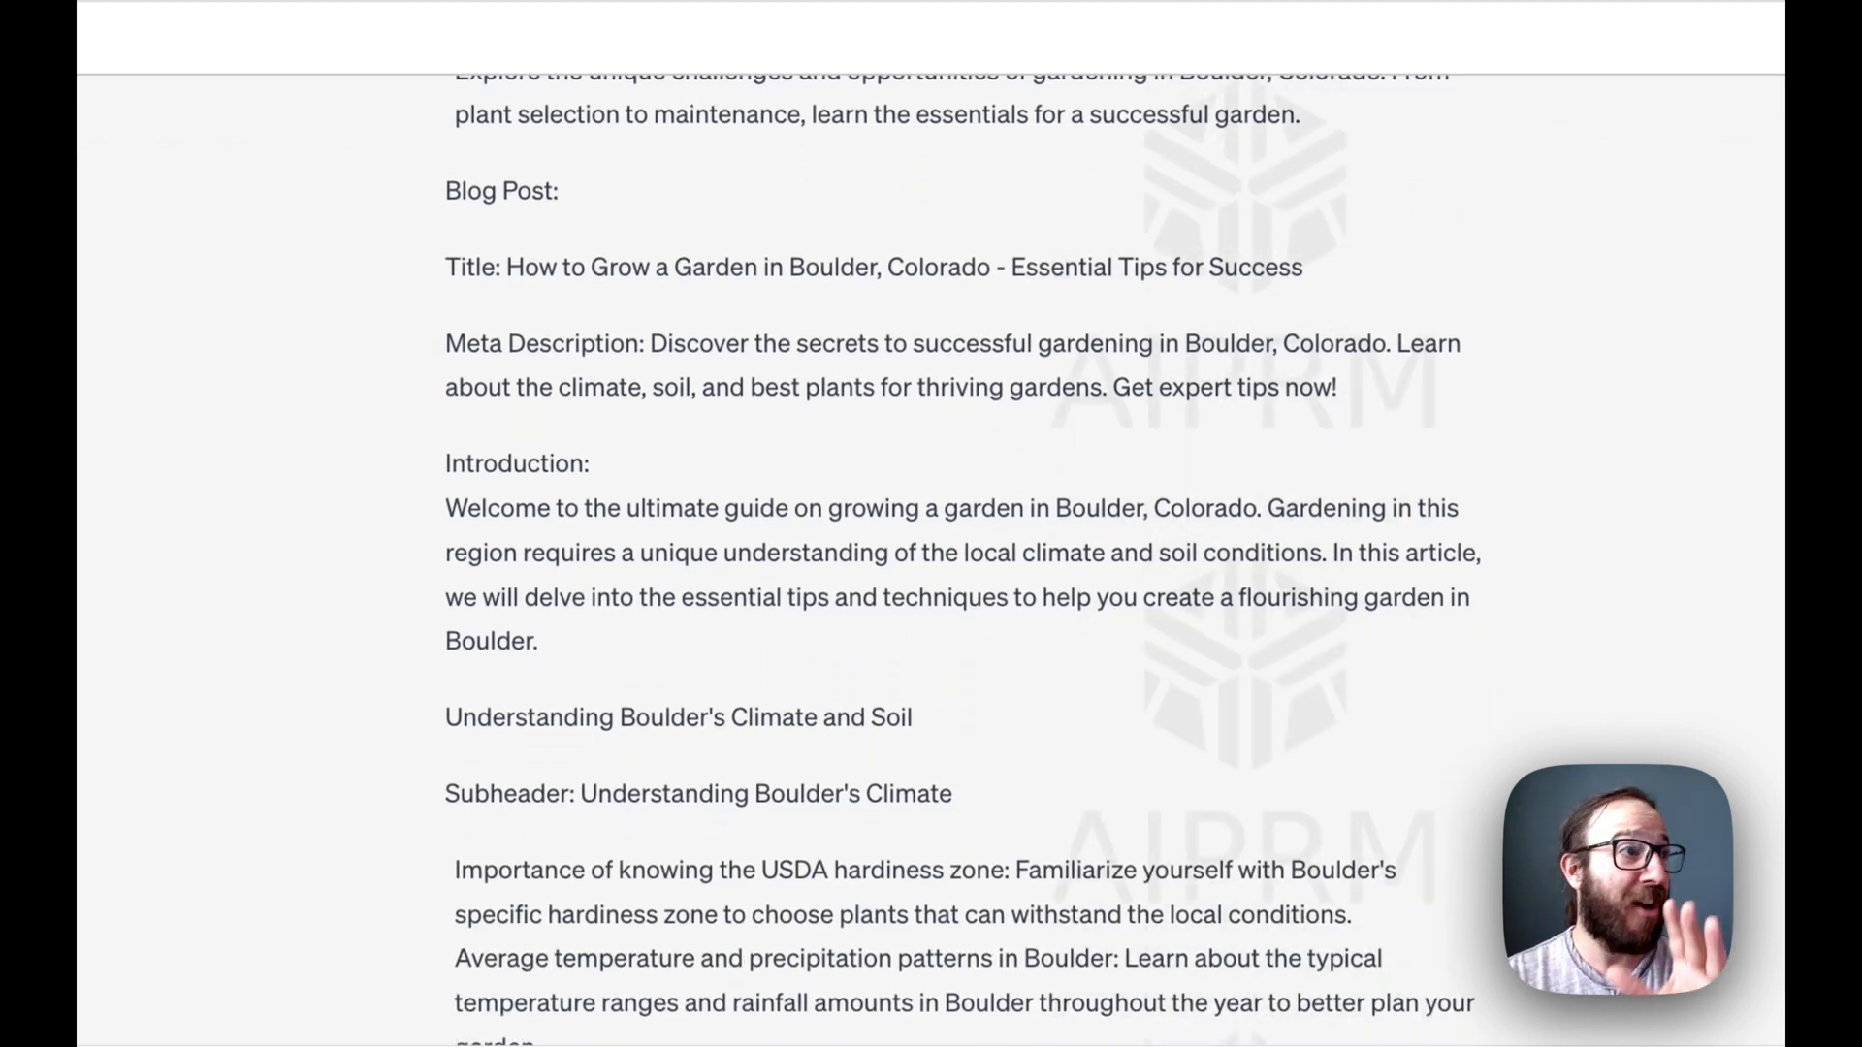
scroll(down, 3)
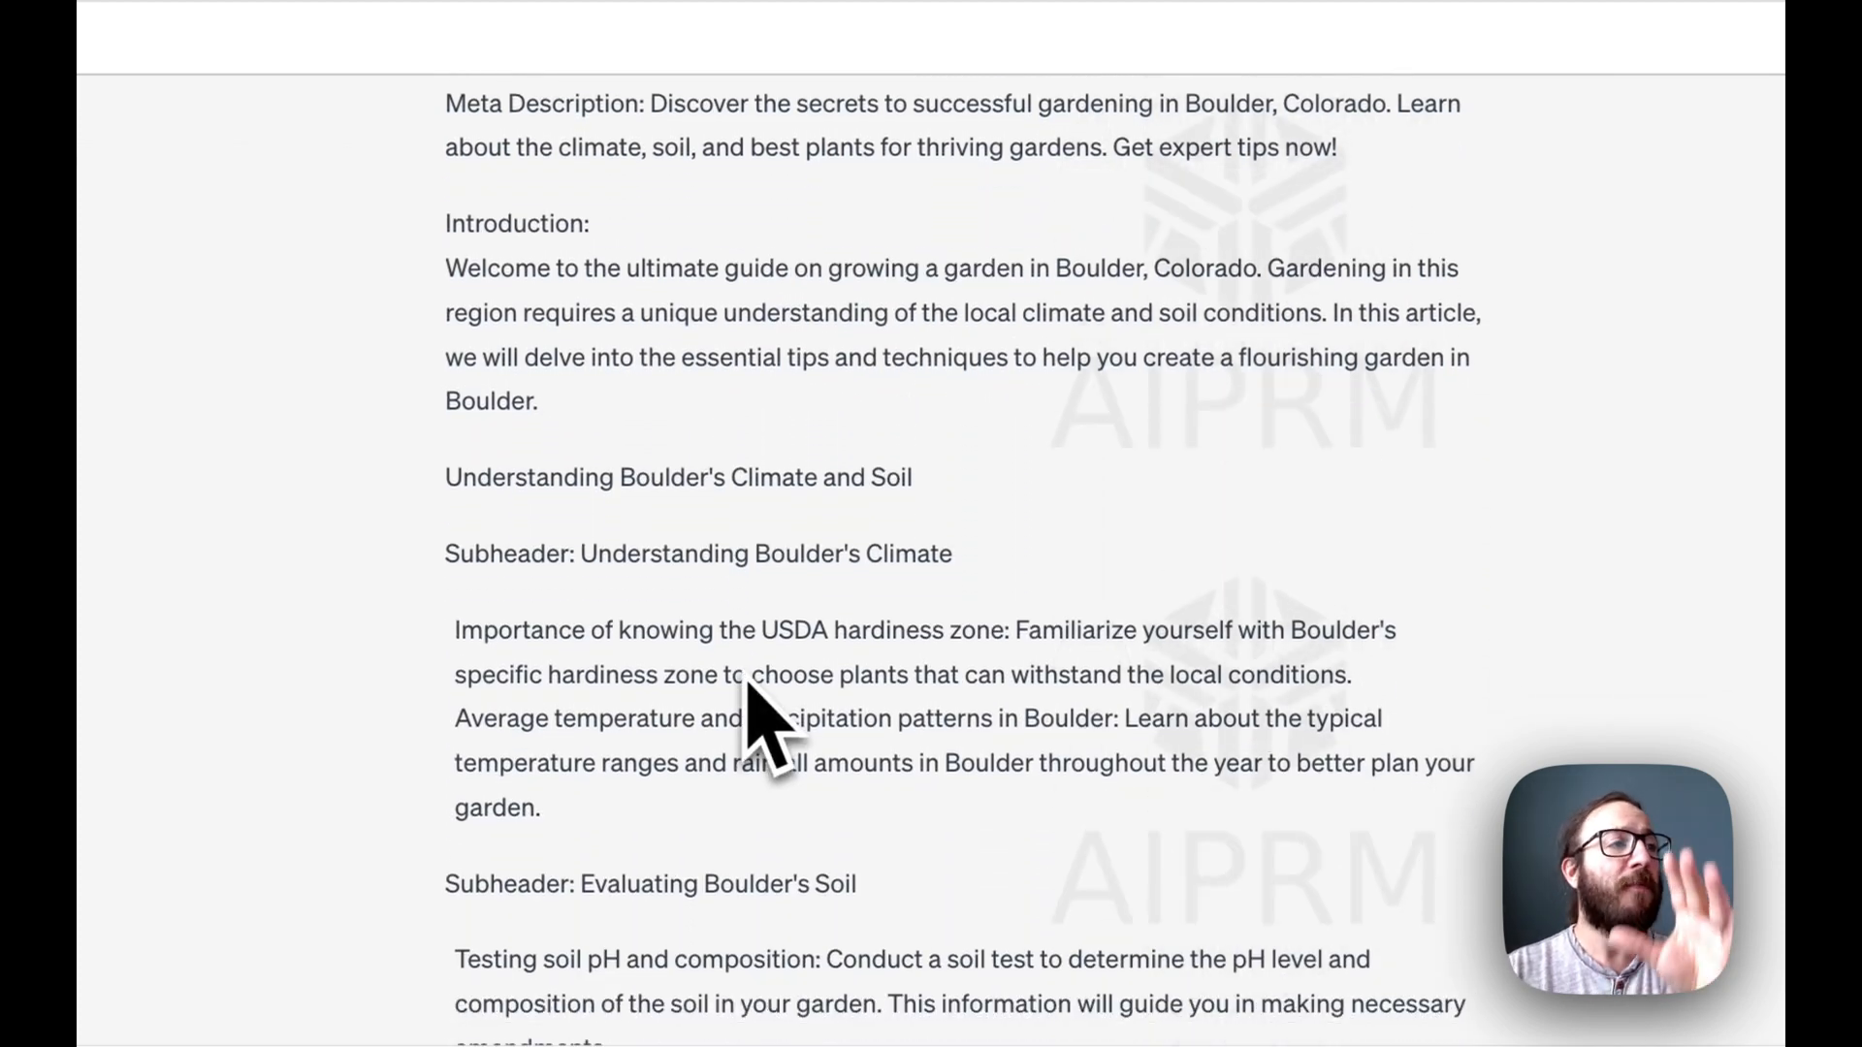
scroll(down, 3)
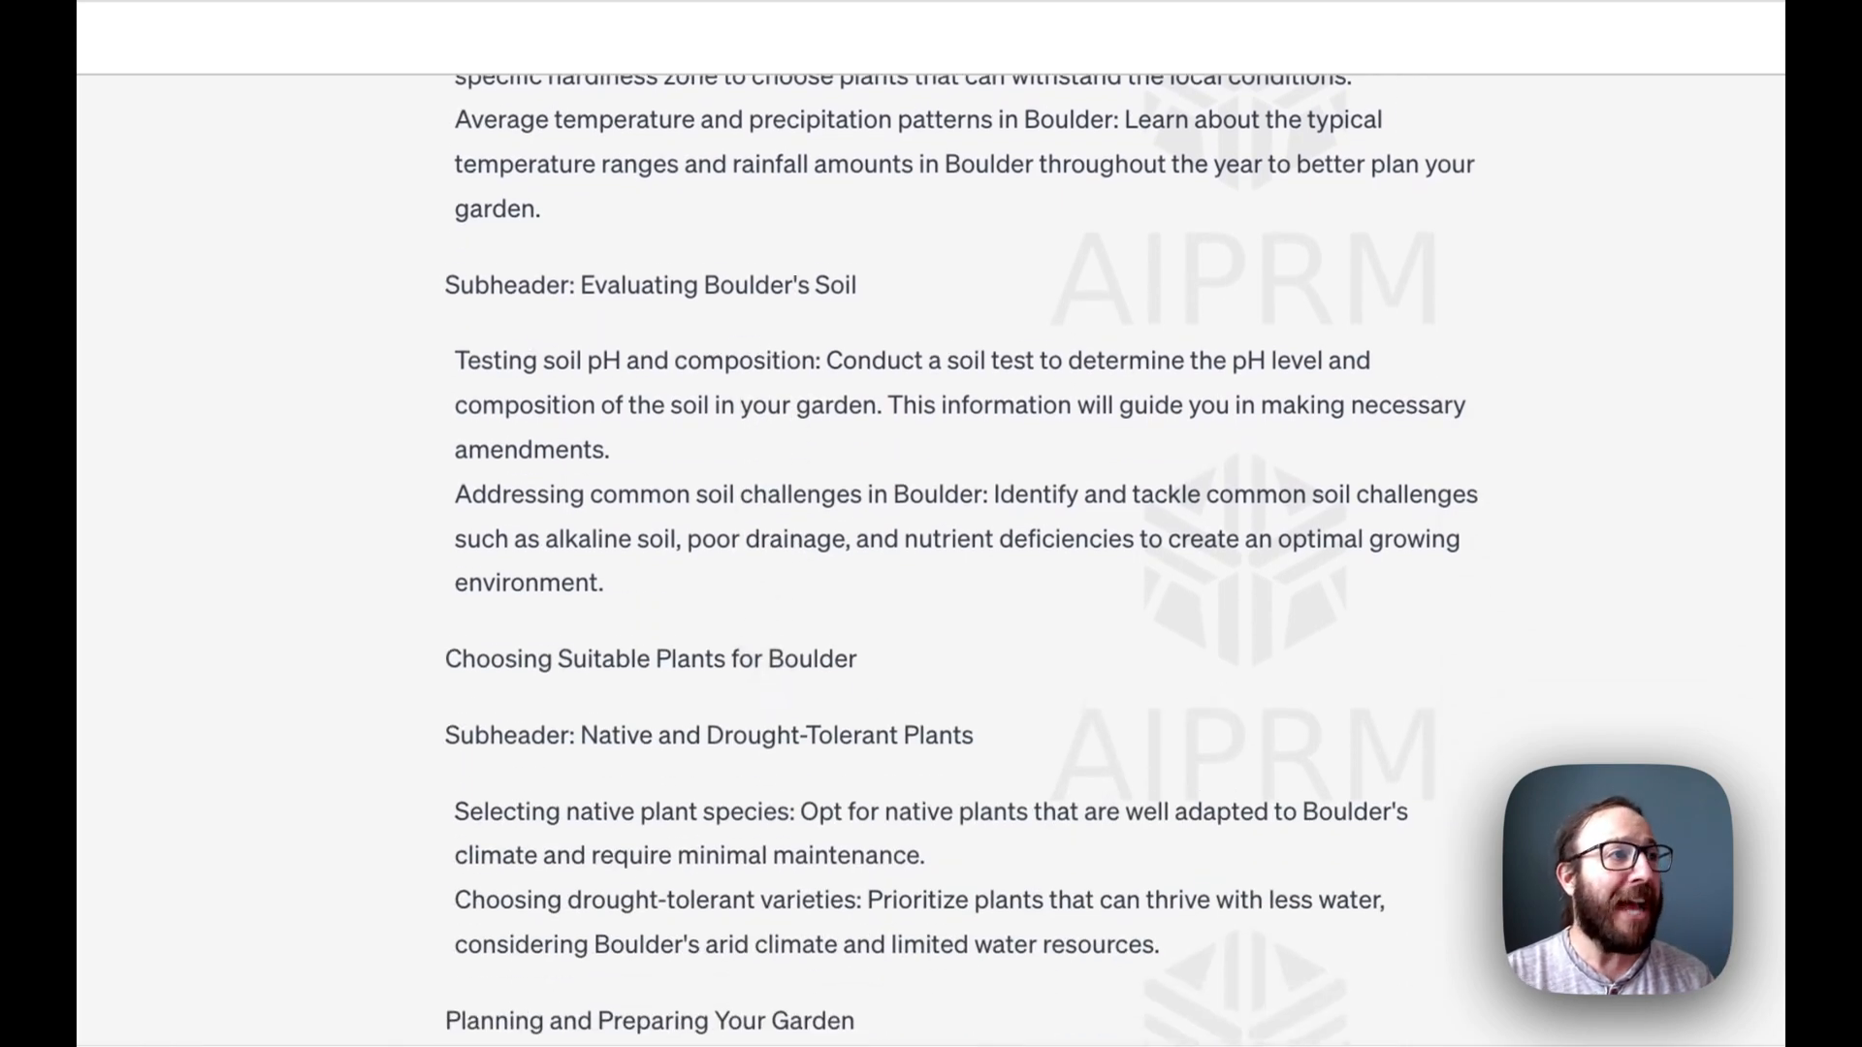
scroll(down, 3)
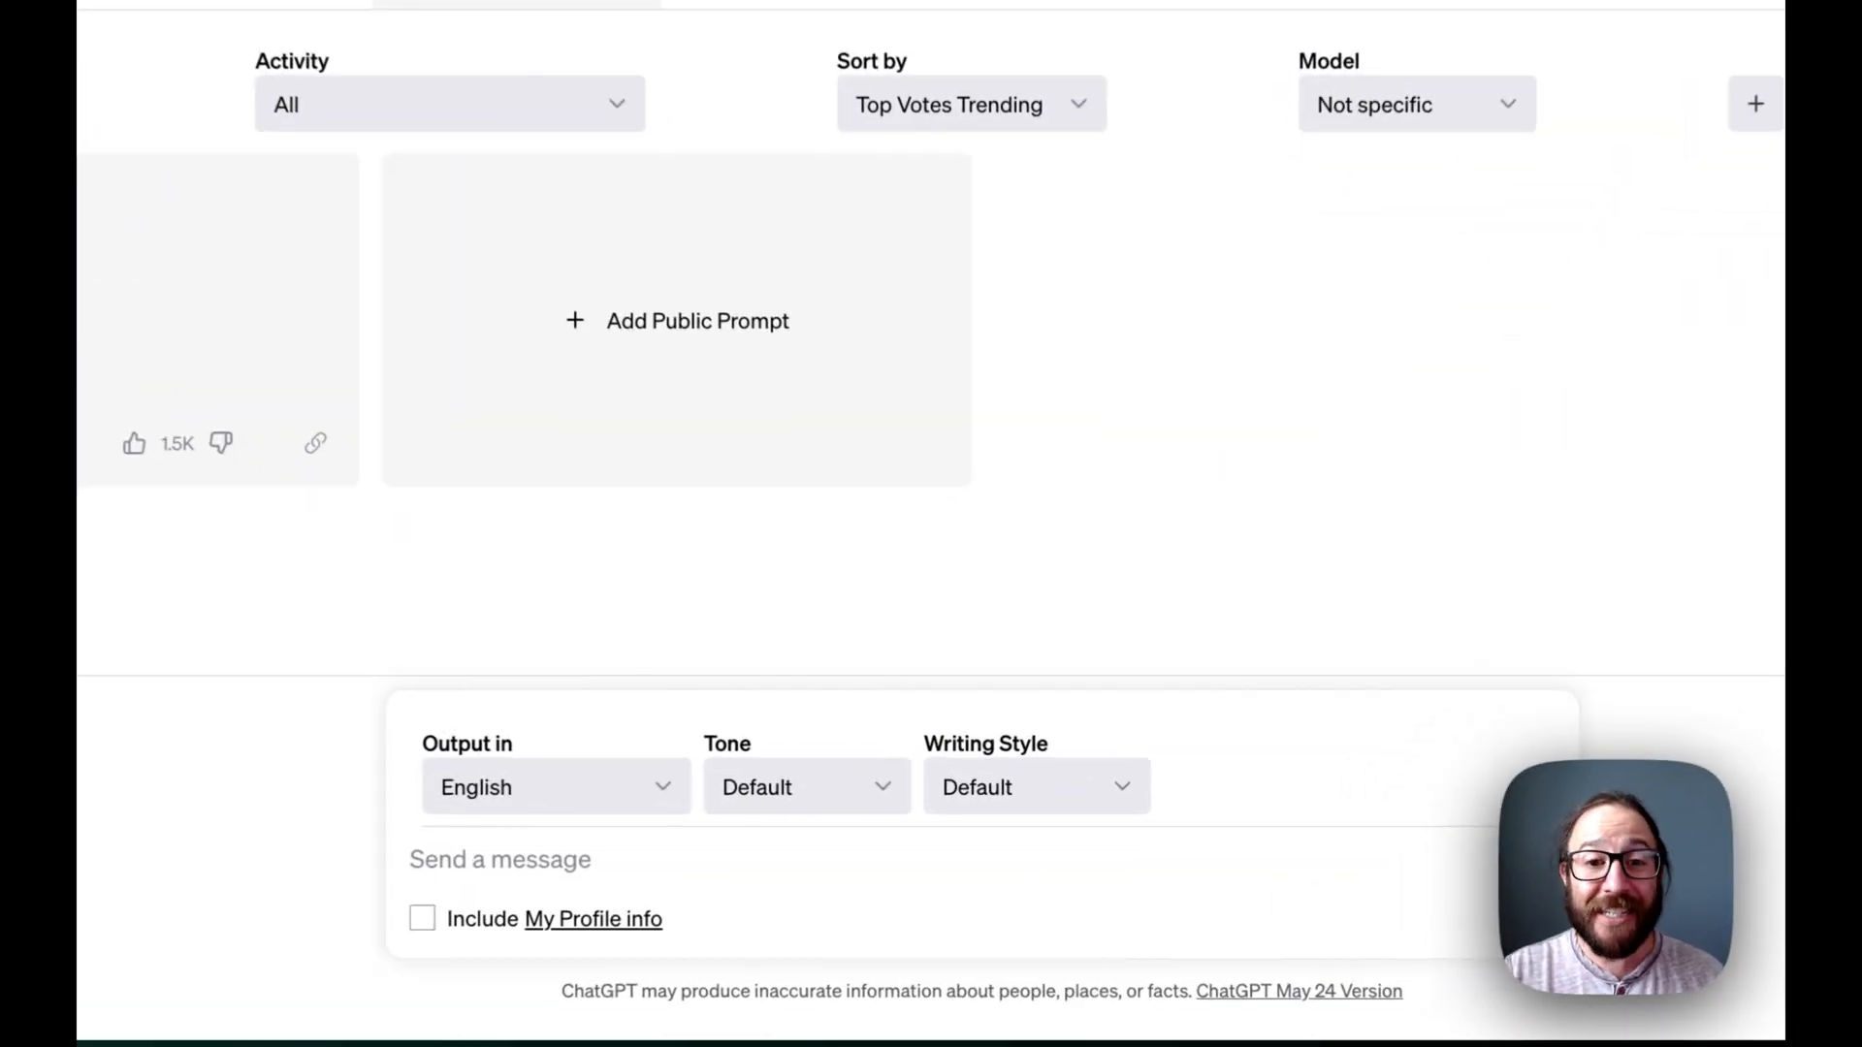
Step: Enter the topic '10 Things to Ask Your Accountant About Your Taxes' into the prompt
scroll(up, 3)
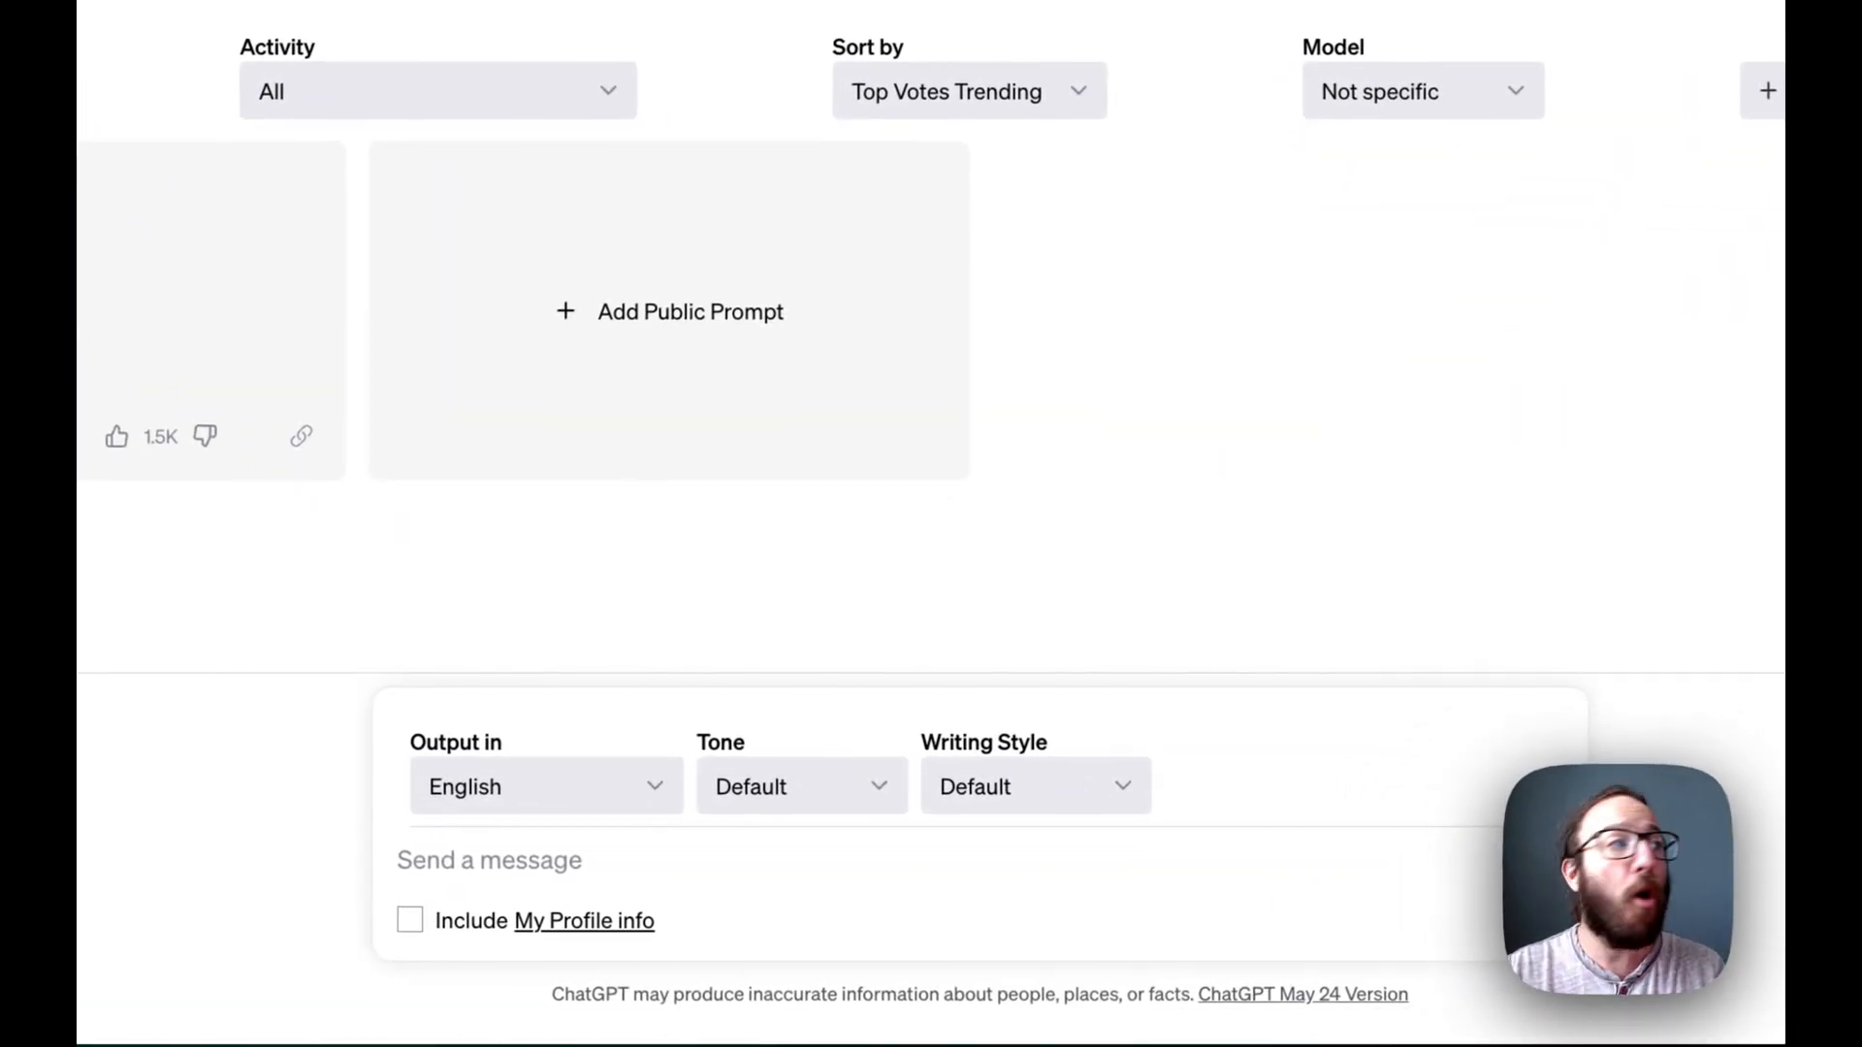
mouse_move(665, 818)
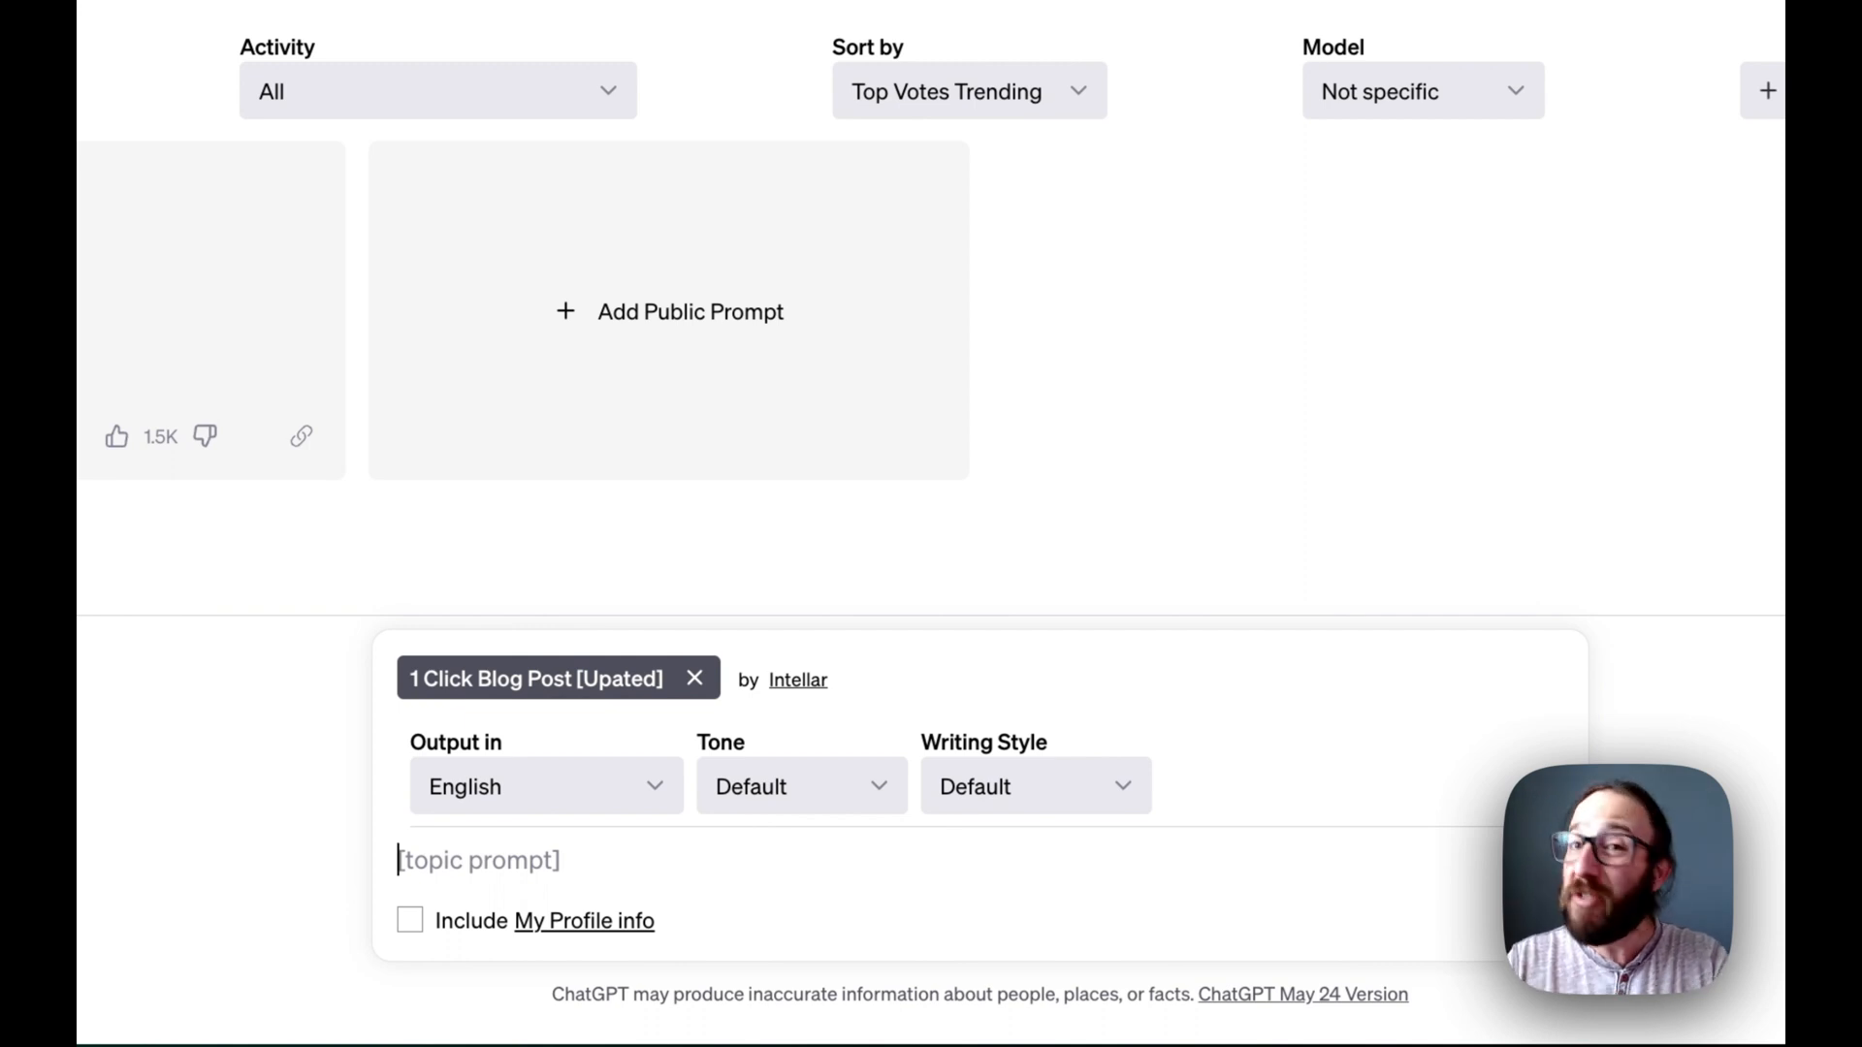
text(10 Things to Ask Your Accountant About Your Taxes)
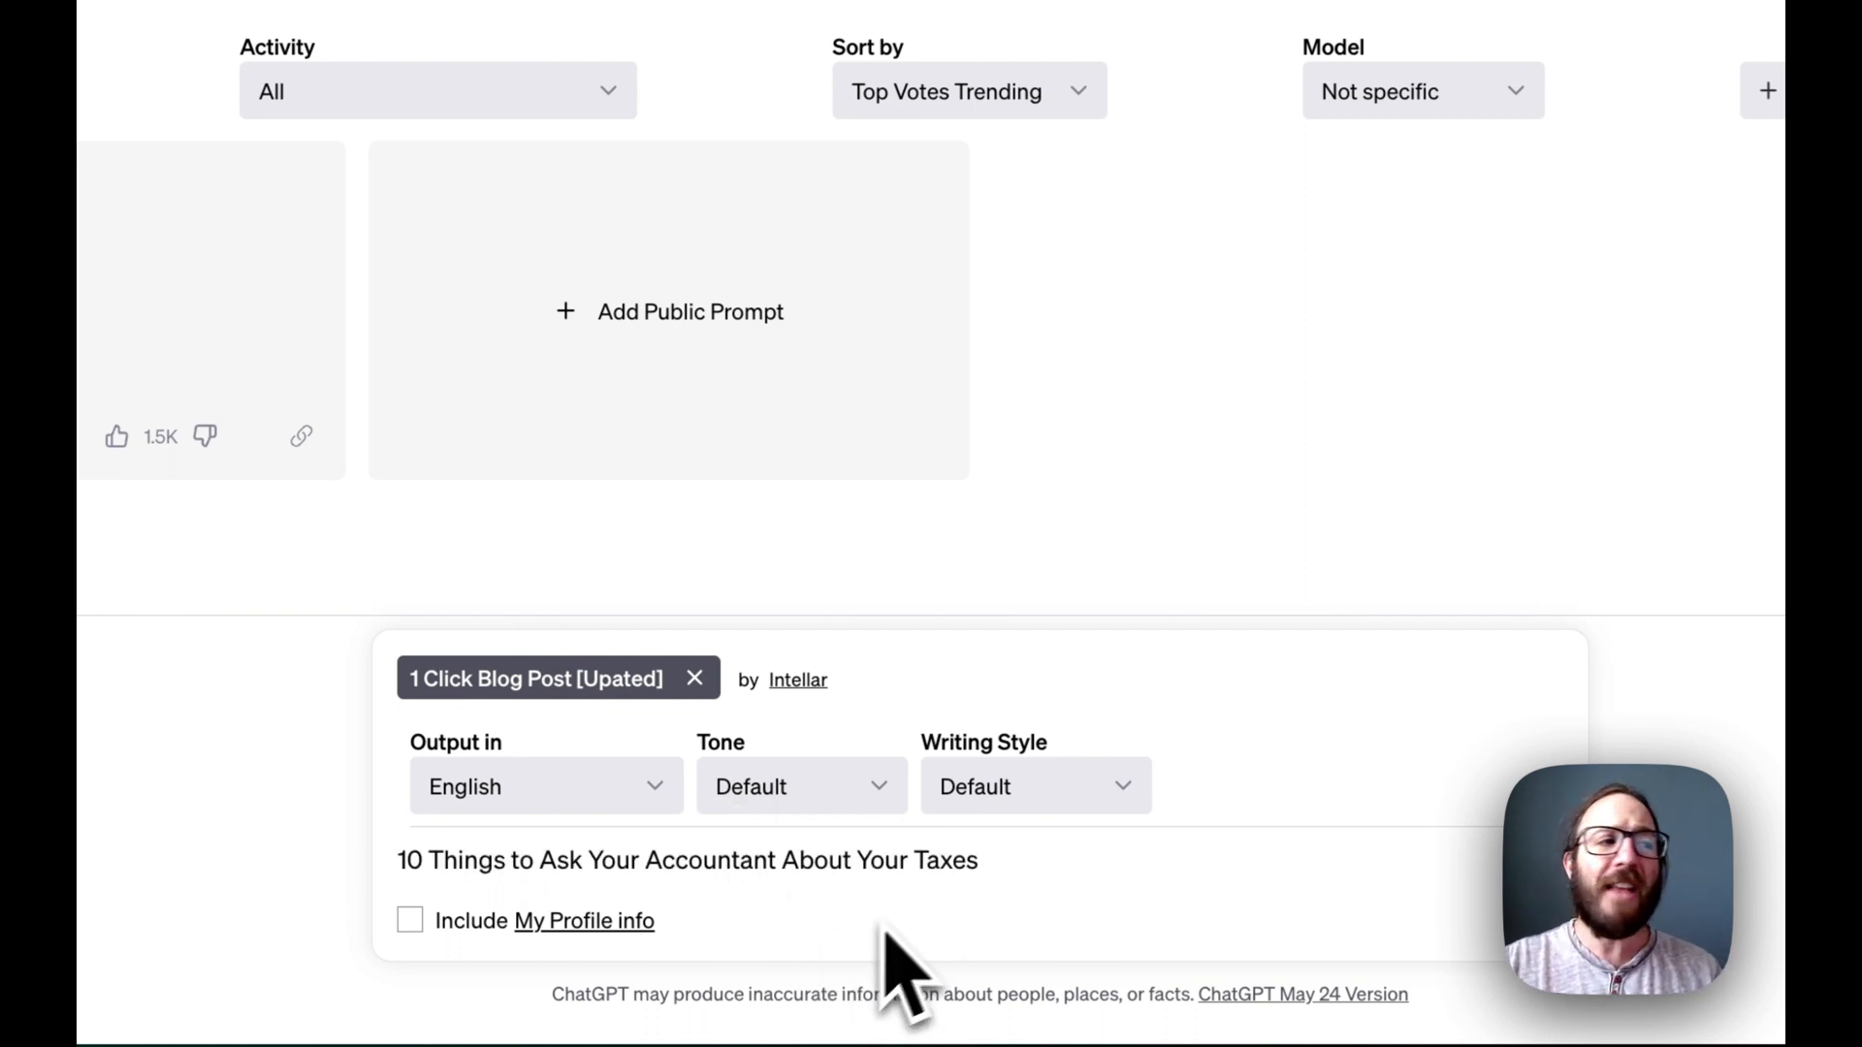
scroll(down, 3)
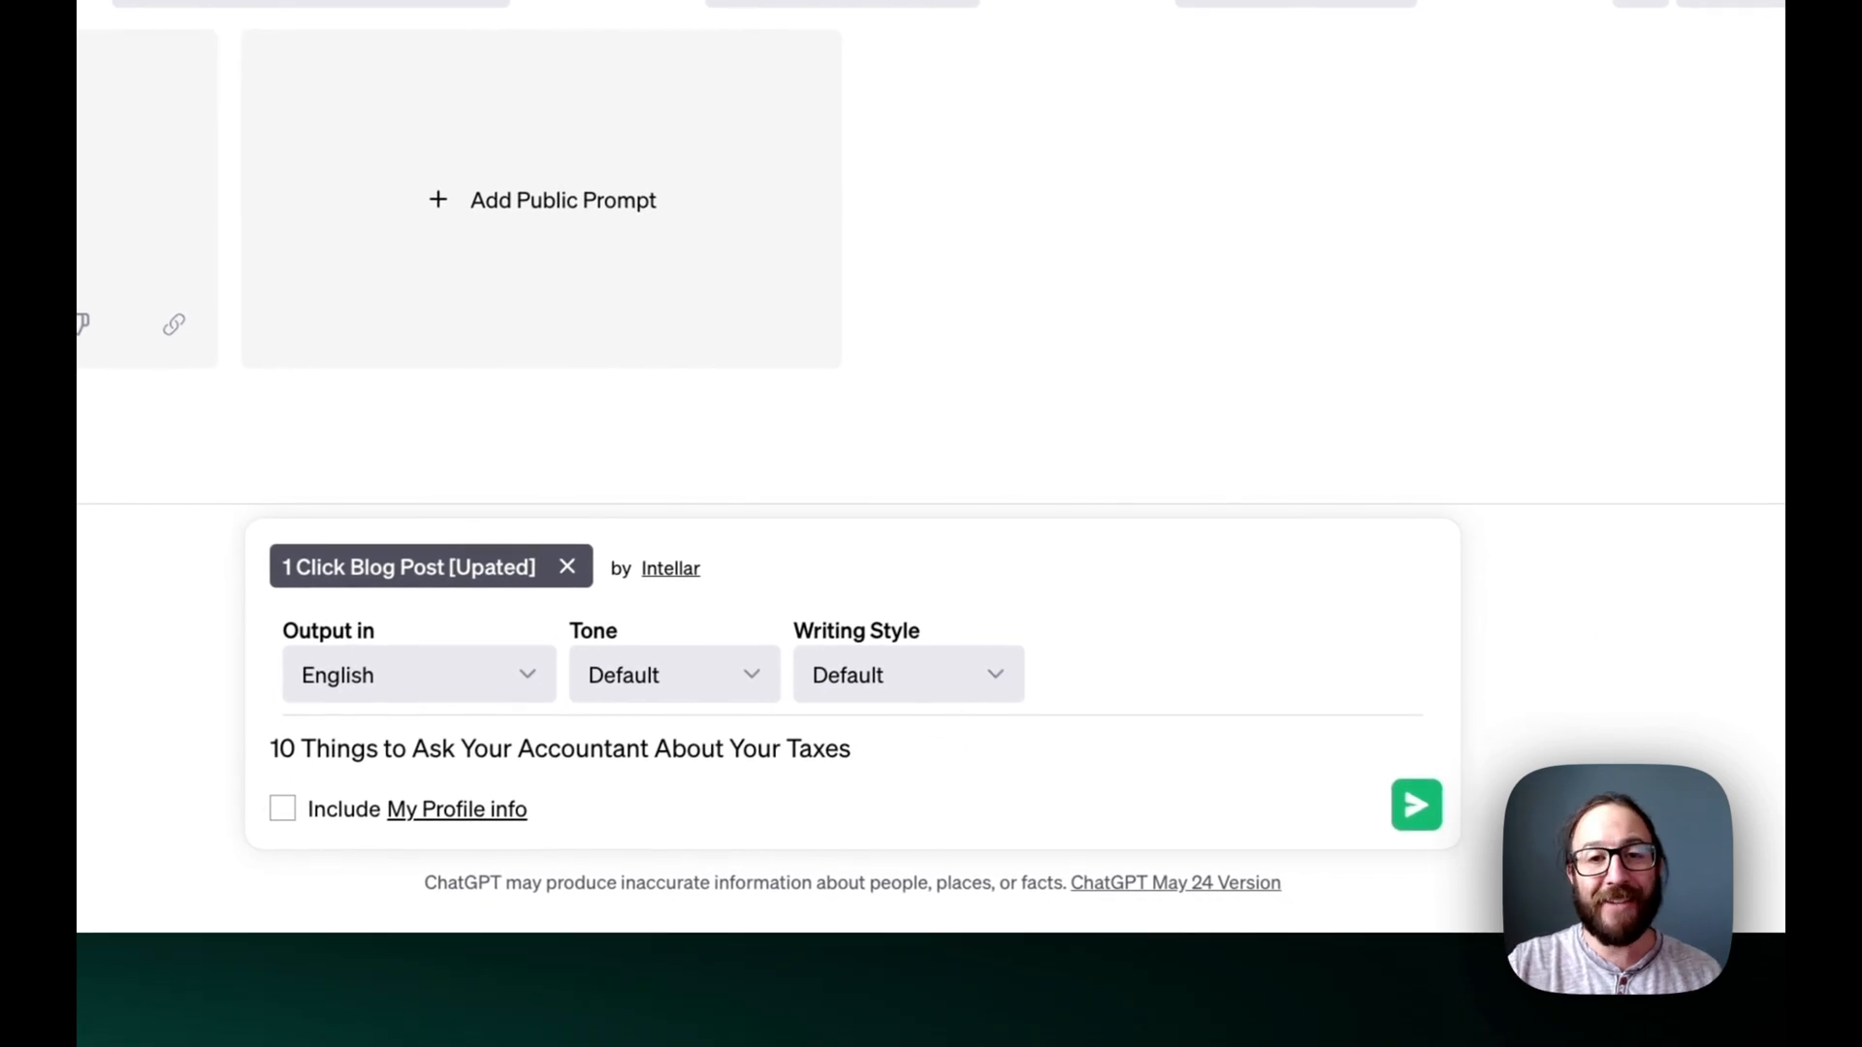
click(1416, 805)
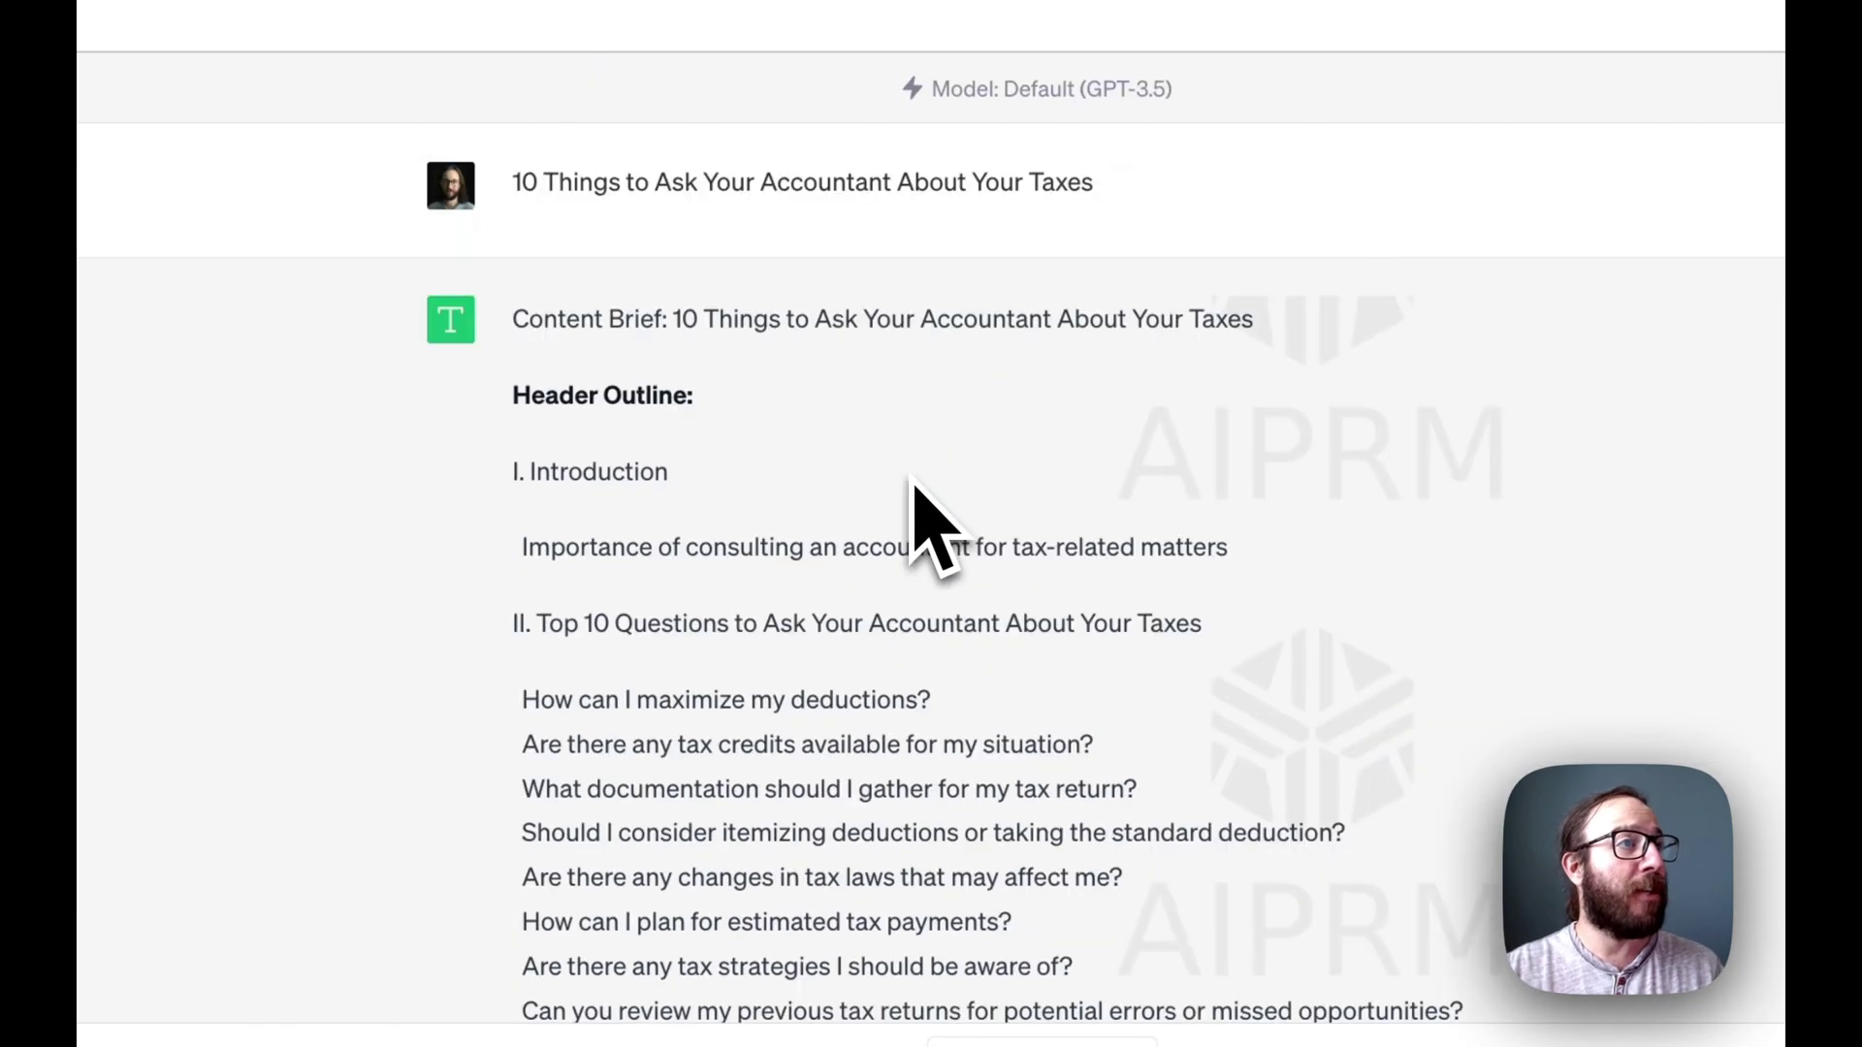
scroll(down, 3)
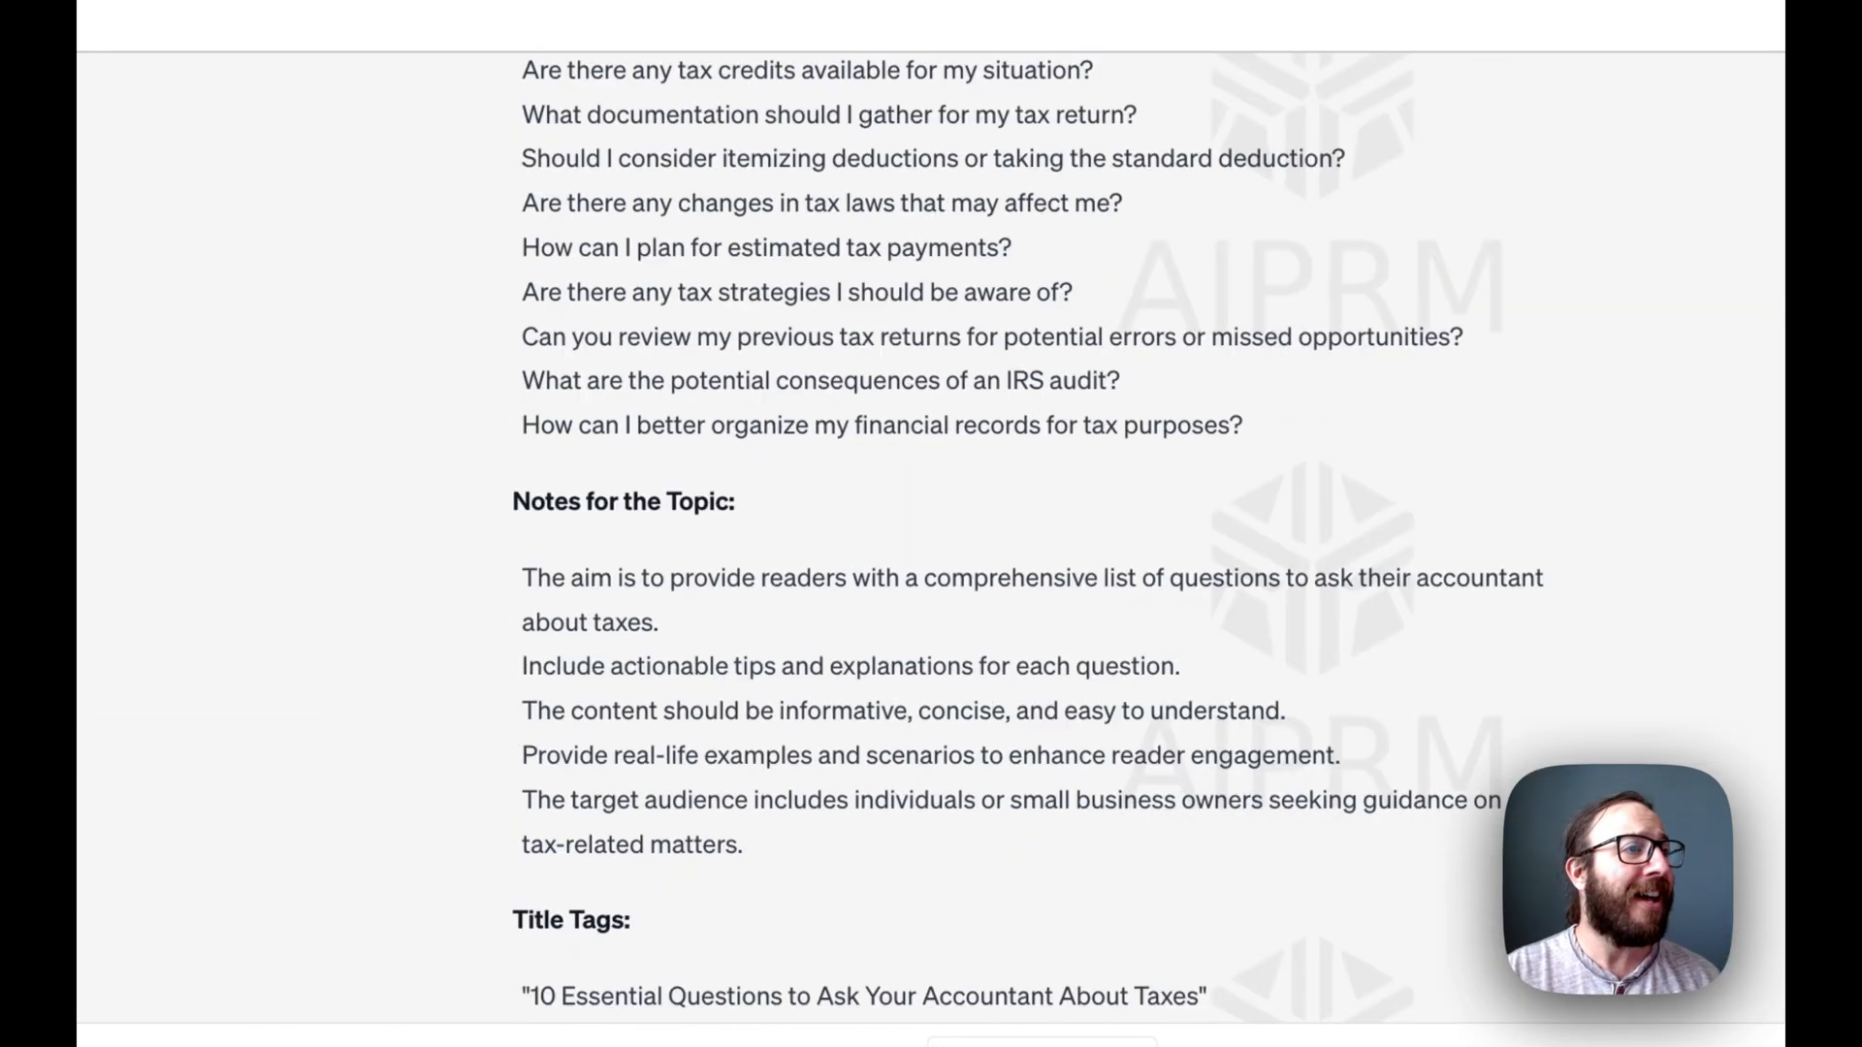
scroll(down, 3)
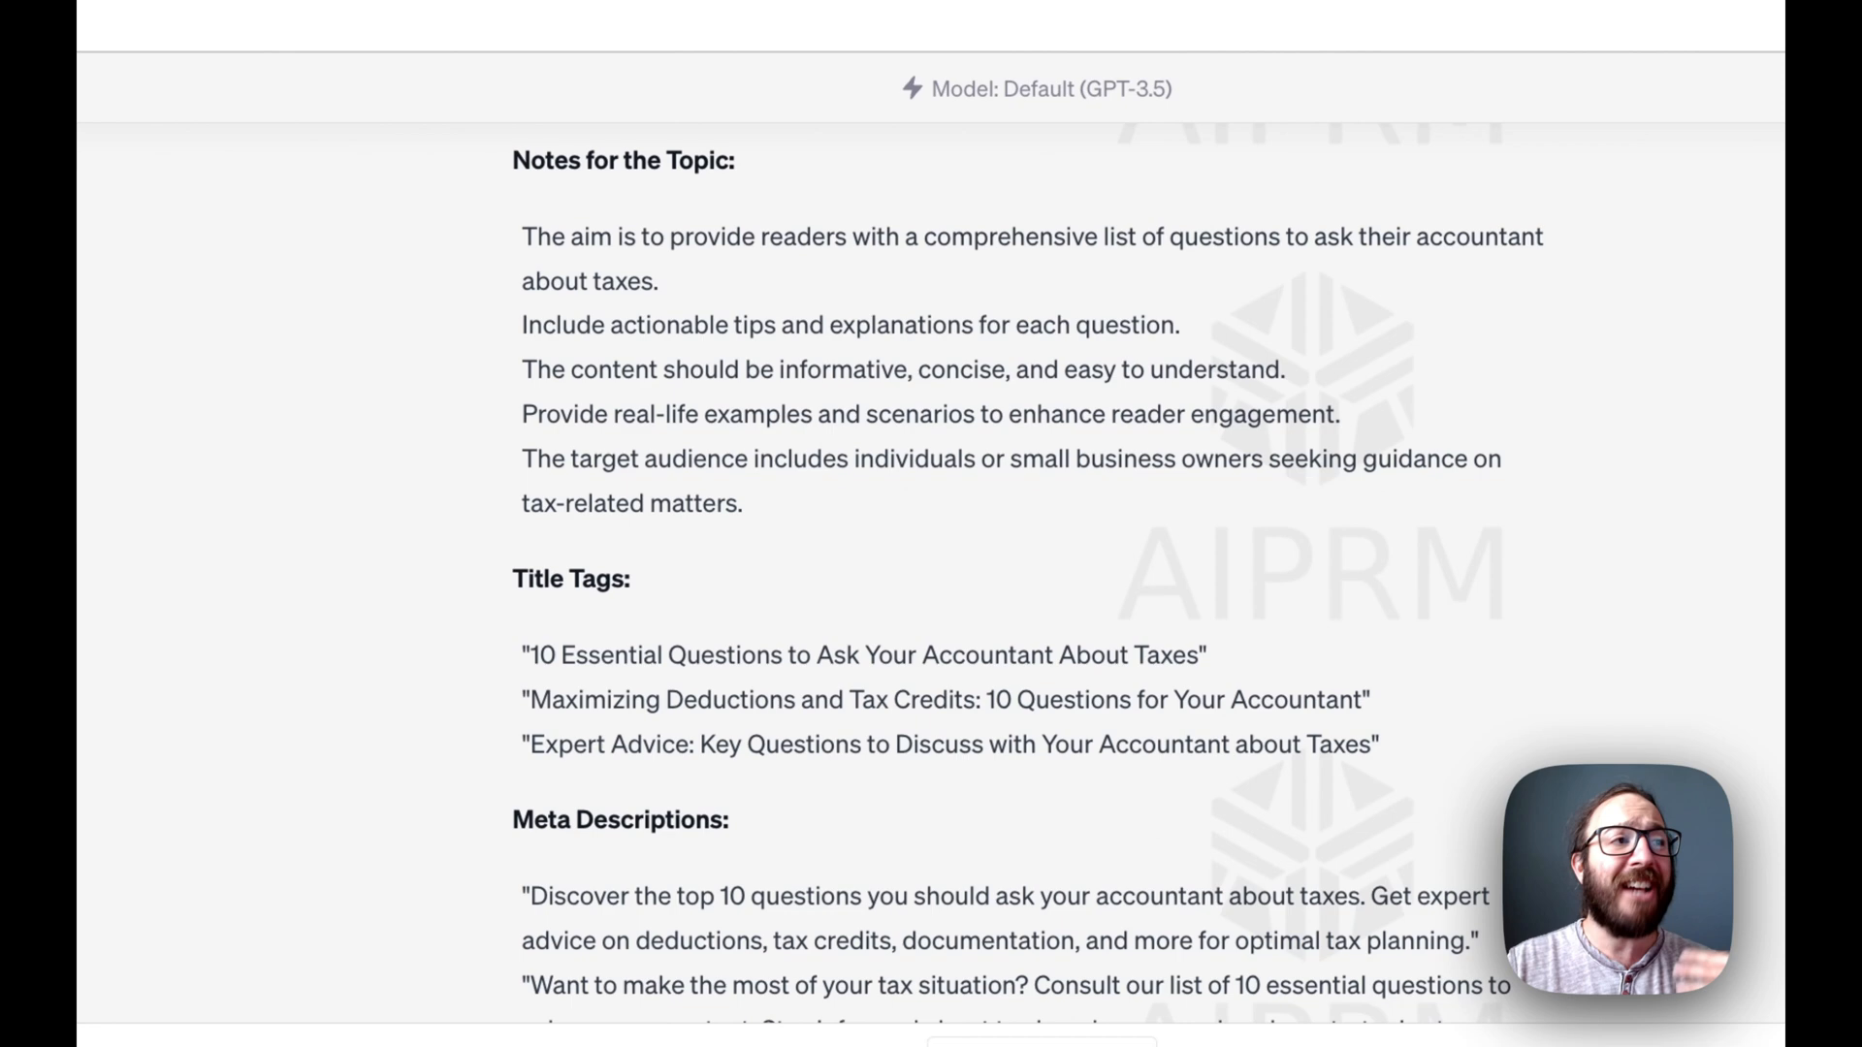
scroll(down, 3)
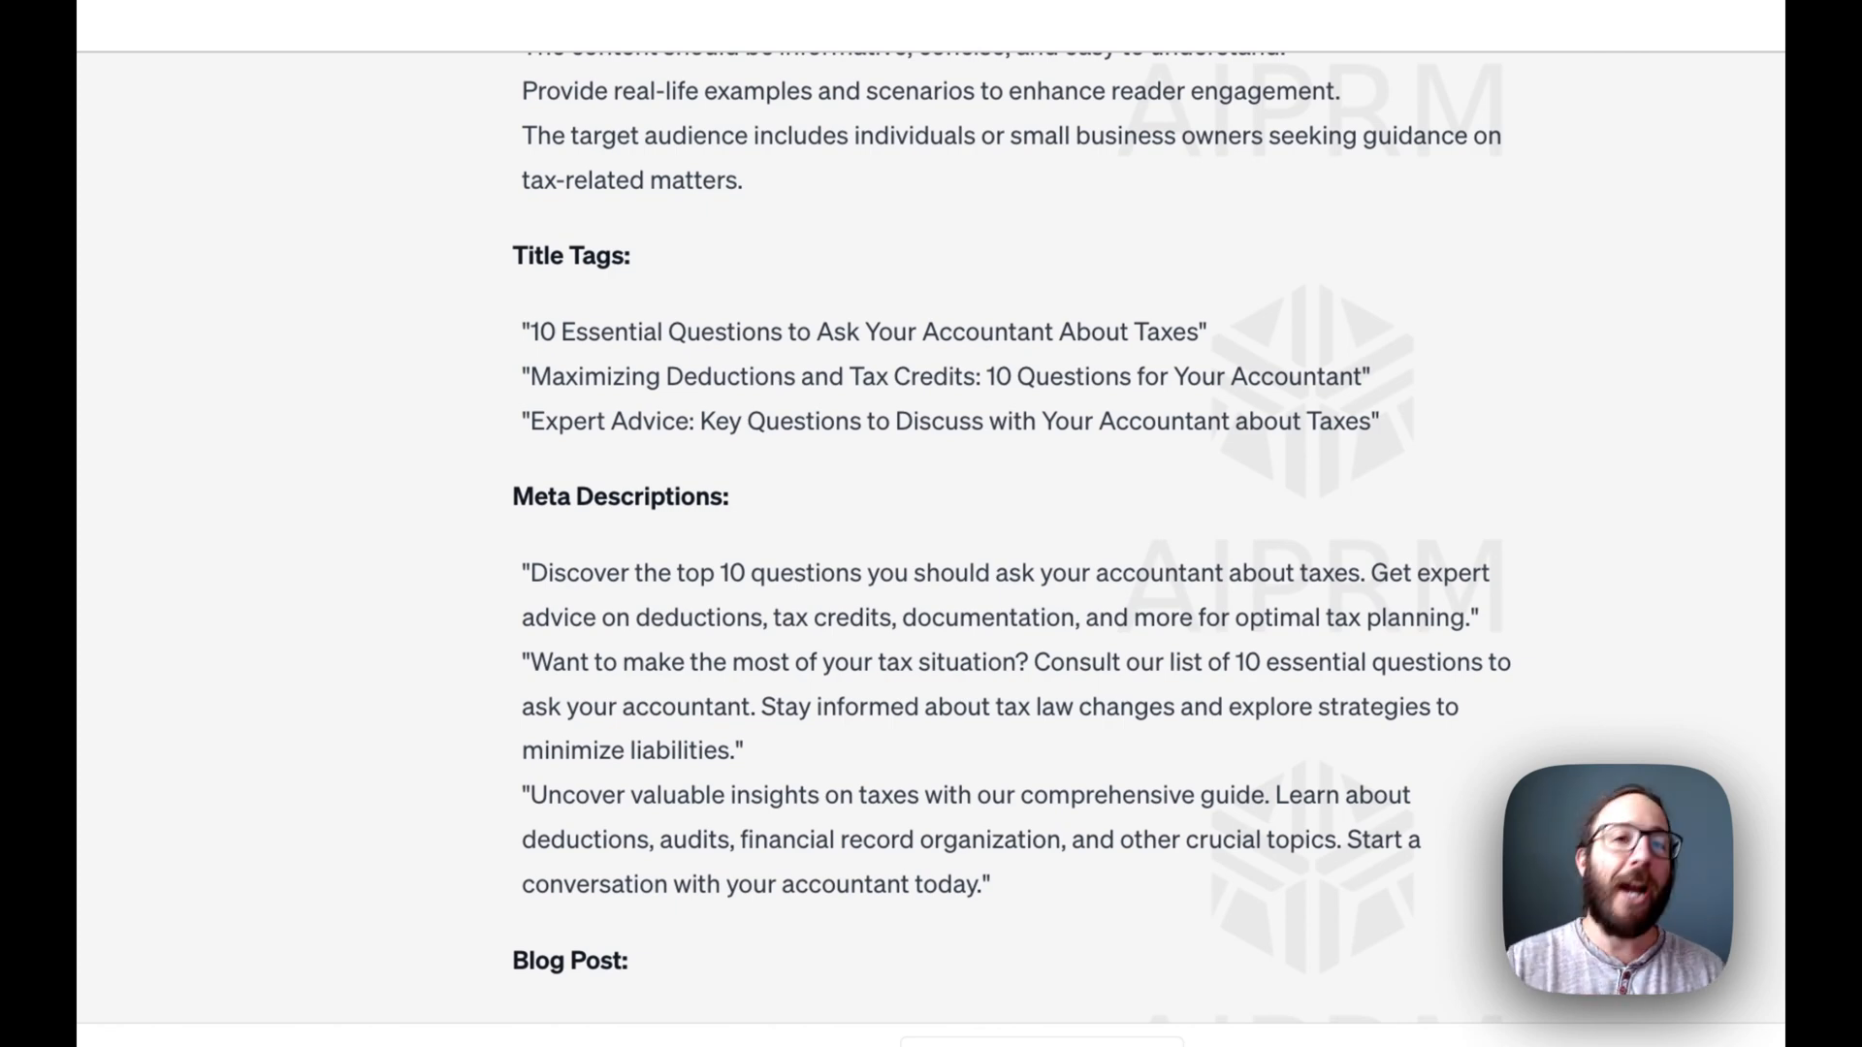
scroll(down, 3)
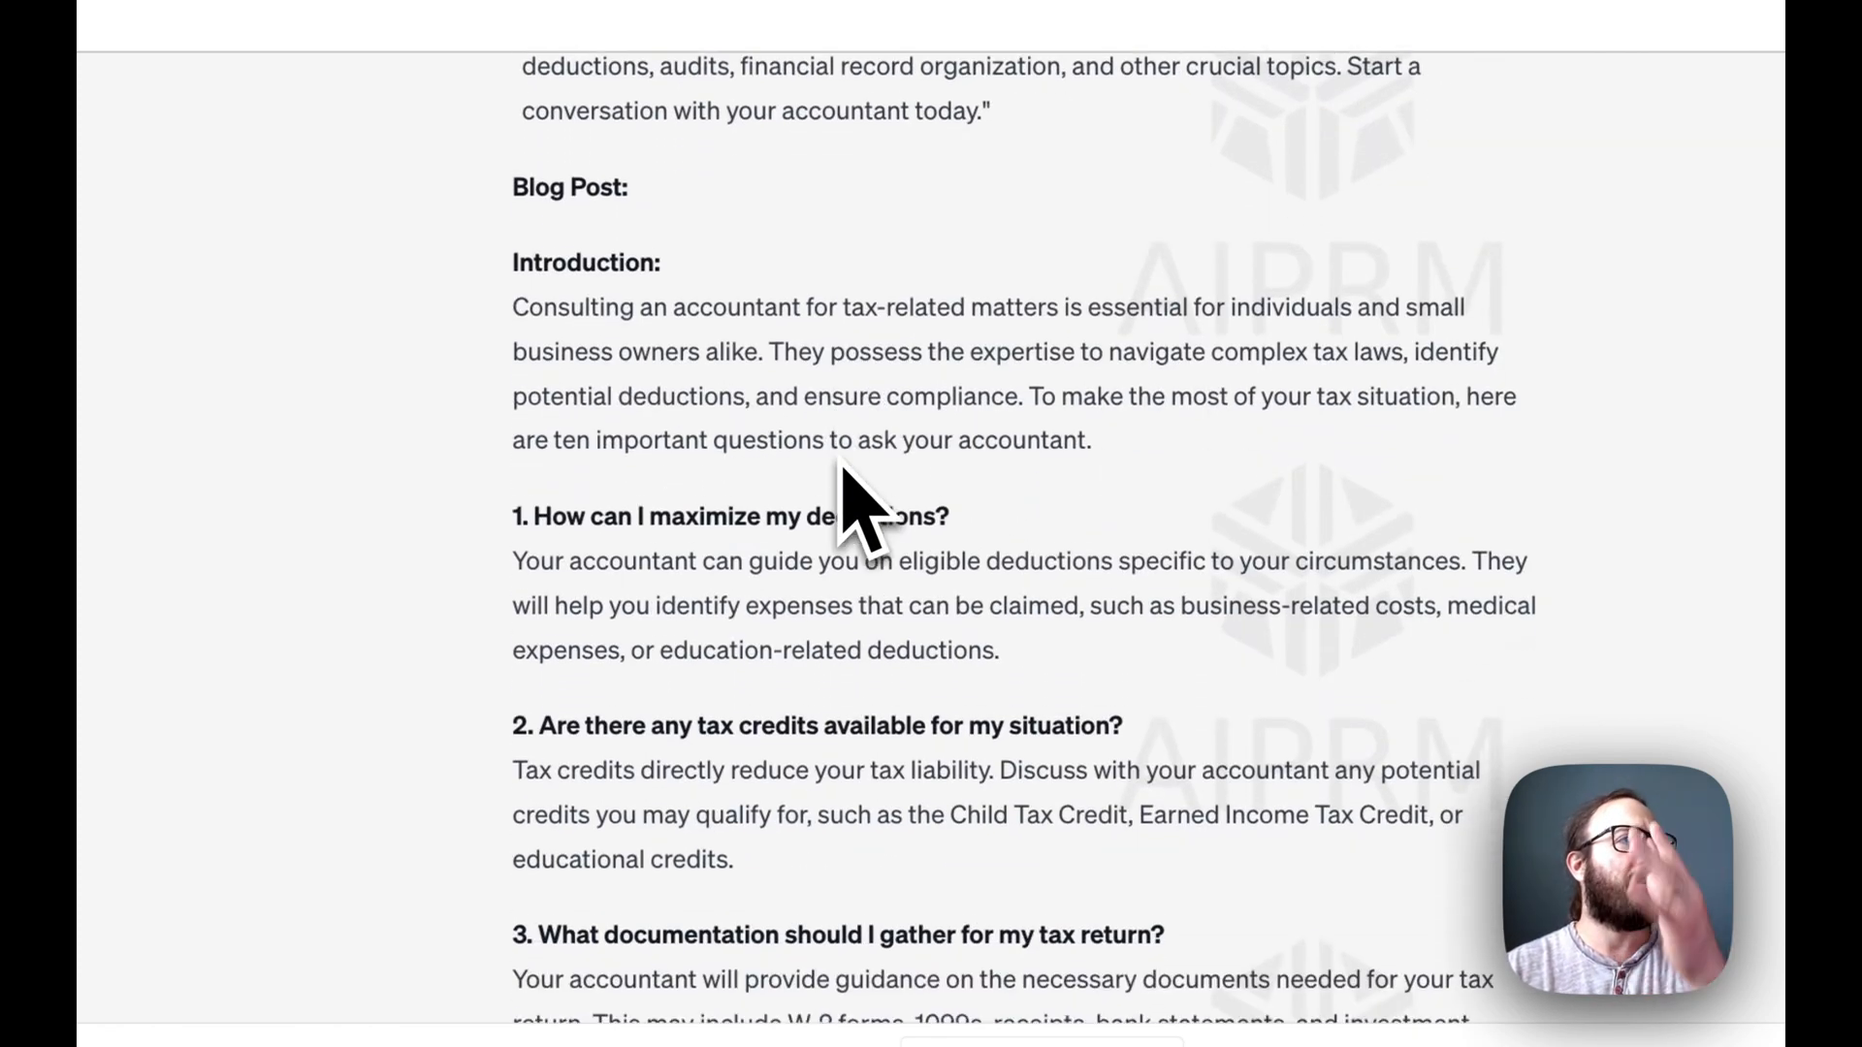
scroll(down, 3)
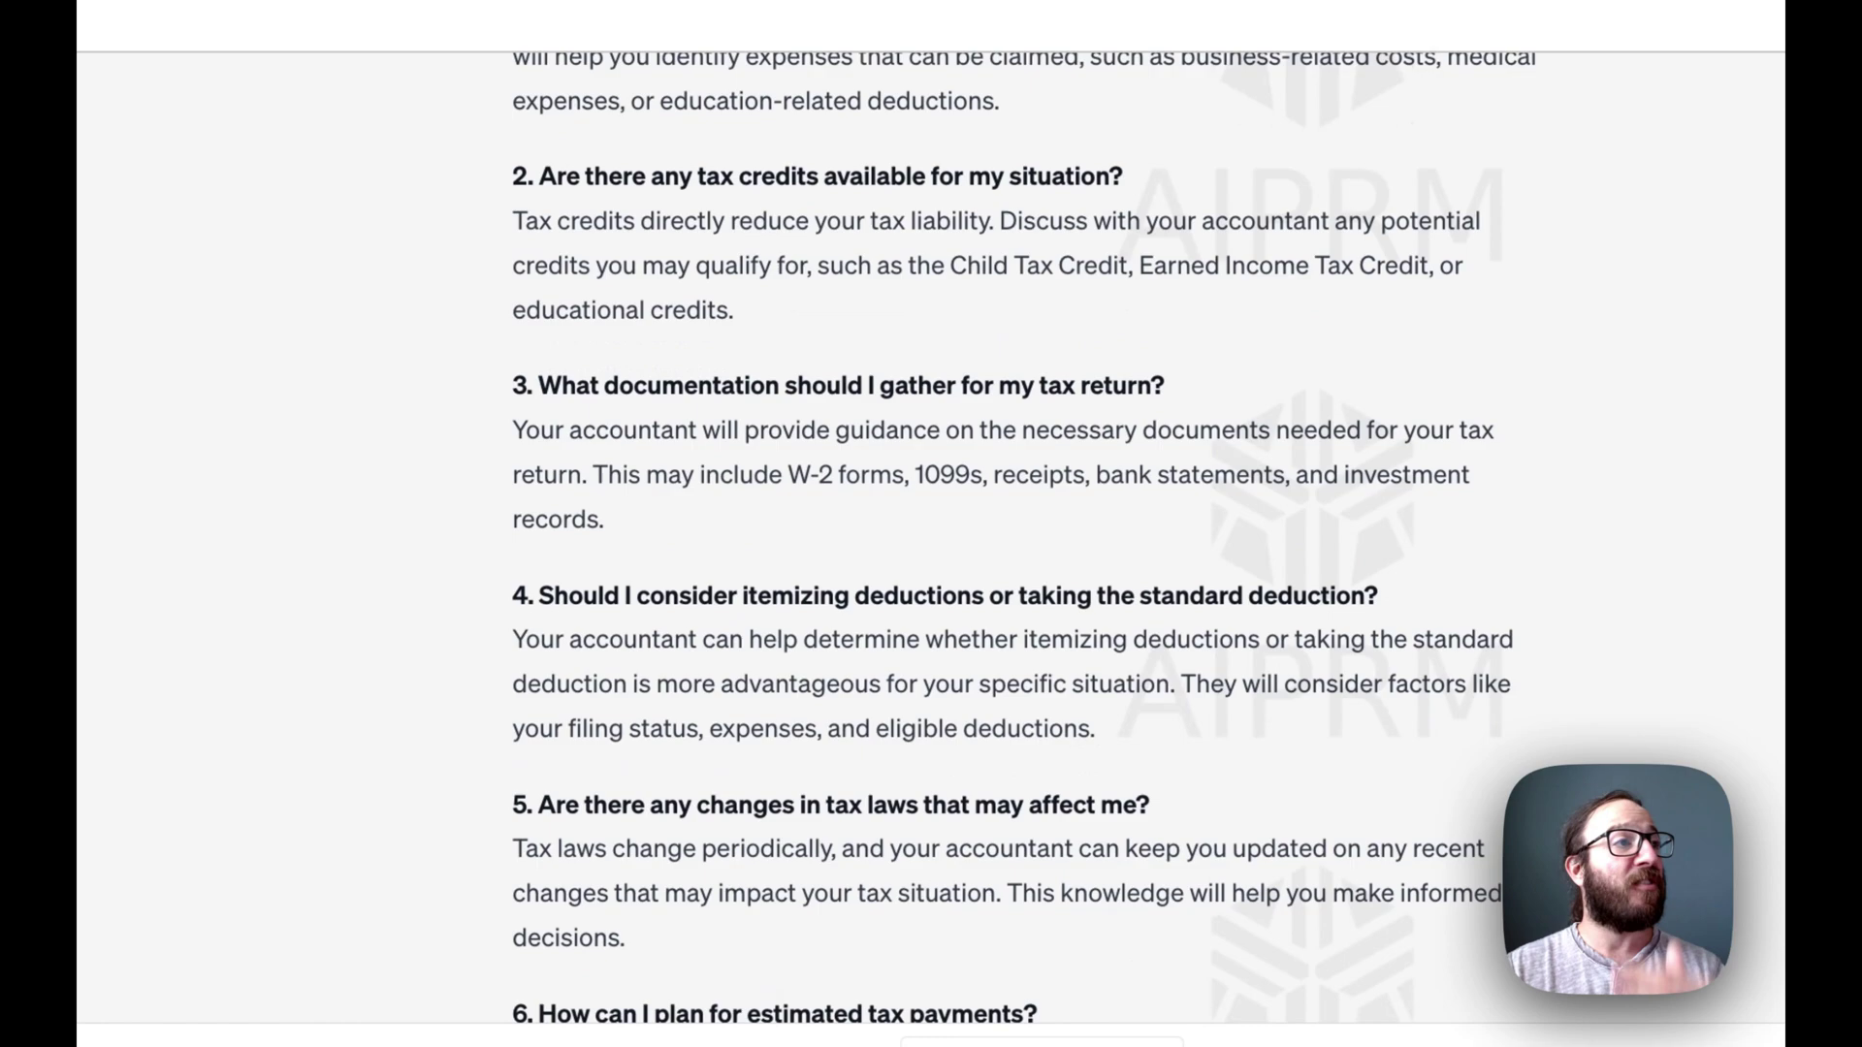
scroll(down, 3)
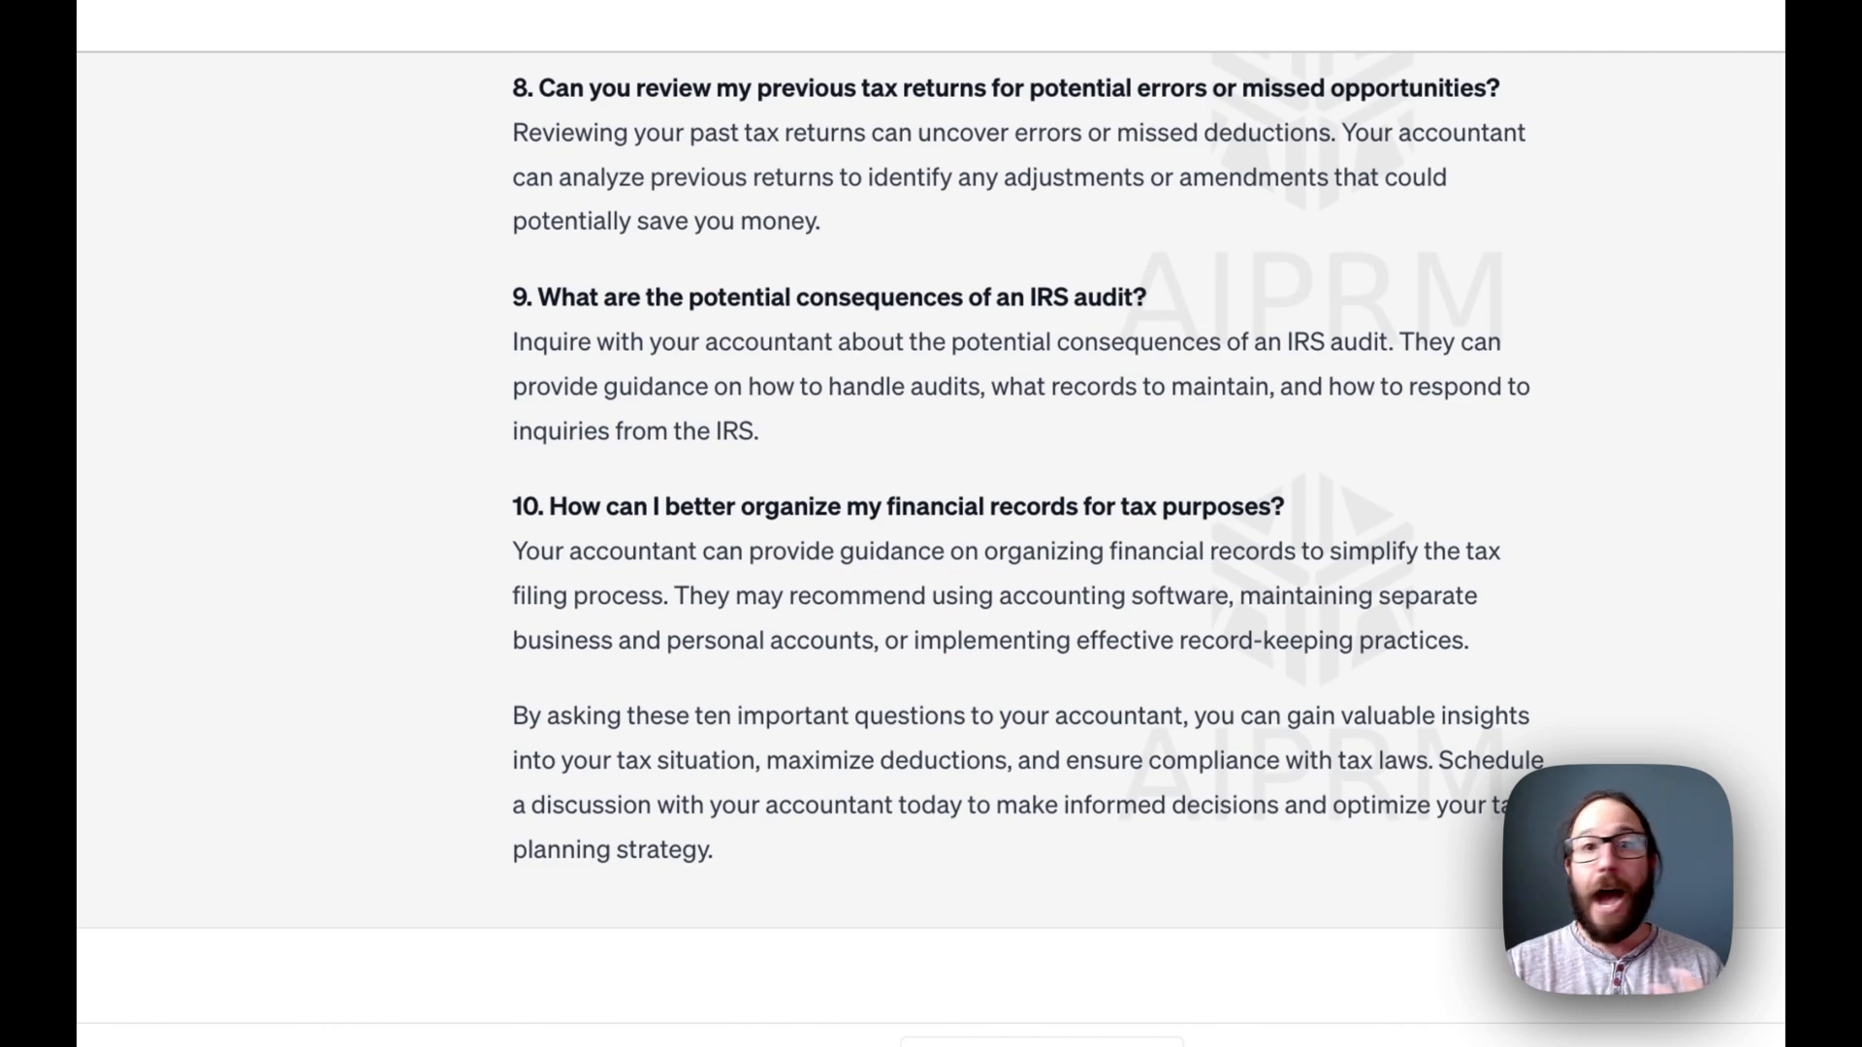
mouse_move(853, 519)
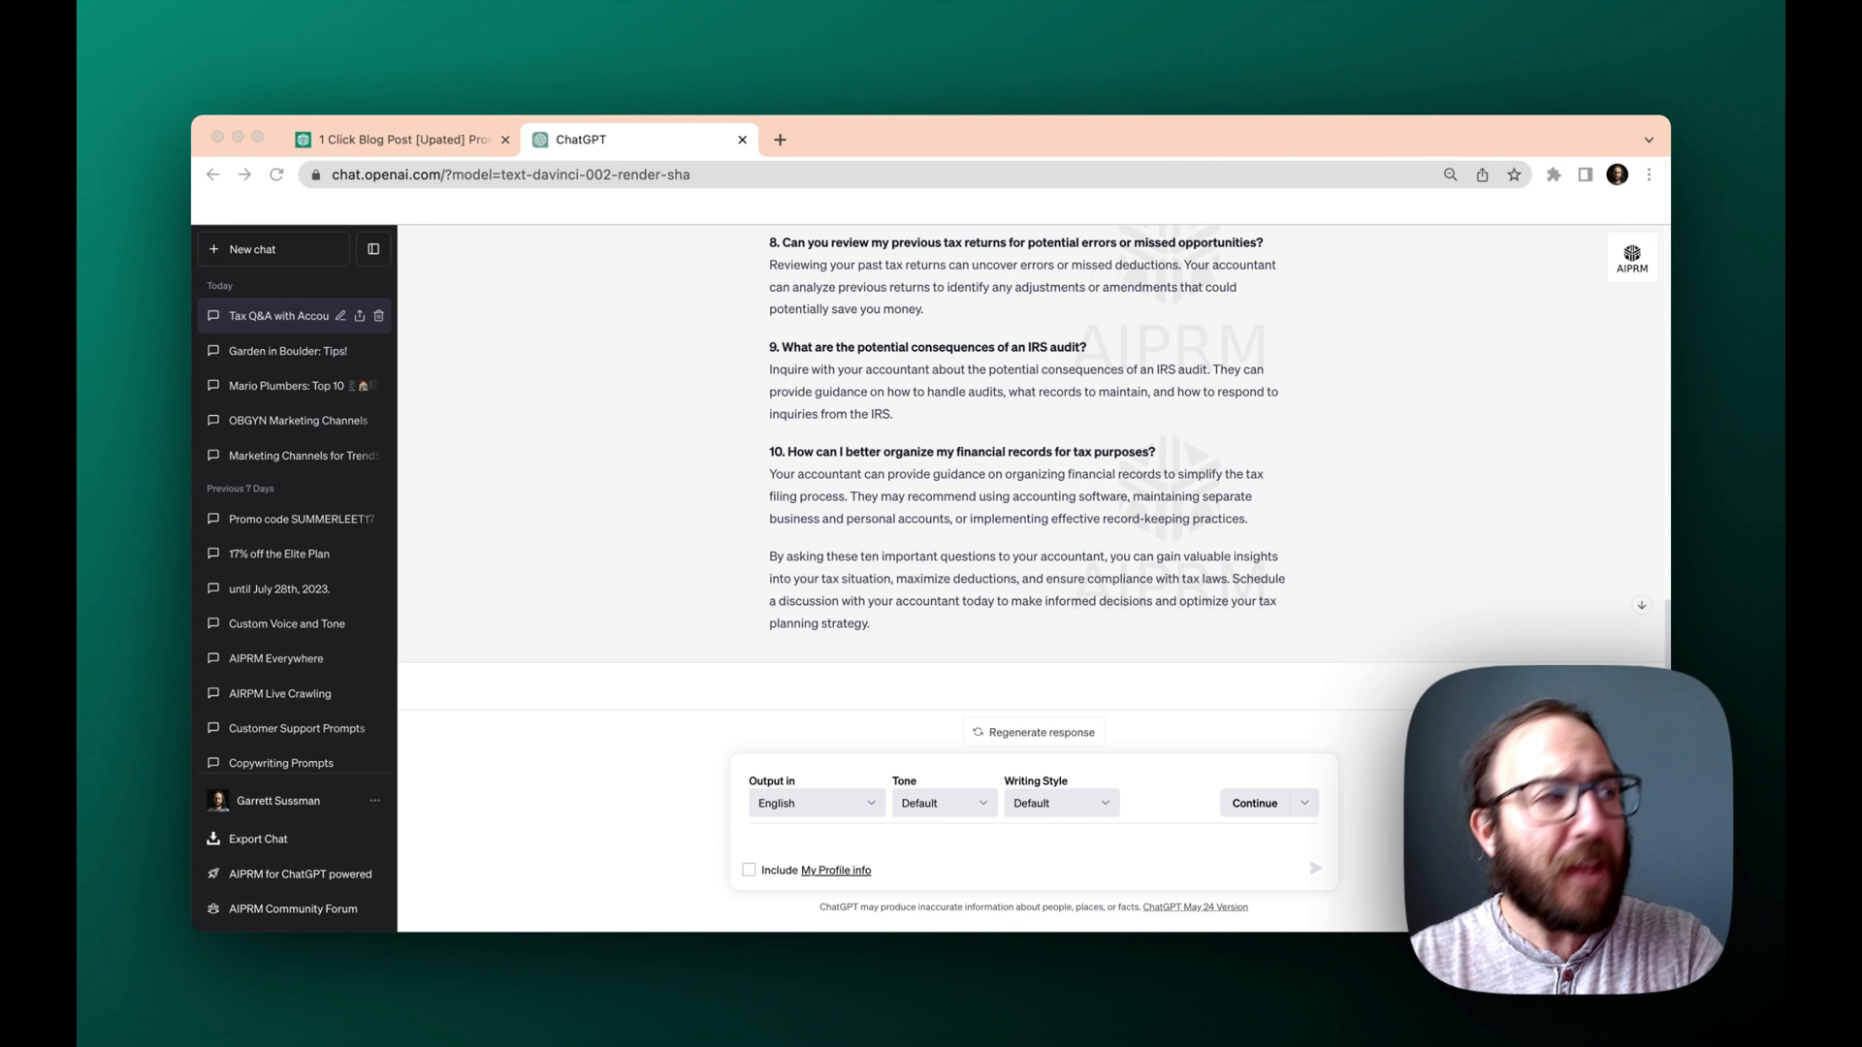
Step: In a fresh chat, submit the topic 'The Best Time to Buy Fall Clothes' for a blog post
click(250, 250)
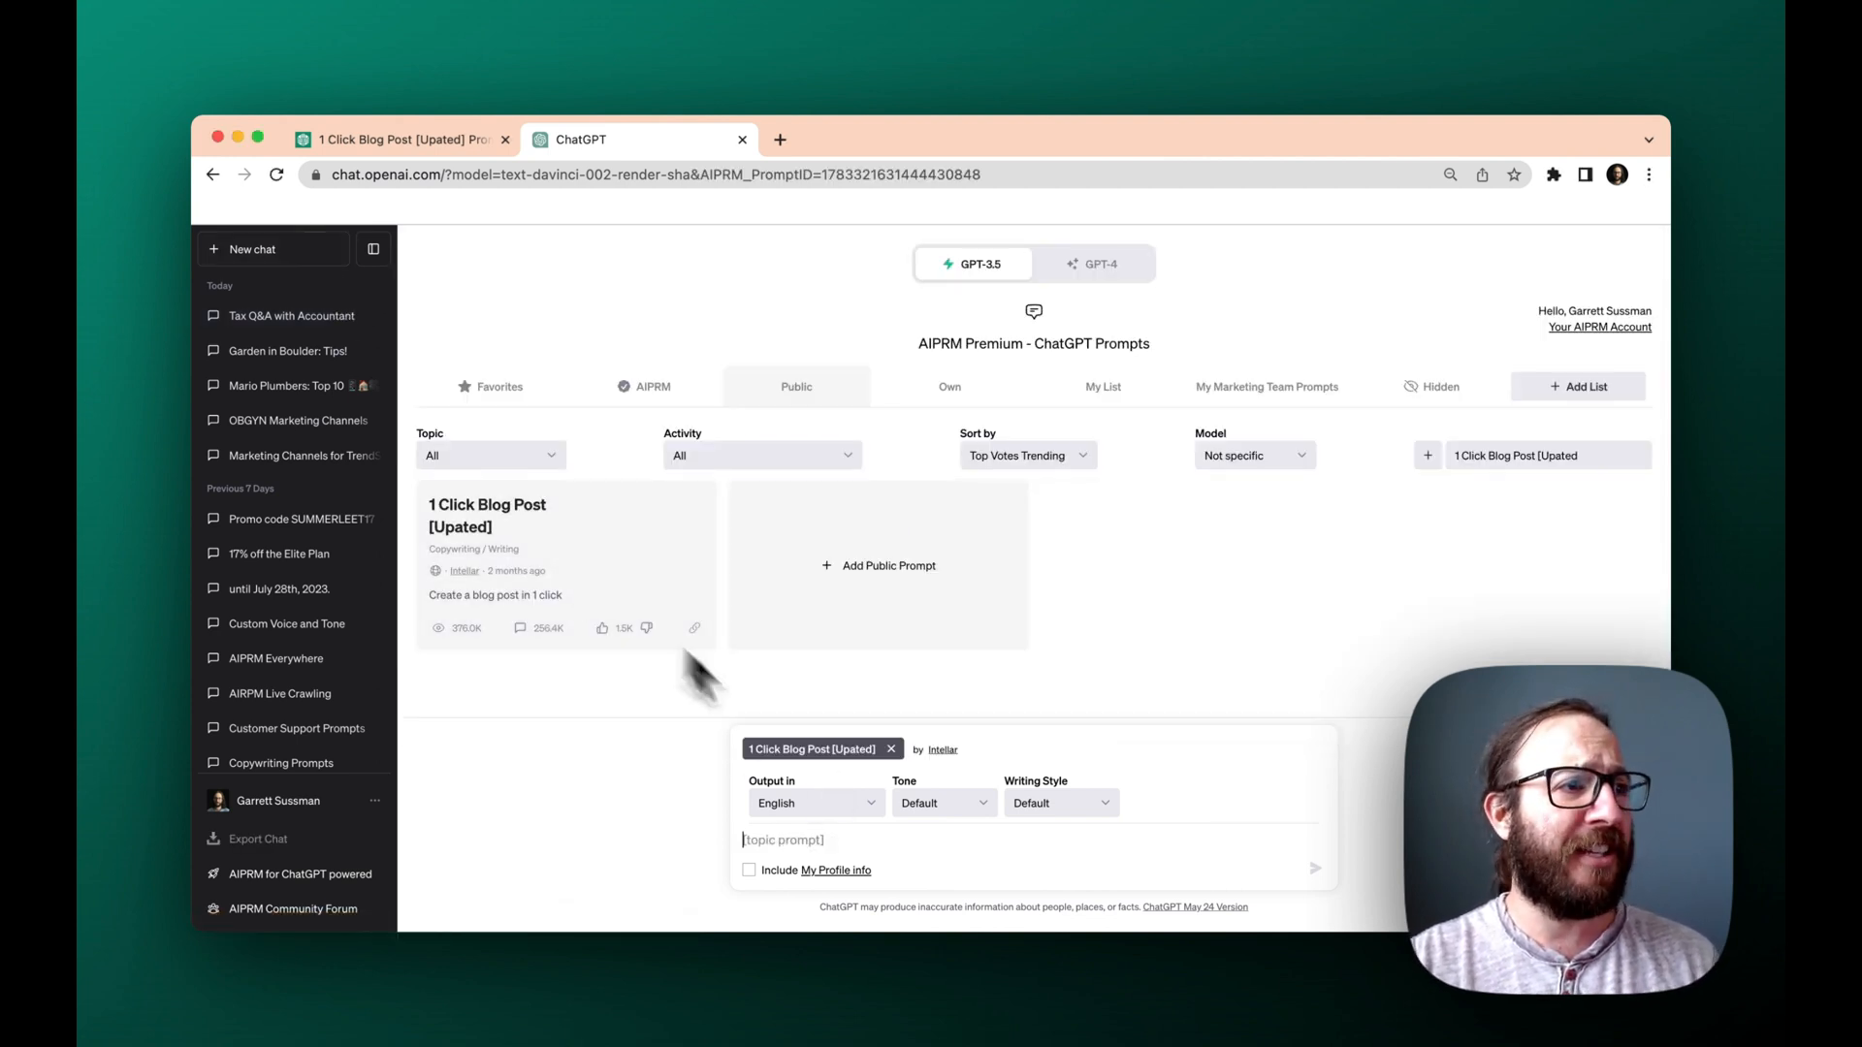
mouse_move(908, 844)
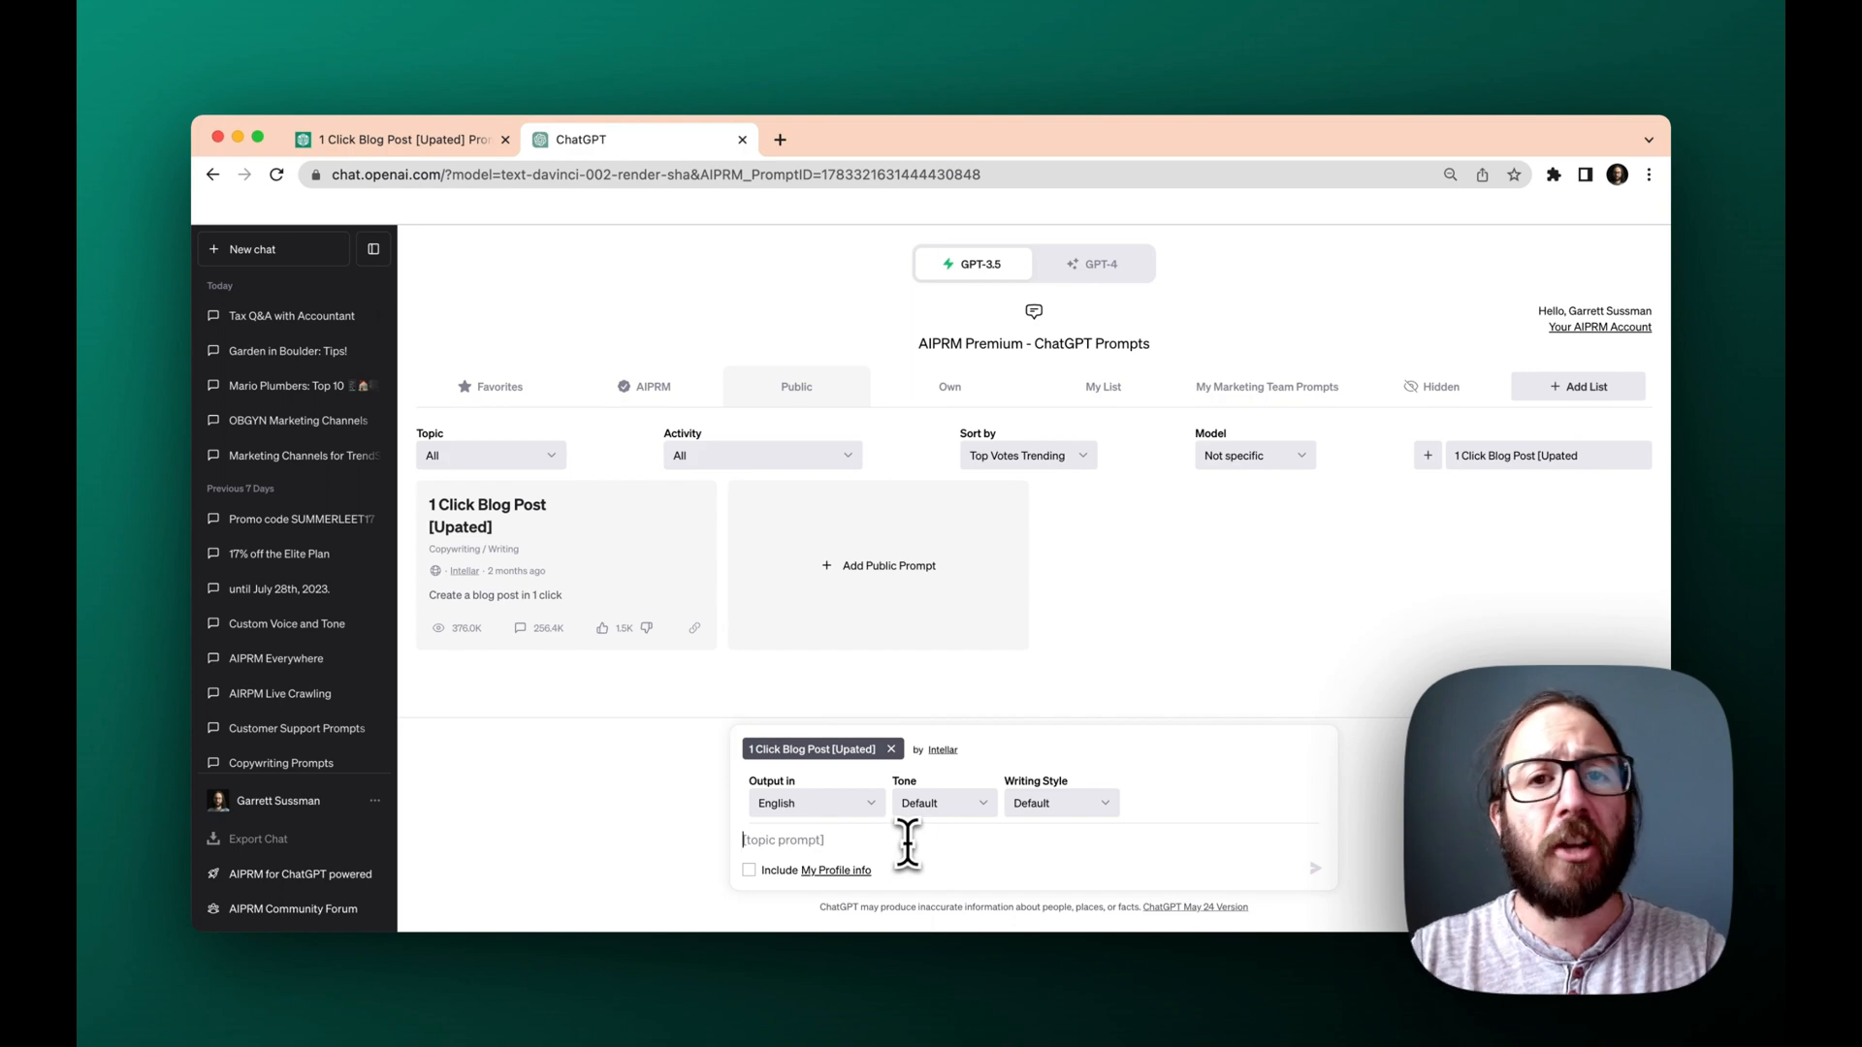
text(The Best Time to Buy Fall Clothes)
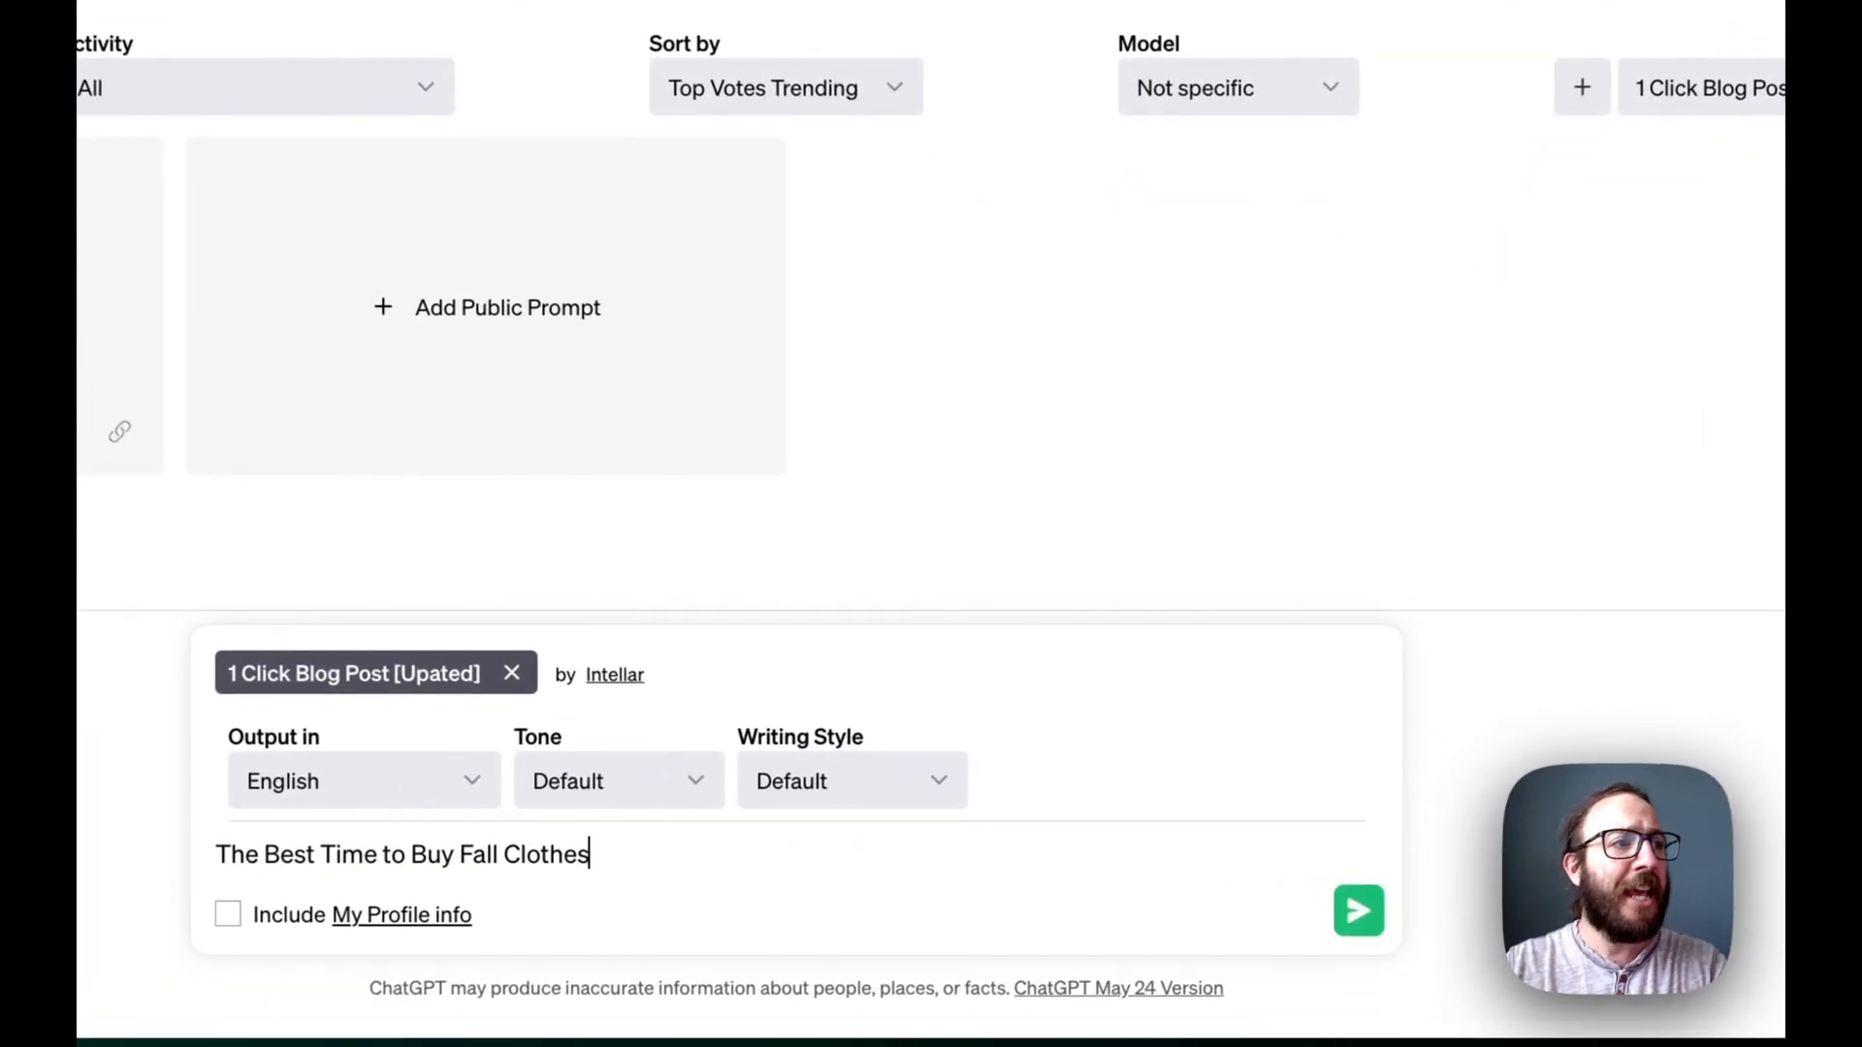
click(1357, 912)
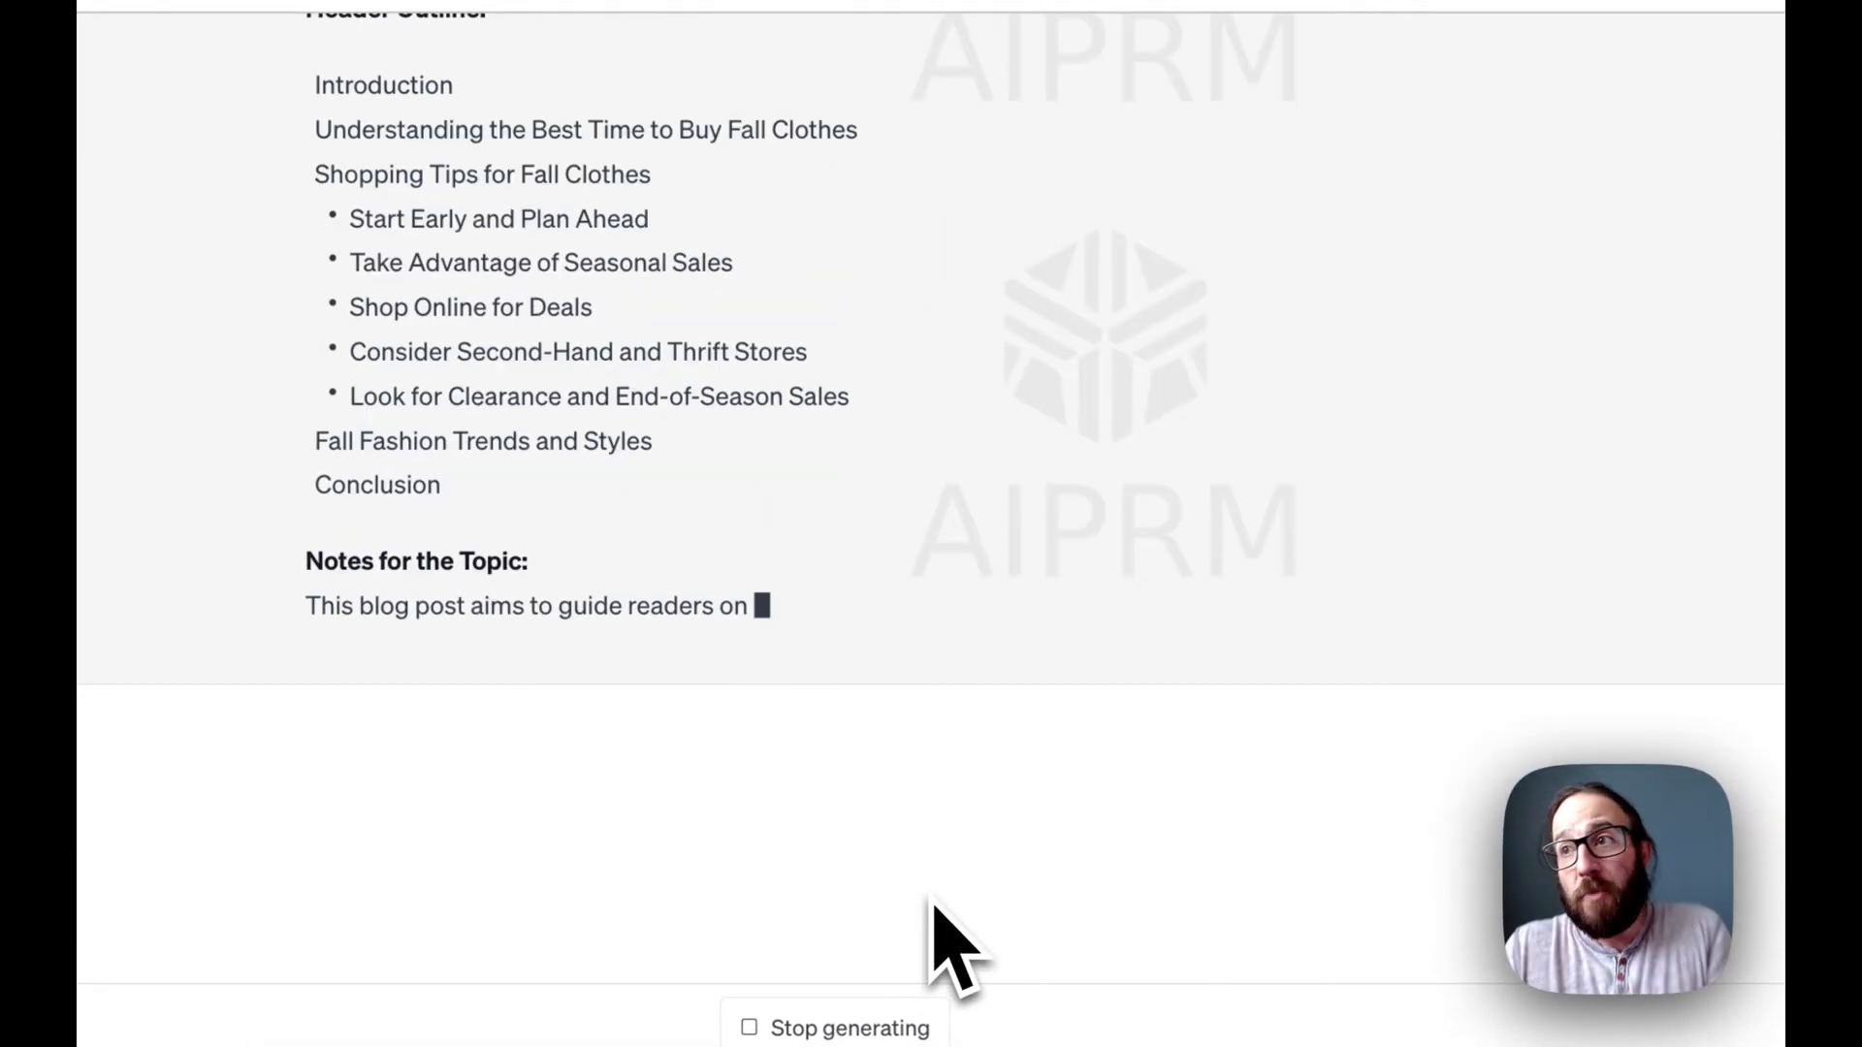
Step: Review the fall clothes brief: keywords, title tags, meta descriptions and sectioned outline
scroll(up, 3)
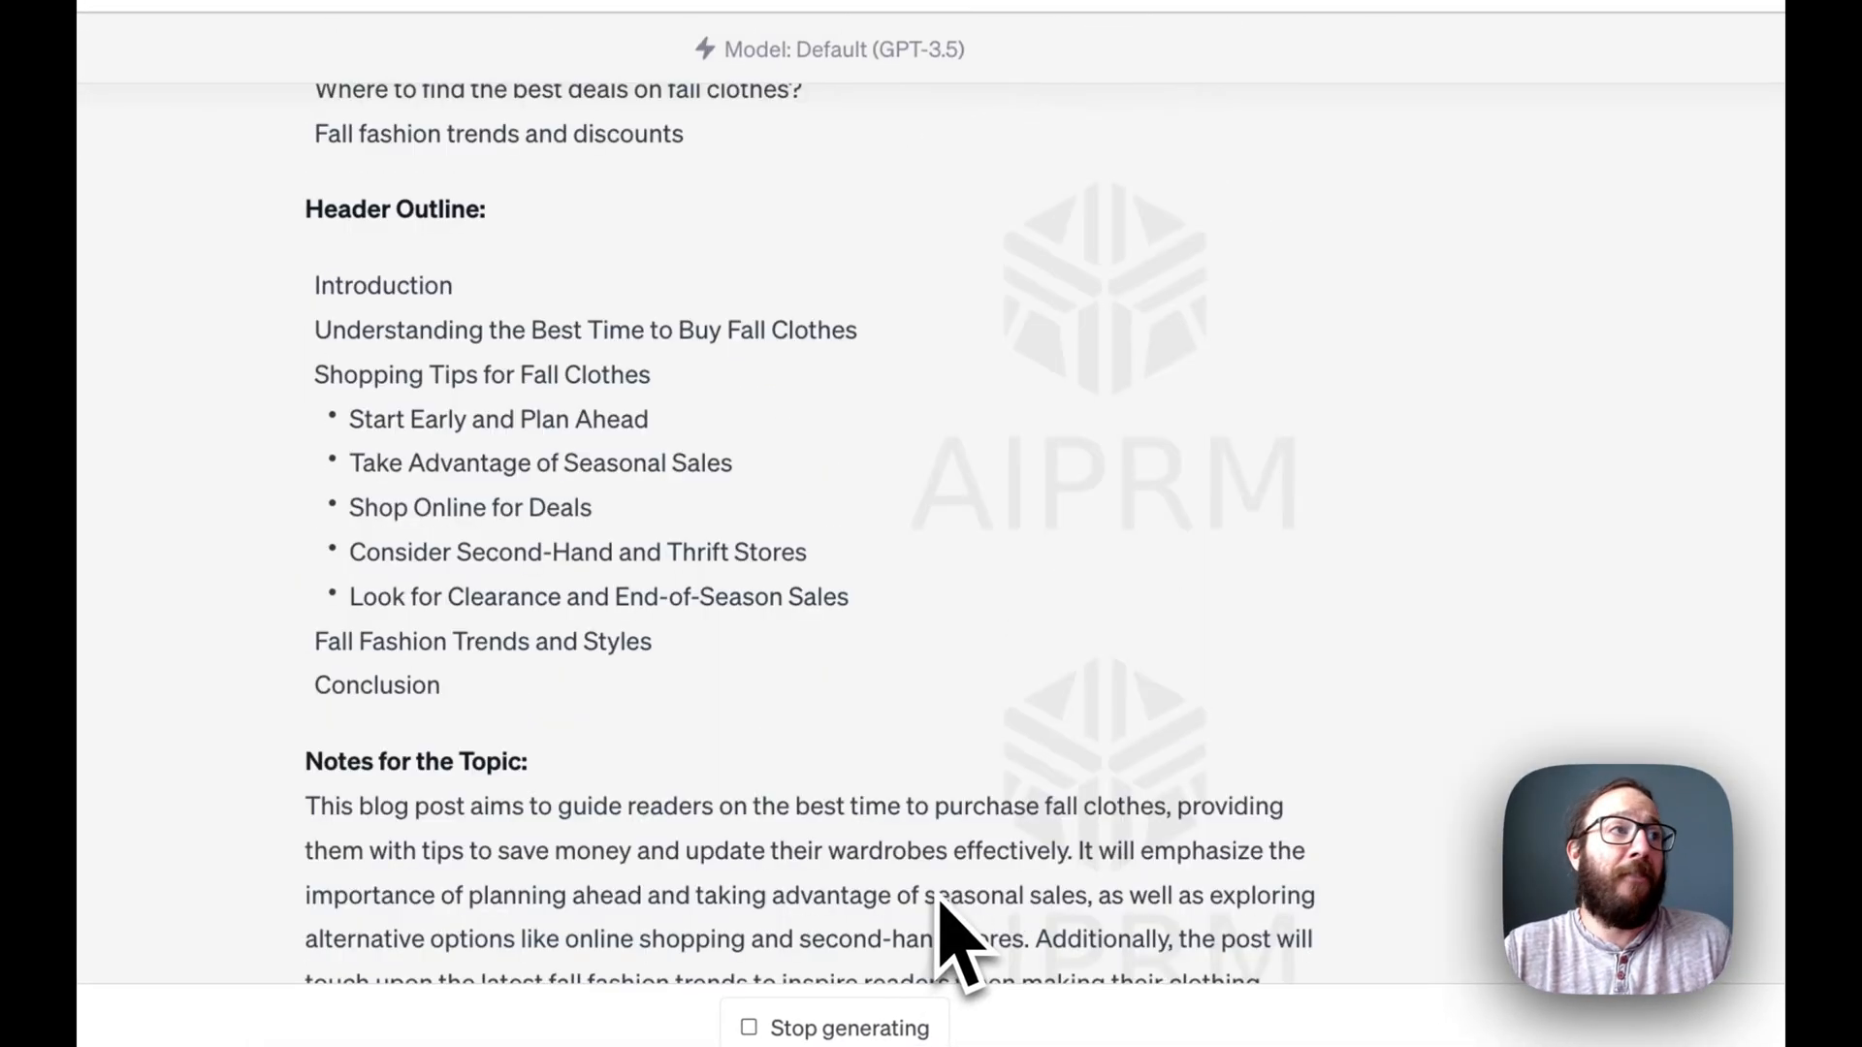
scroll(up, 3)
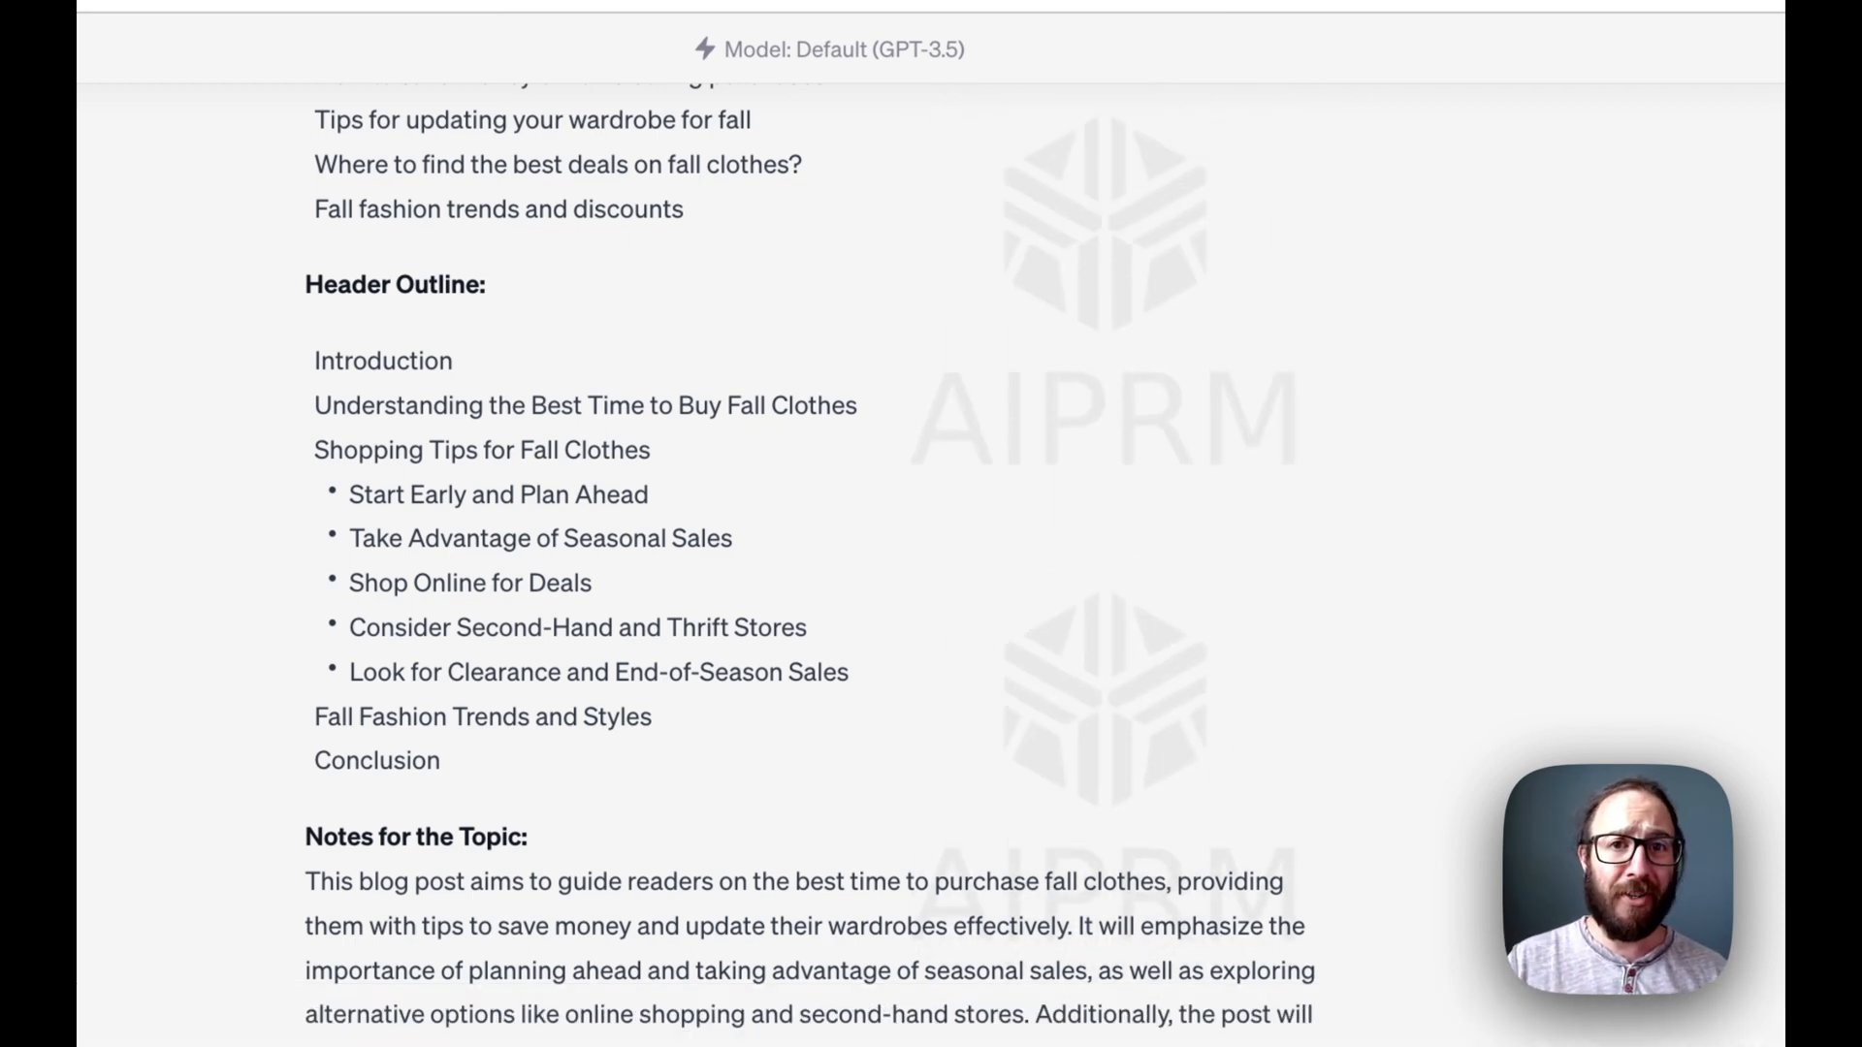
scroll(up, 3)
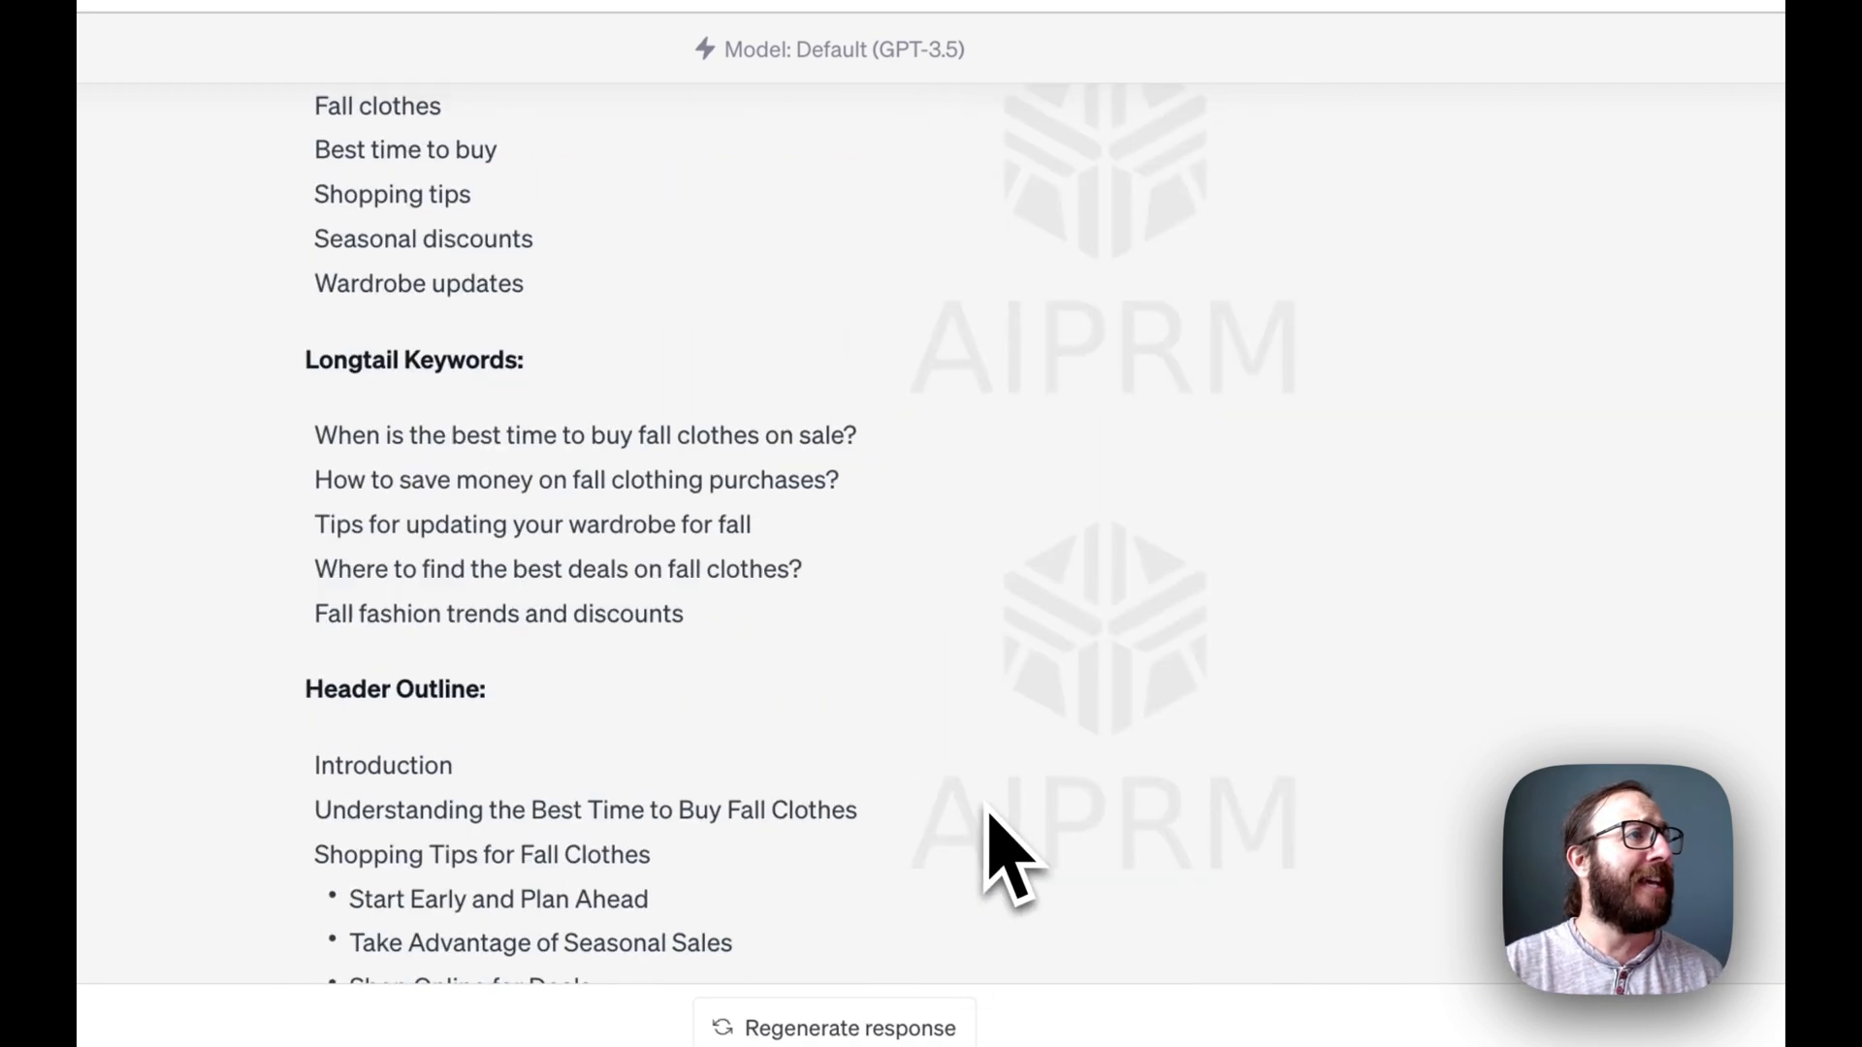
scroll(up, 3)
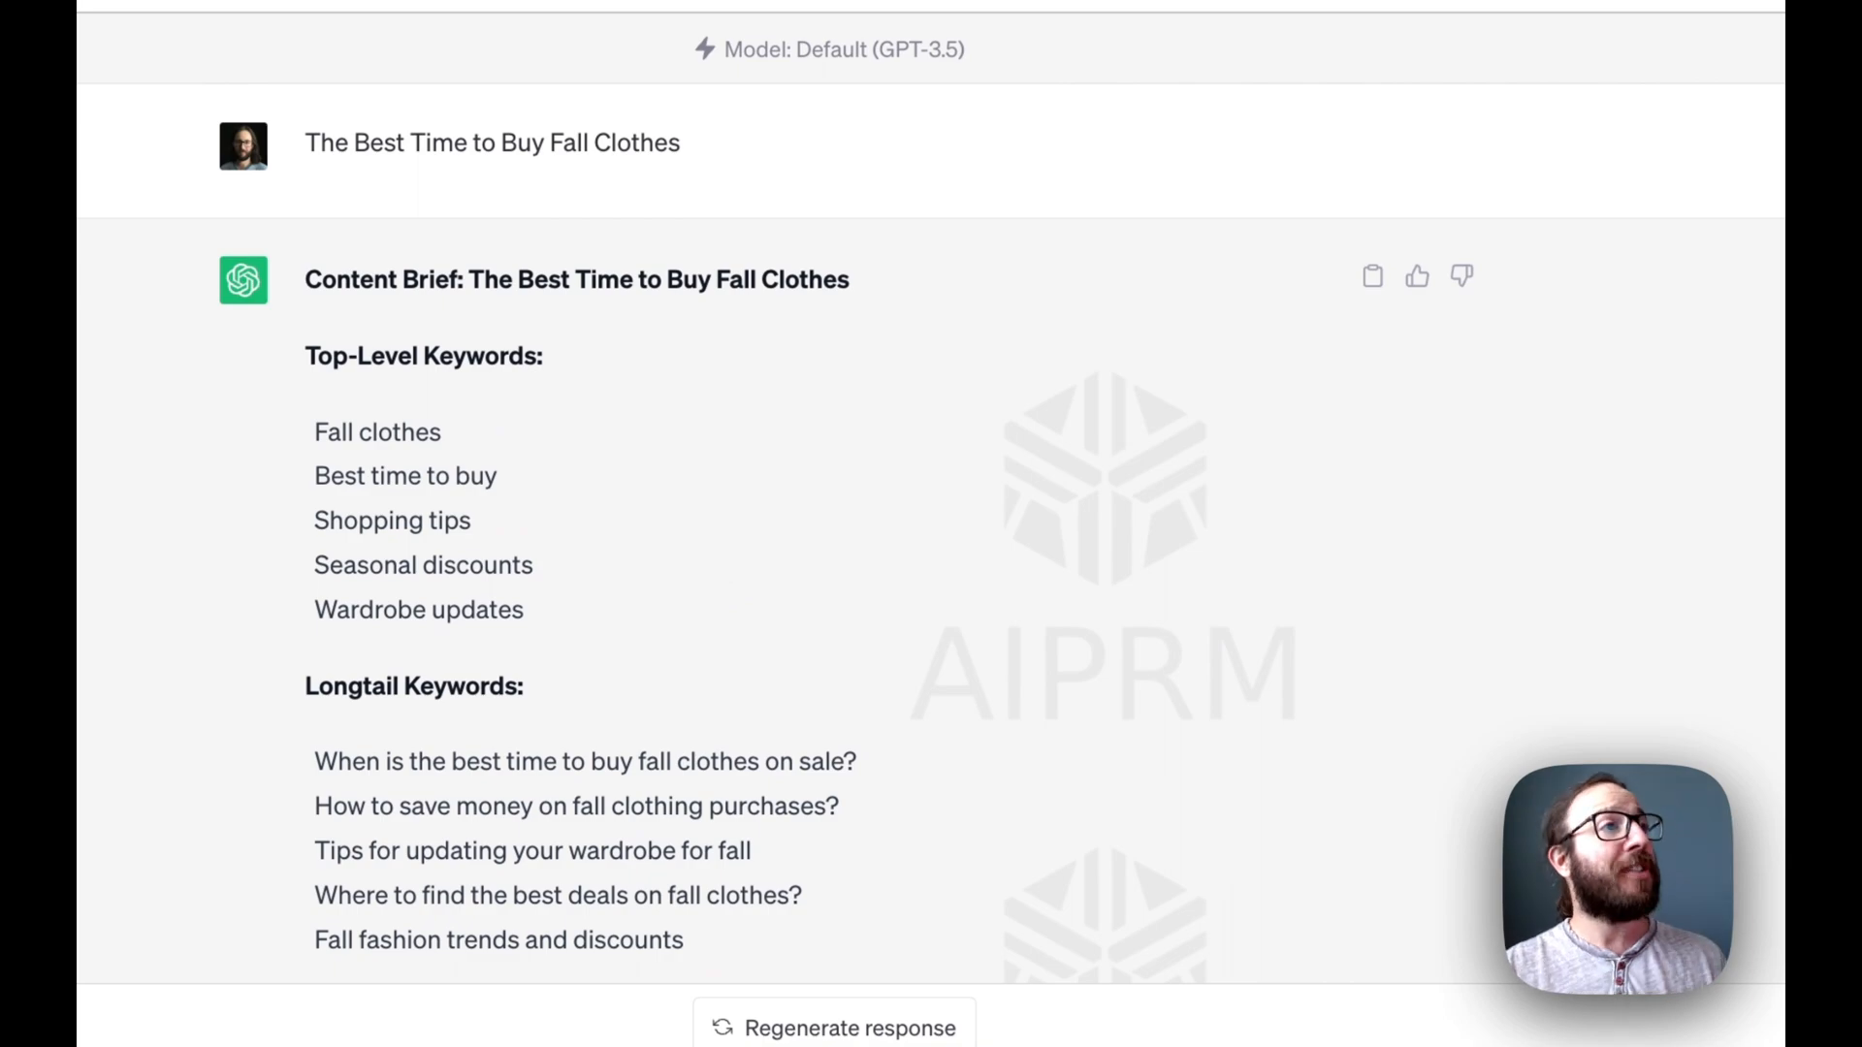
scroll(down, 3)
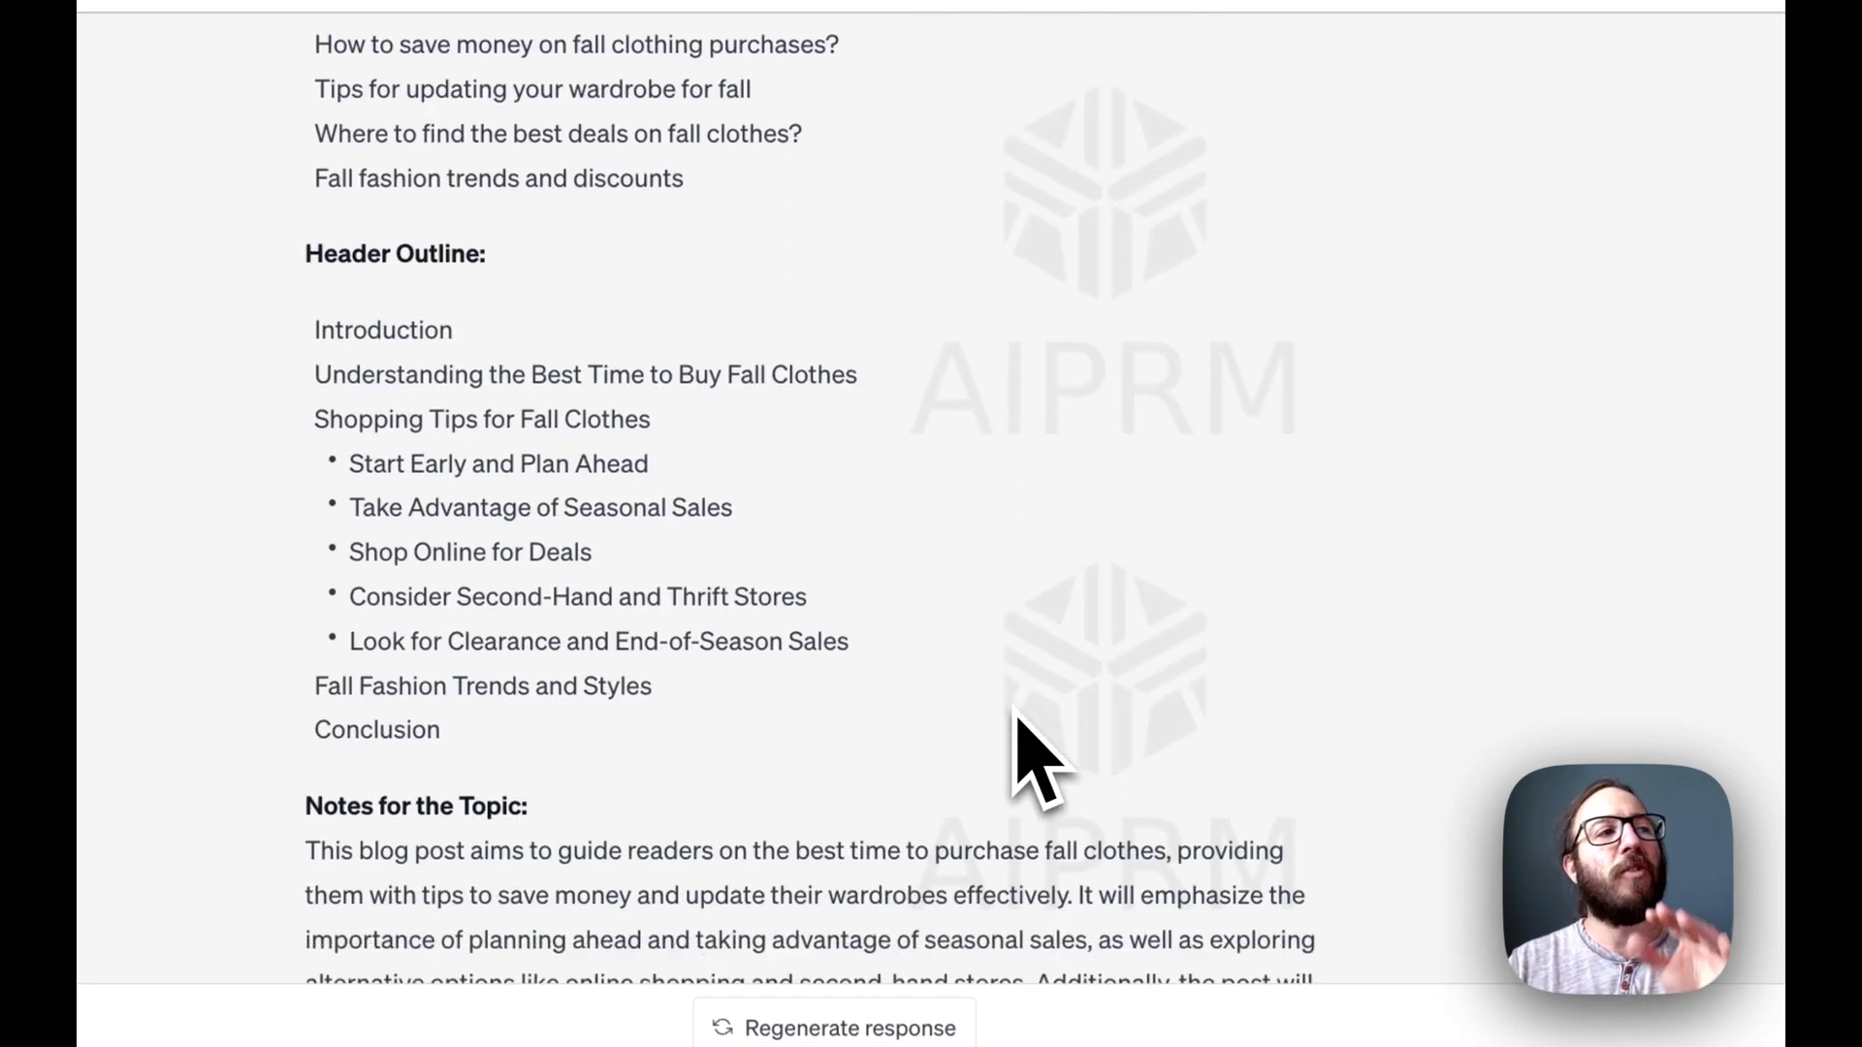
scroll(down, 3)
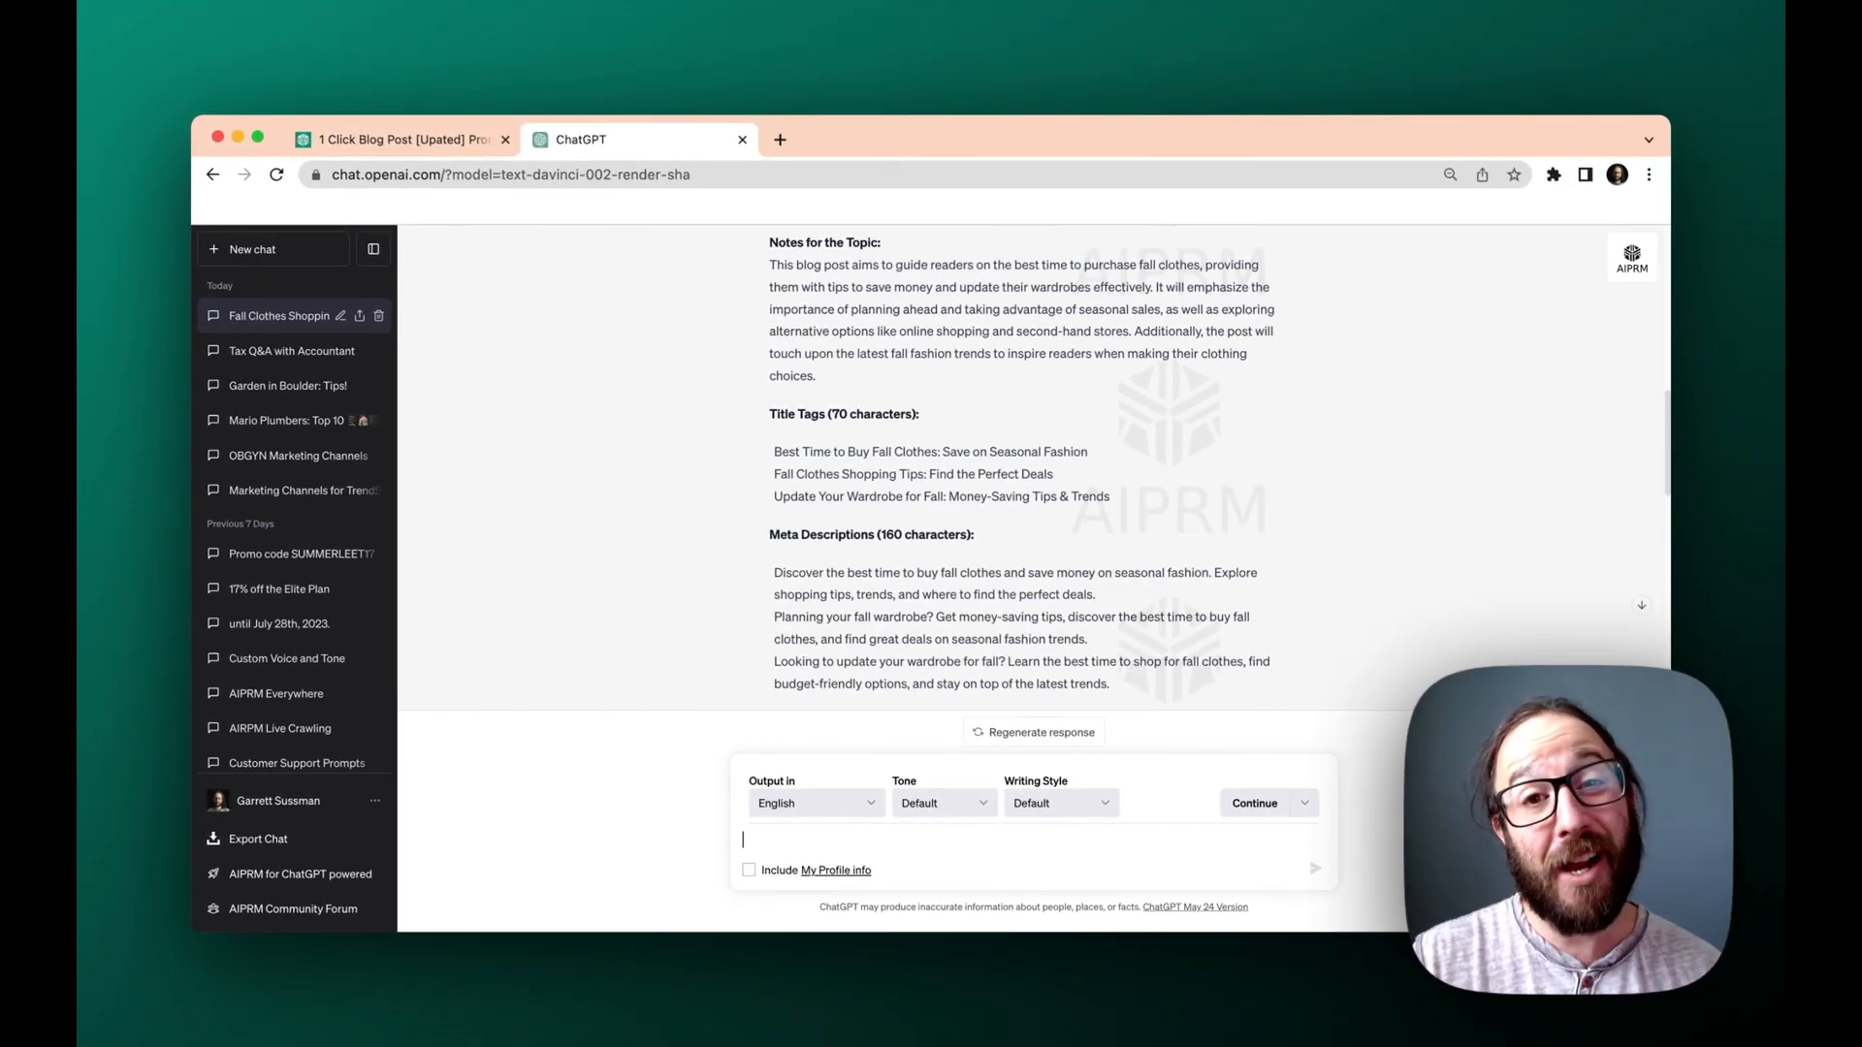
mouse_move(1125, 600)
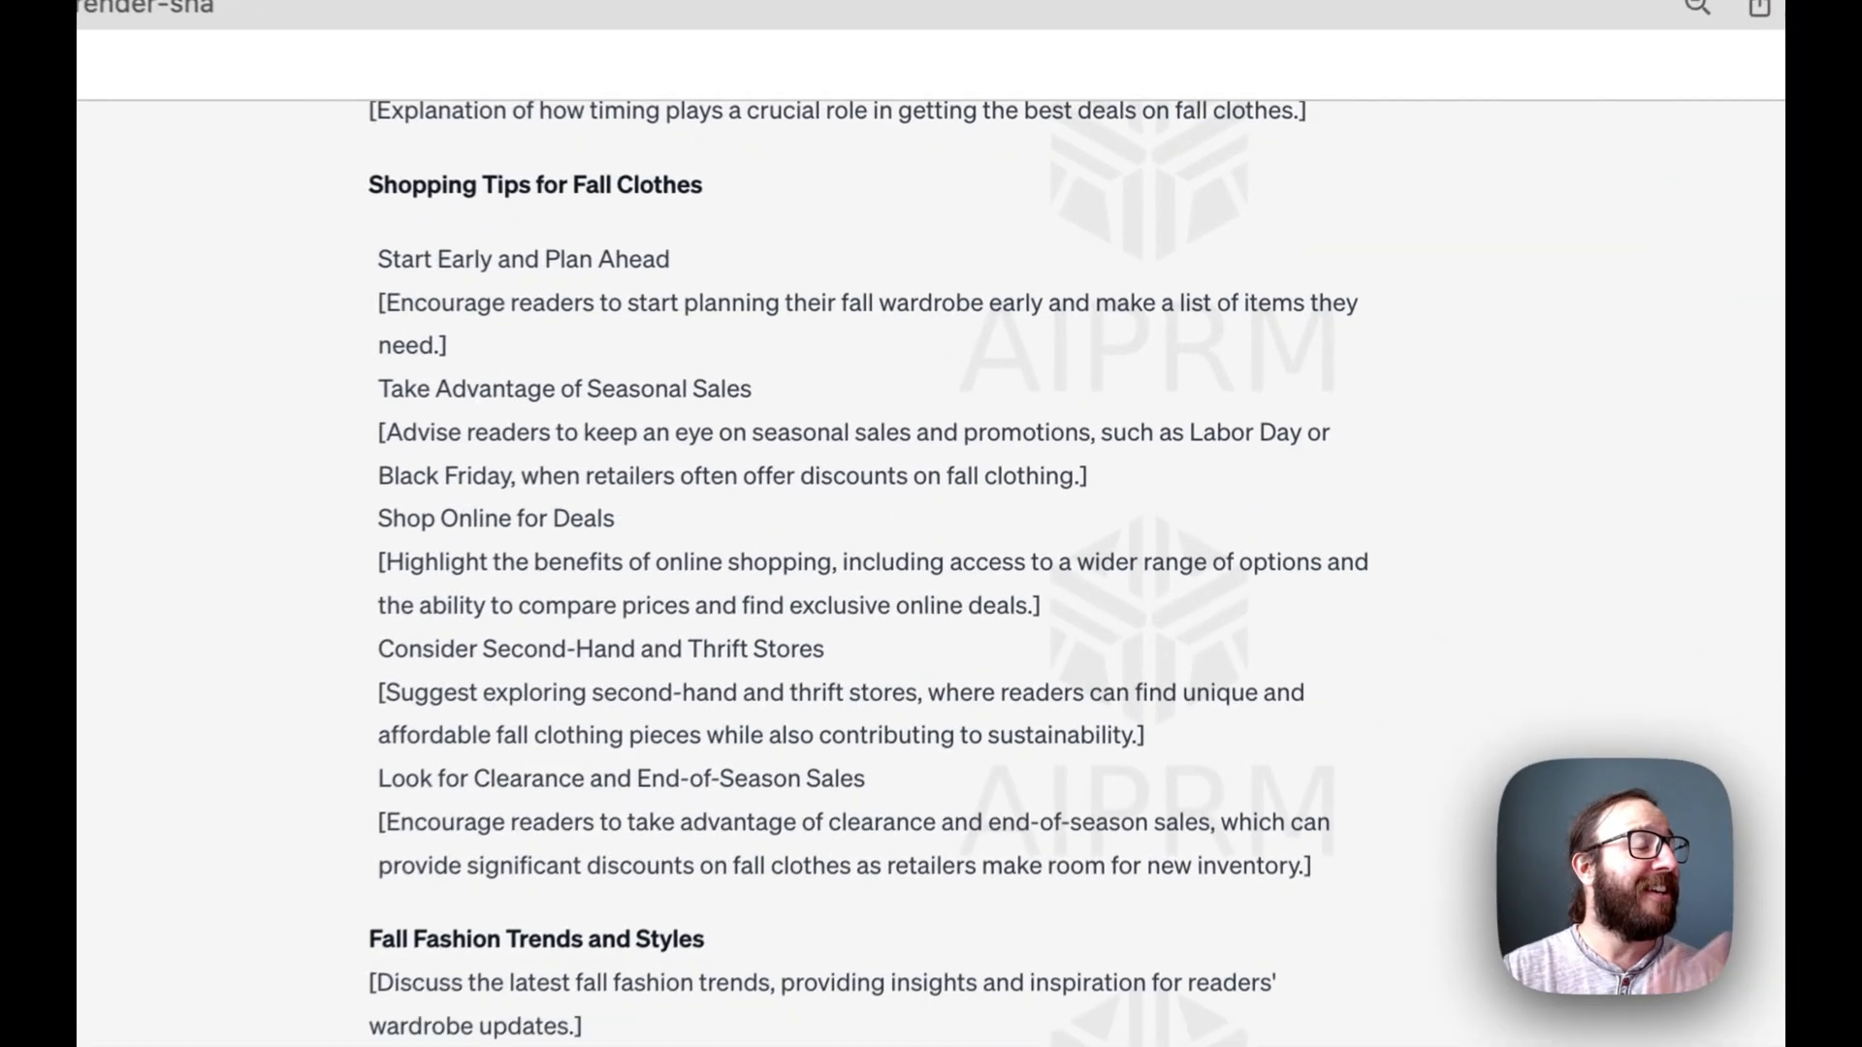
scroll(down, 3)
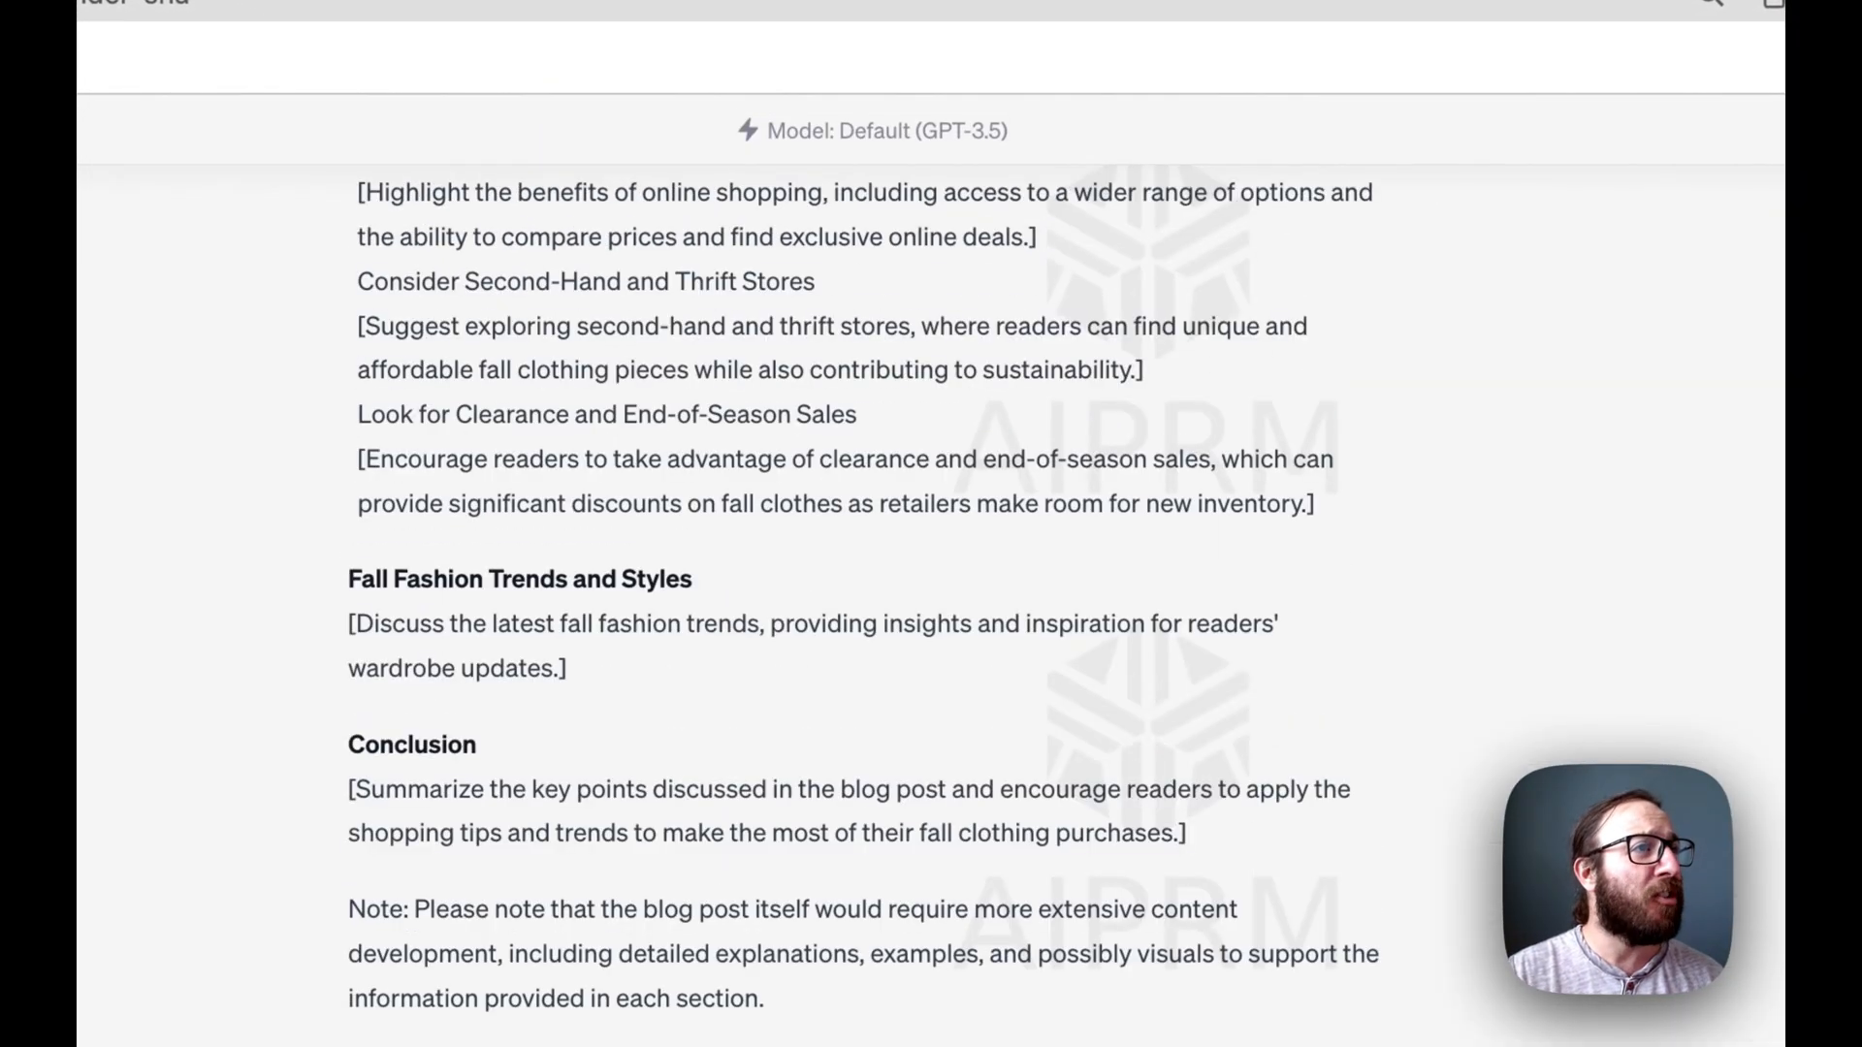
scroll(up, 3)
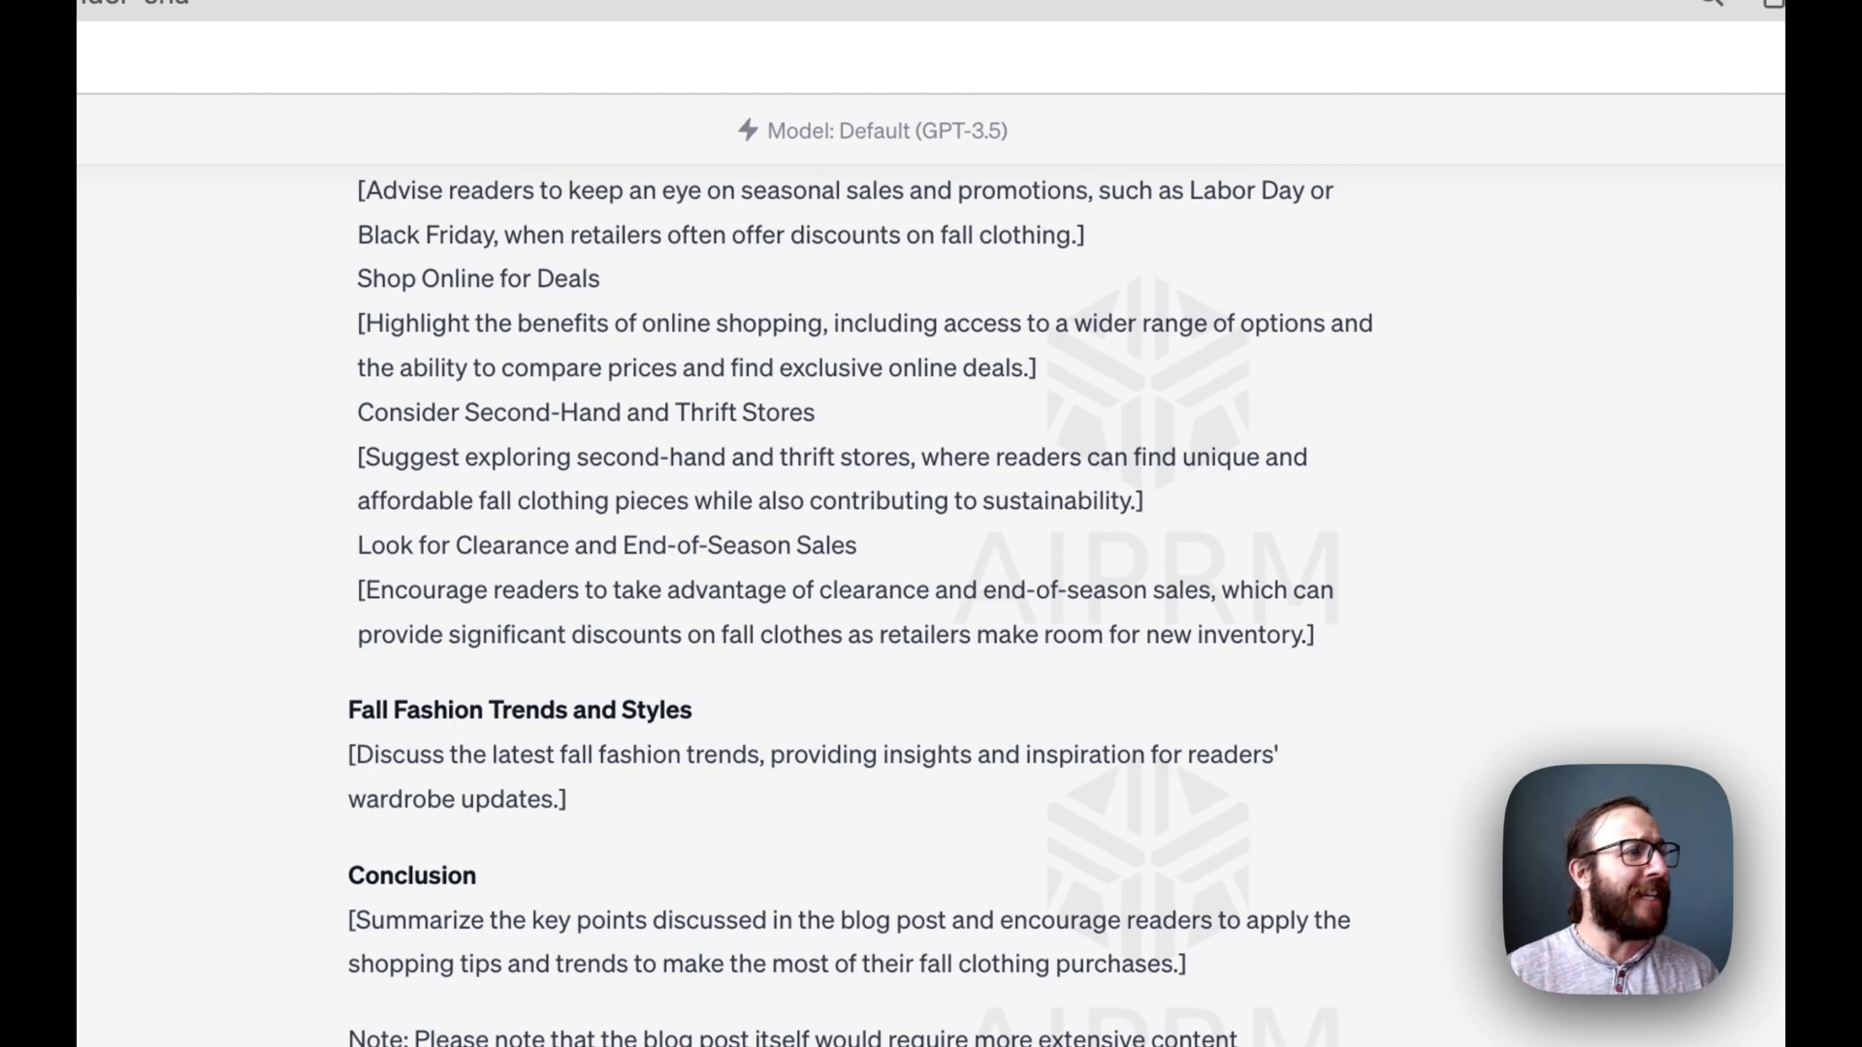